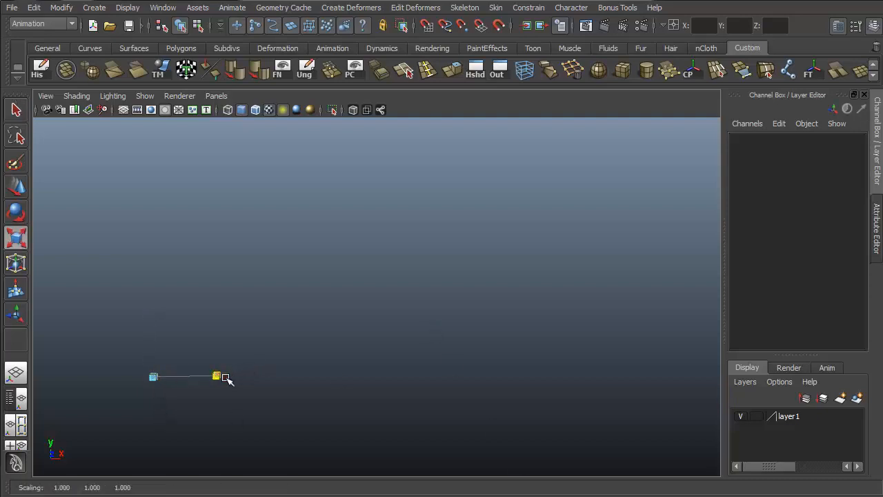
# Reach Project Tangent in the Curves menu of the Modeling menu set.
pyautogui.moveTo(228, 379); pyautogui.dragTo(317, 401)
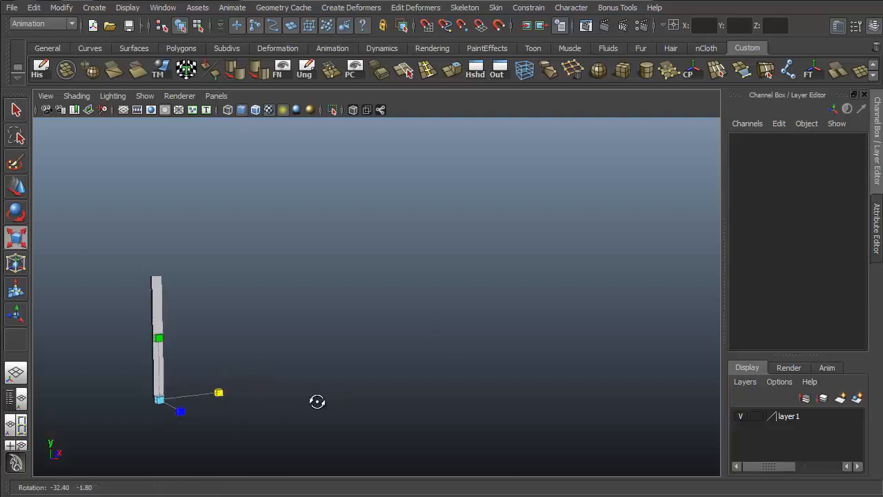
pyautogui.moveTo(218, 392); pyautogui.dragTo(527, 379)
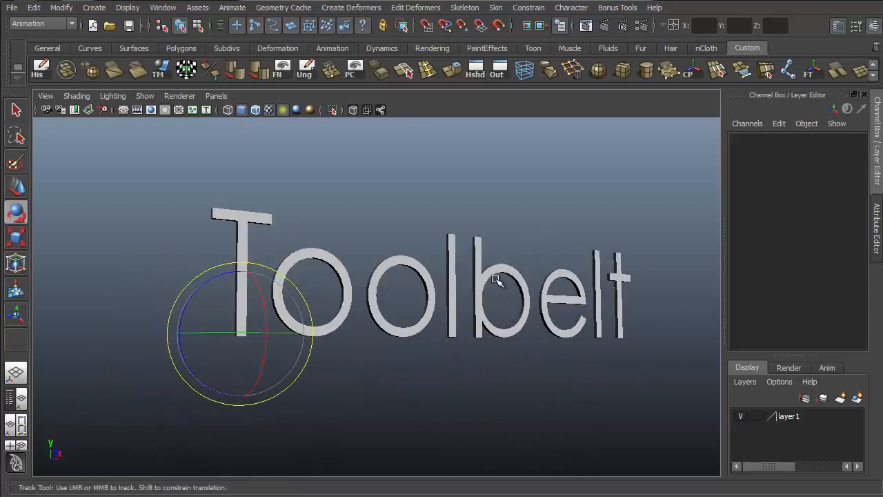
pyautogui.moveTo(483, 290); pyautogui.dragTo(442, 249)
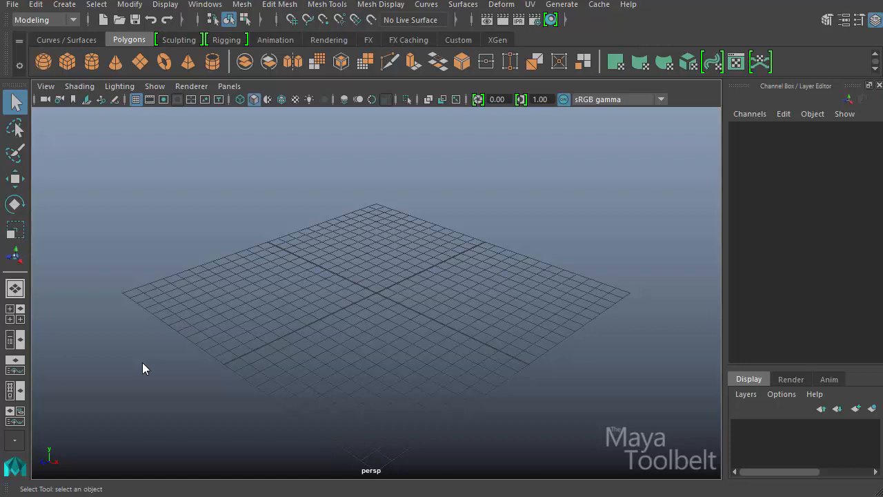
pyautogui.moveTo(422, 307)
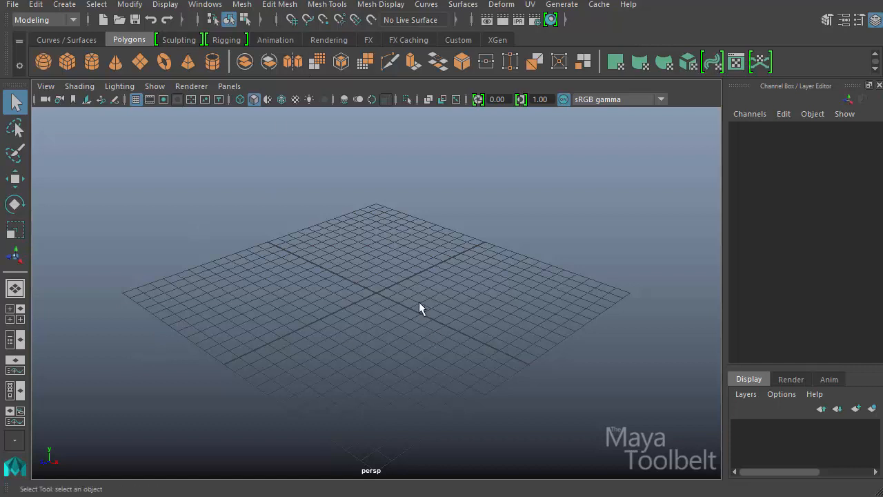
pyautogui.moveTo(540, 83)
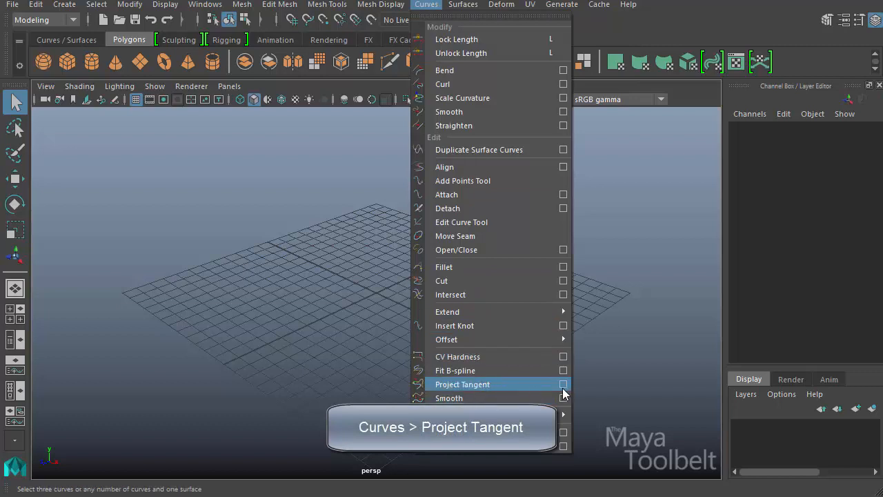
pyautogui.click(563, 384)
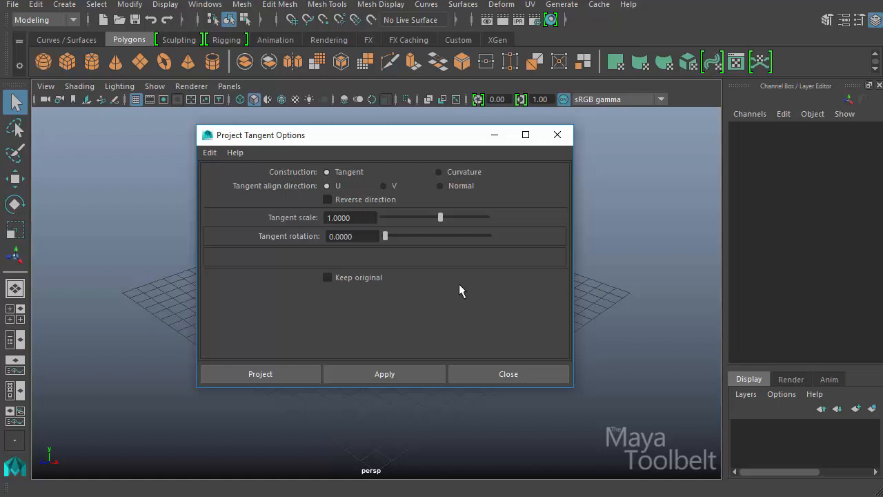
pyautogui.click(351, 218)
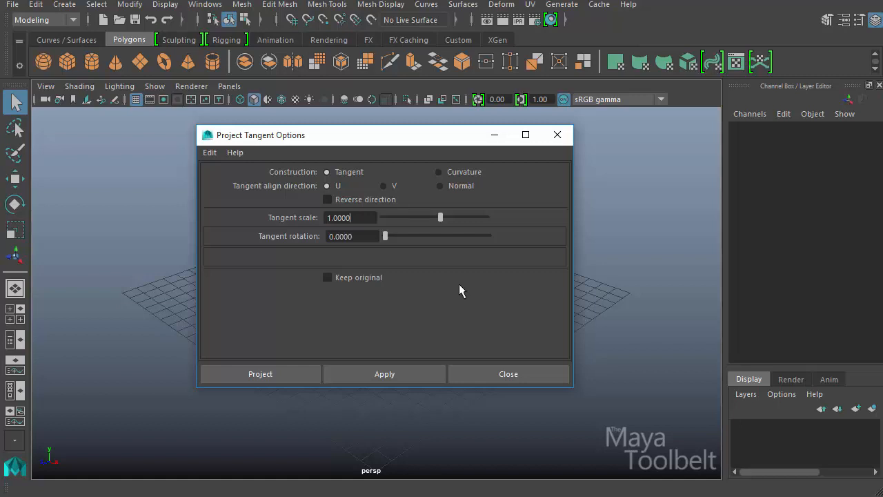
pyautogui.moveTo(403, 225)
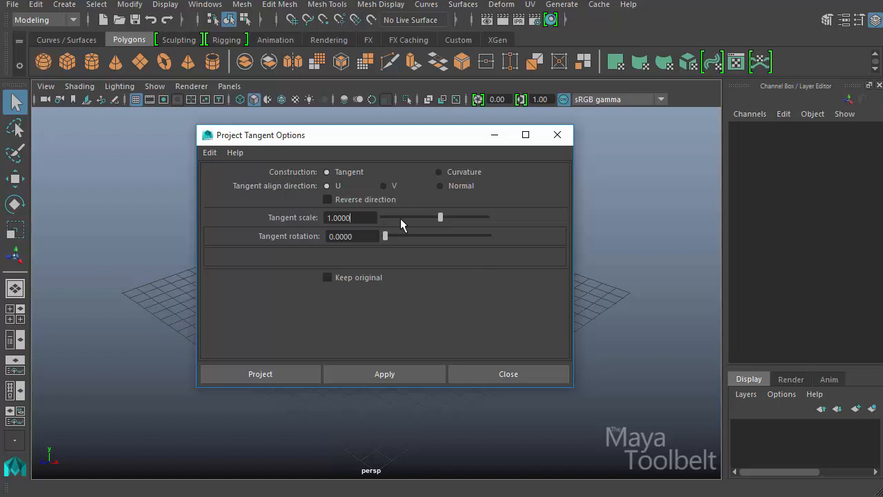
pyautogui.moveTo(488, 291)
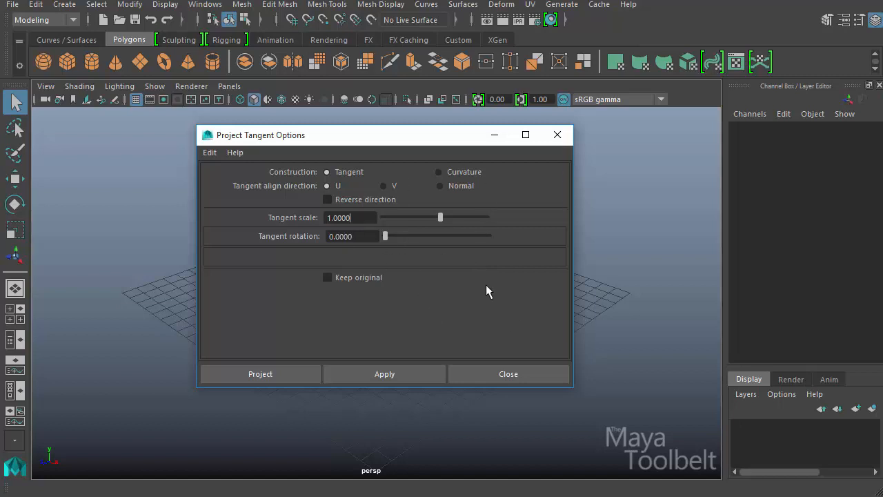
pyautogui.moveTo(494, 135)
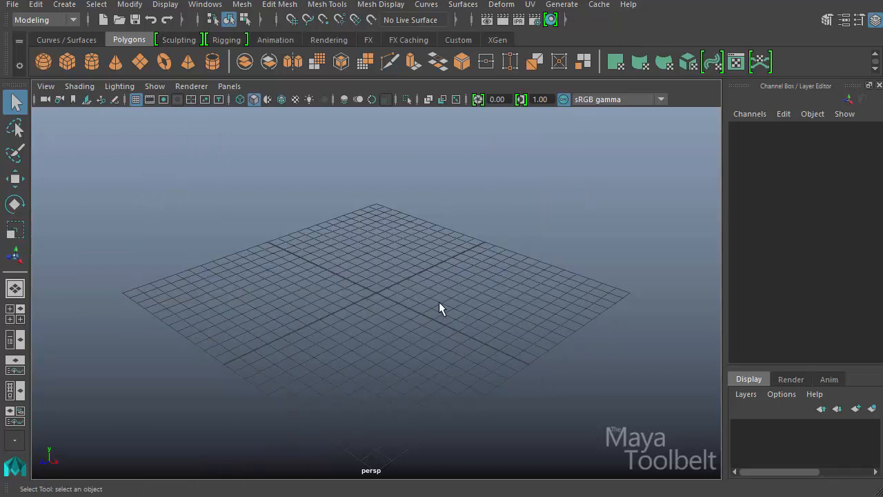
pyautogui.moveTo(436, 298)
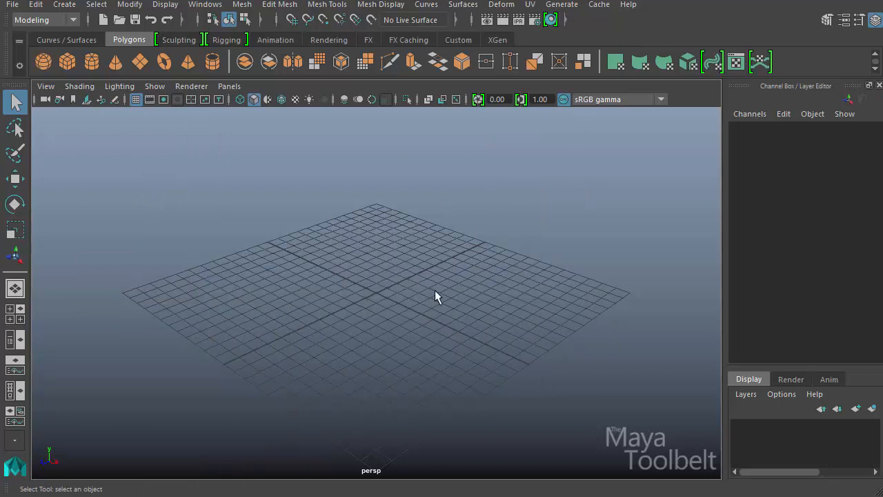
# Create a NURBS cylinder and expose its makeNurbCylinder1 construction settings.
pyautogui.click(64, 5)
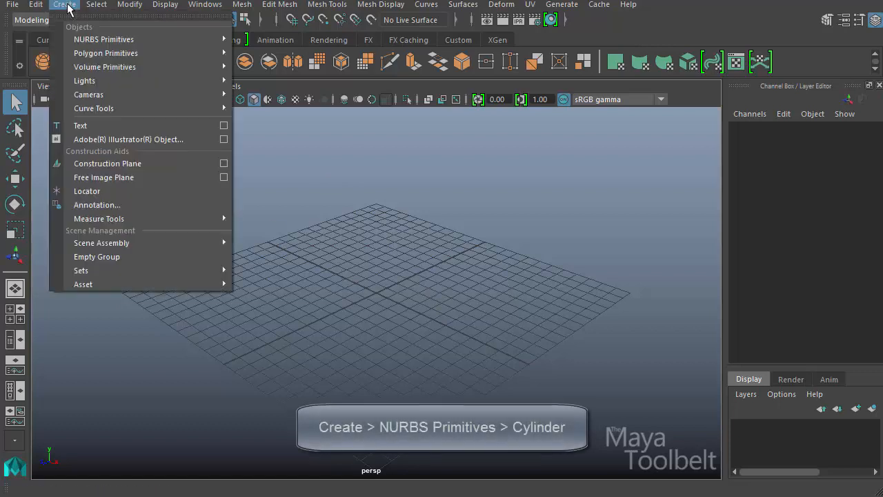
pyautogui.moveTo(104, 39)
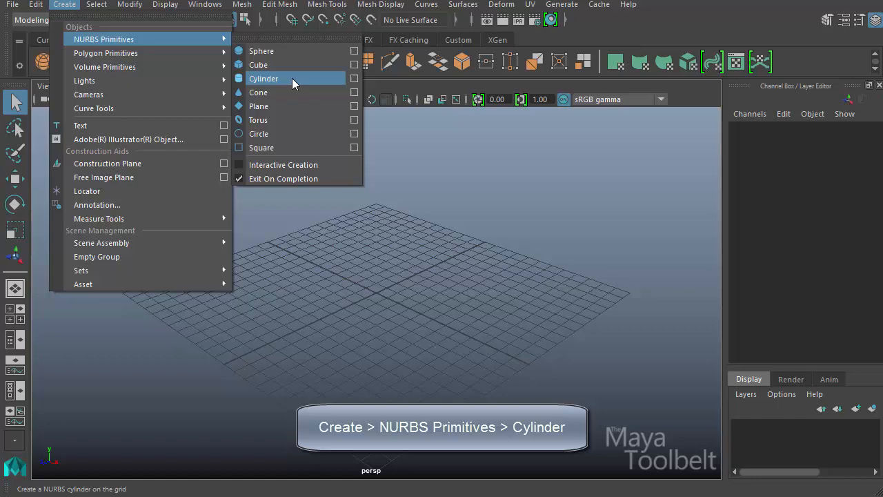
pyautogui.click(264, 77)
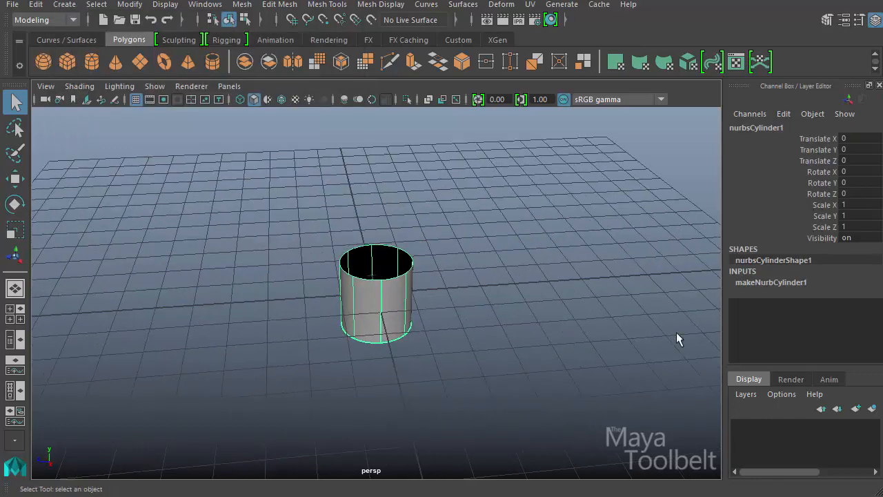
pyautogui.click(770, 281)
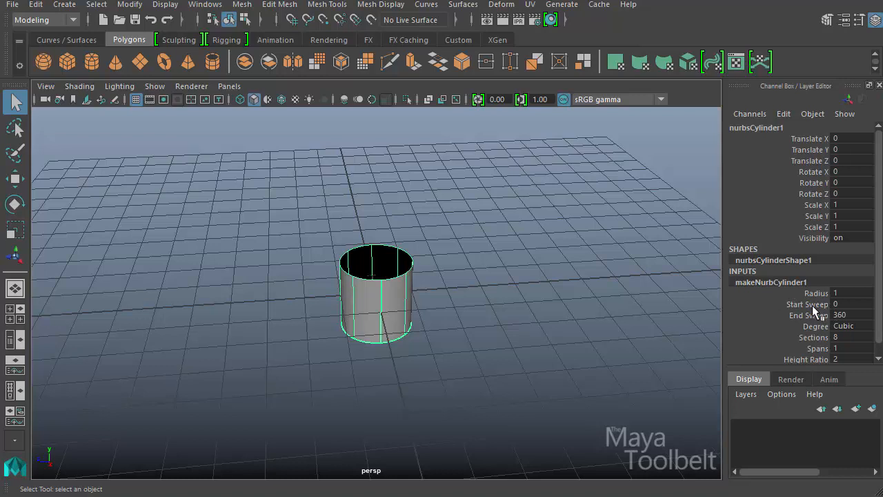
# Lower End Sweep to about 109 degrees so only a partial open shell remains.
pyautogui.click(807, 303)
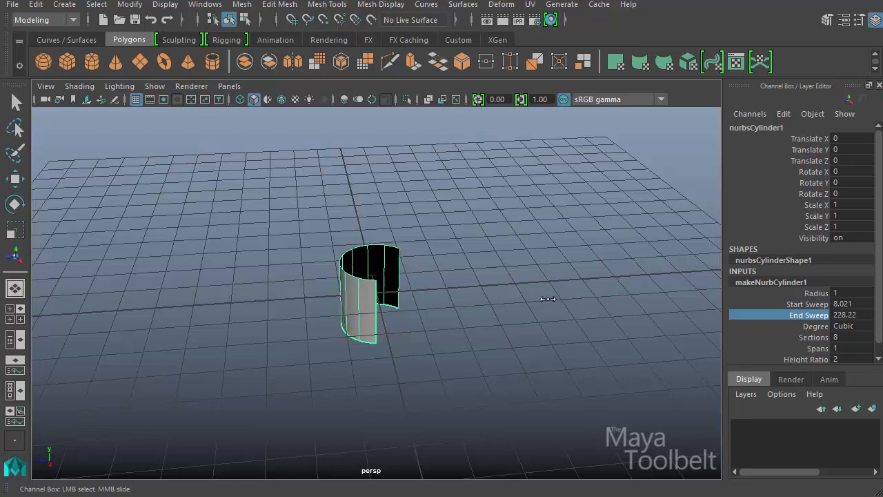
pyautogui.moveTo(550, 298); pyautogui.dragTo(517, 362)
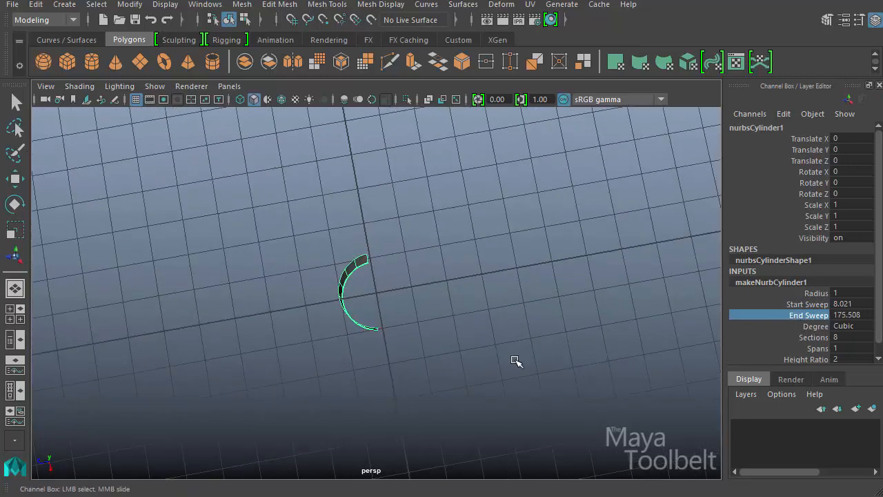
pyautogui.moveTo(517, 362); pyautogui.dragTo(577, 303)
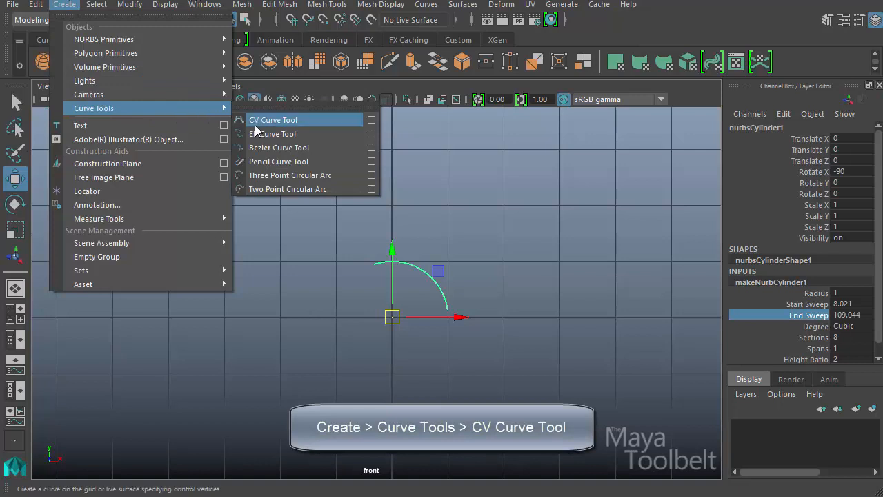
pyautogui.moveTo(283, 132)
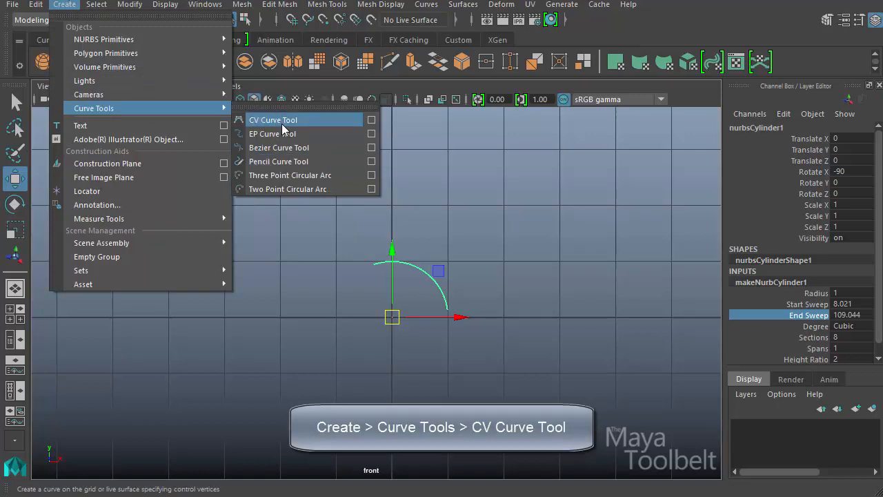
# Draw curve1 with the CV Curve Tool, ending near the cylinder's arc edge.
pyautogui.click(274, 118)
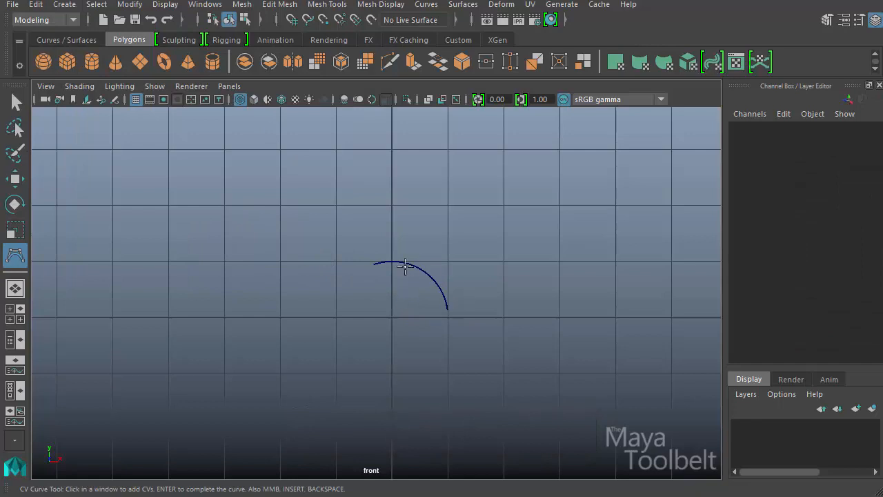
pyautogui.moveTo(491, 326)
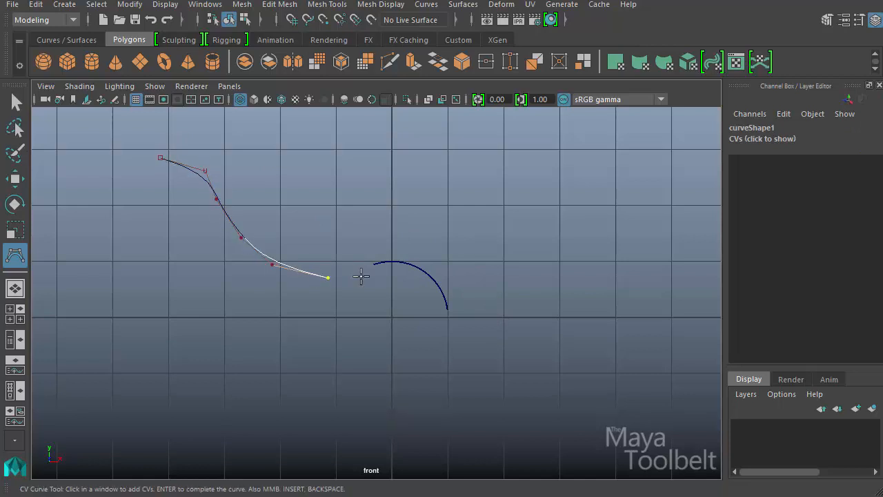
pyautogui.click(370, 275)
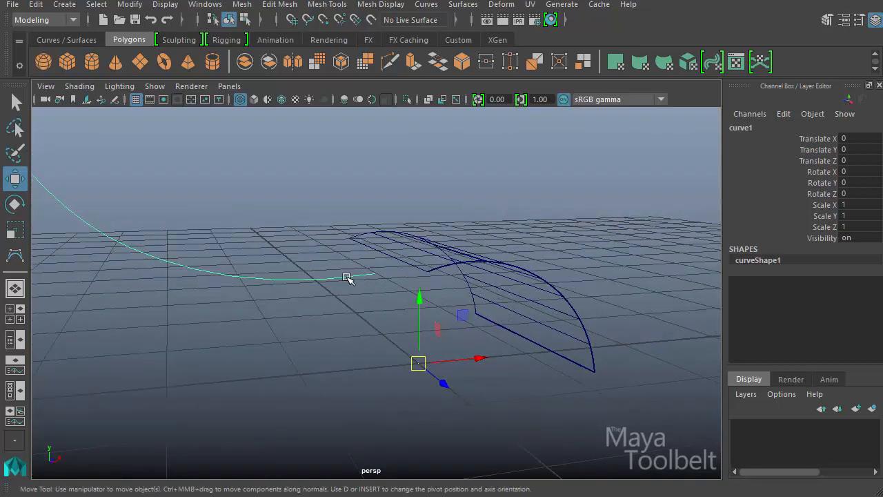
# Move curve1's end CV onto the partial cylinder's edge.
pyautogui.click(269, 278)
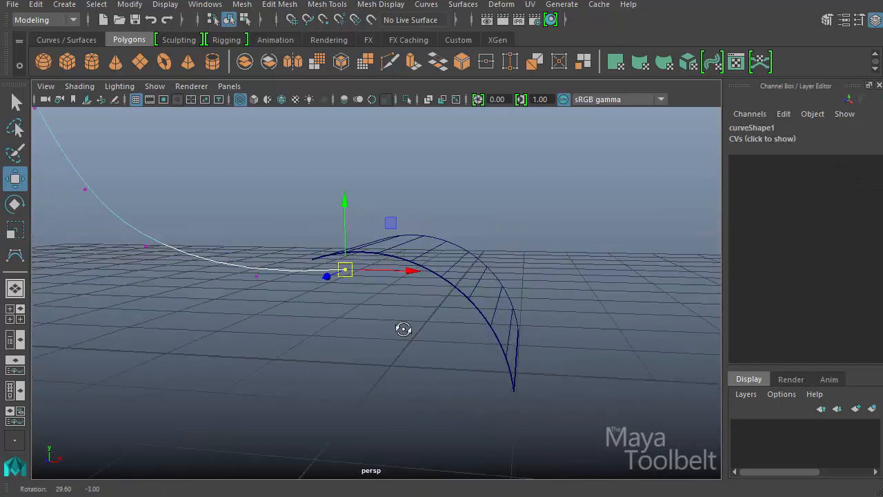
pyautogui.moveTo(403, 329); pyautogui.dragTo(472, 317)
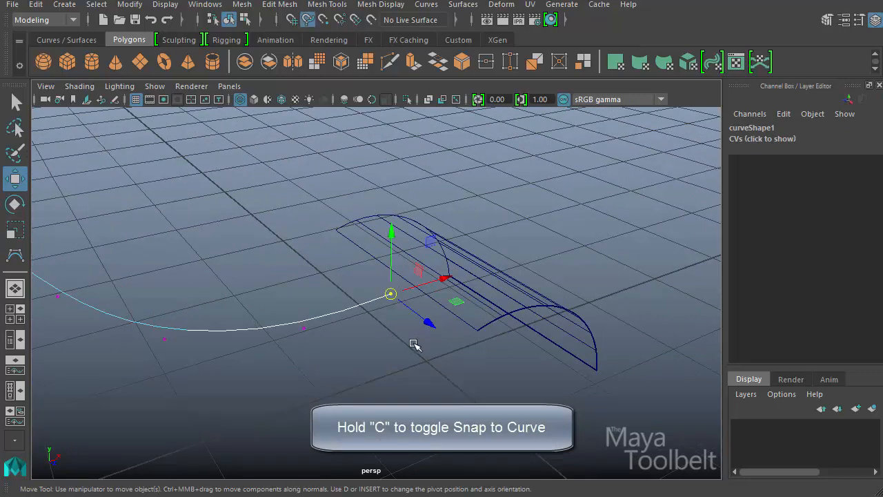
pyautogui.moveTo(350, 319)
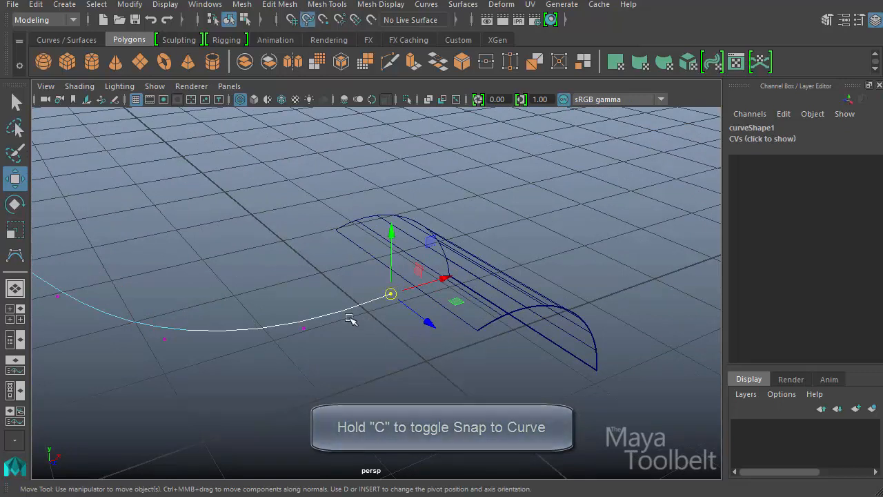
pyautogui.moveTo(359, 248)
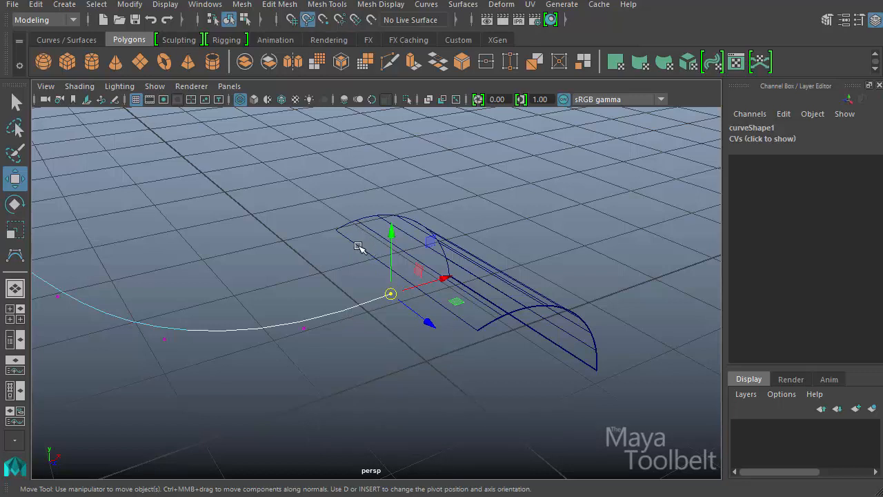
pyautogui.moveTo(354, 242)
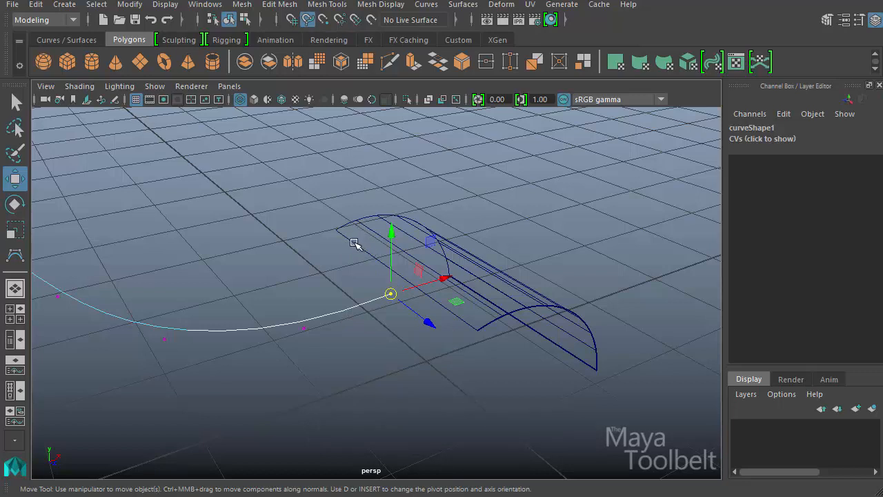
pyautogui.moveTo(392, 292); pyautogui.dragTo(381, 262)
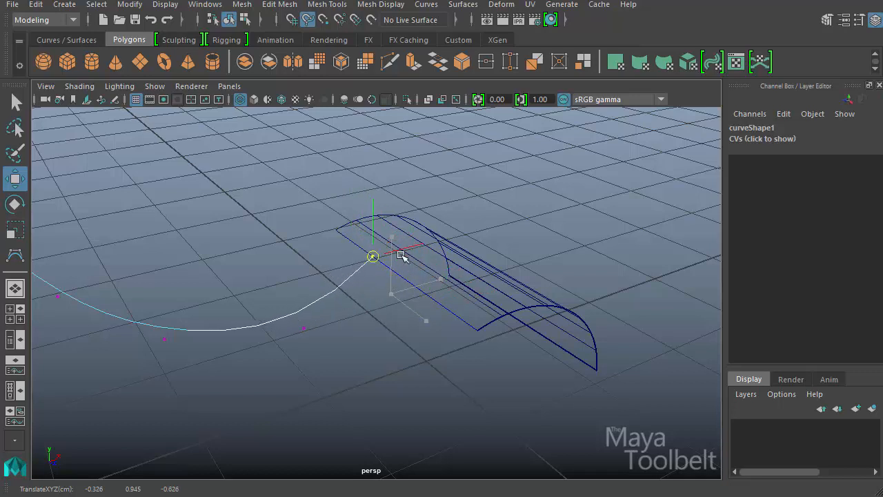
pyautogui.moveTo(373, 257); pyautogui.dragTo(409, 282)
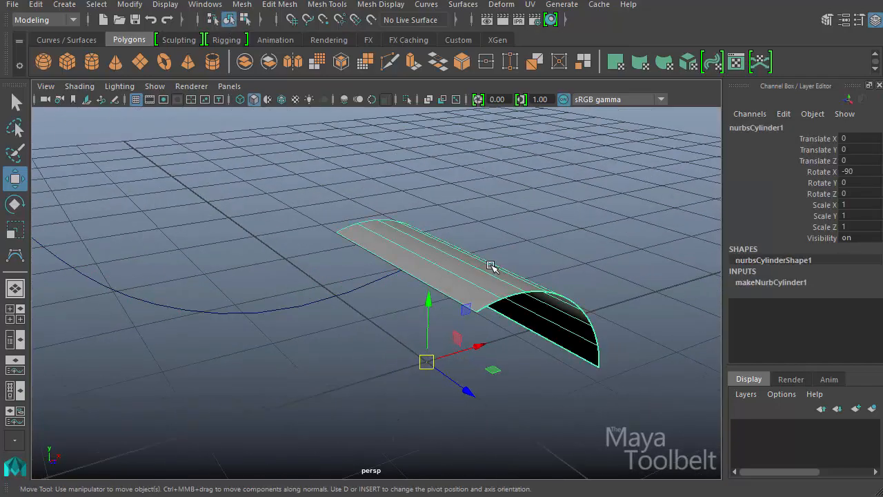
# Move an upper interior CV of curve1 so it bends toward the half cylinder.
pyautogui.moveTo(490, 265); pyautogui.dragTo(306, 288)
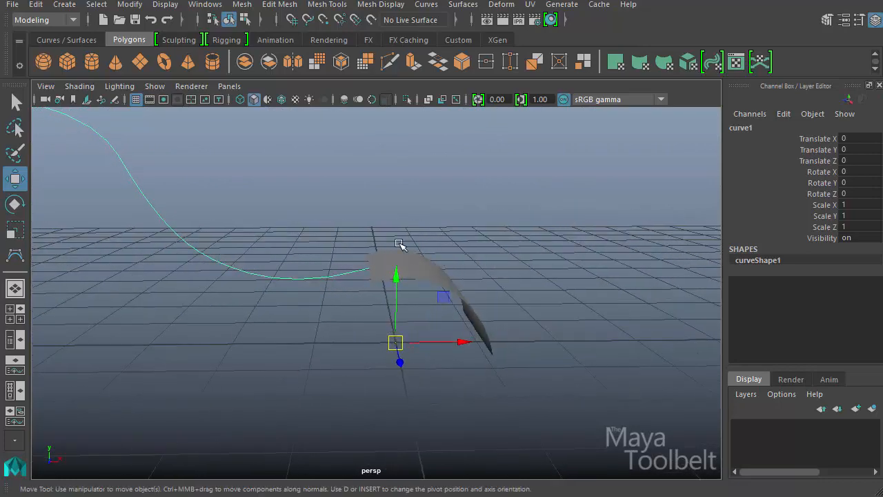
pyautogui.click(328, 278)
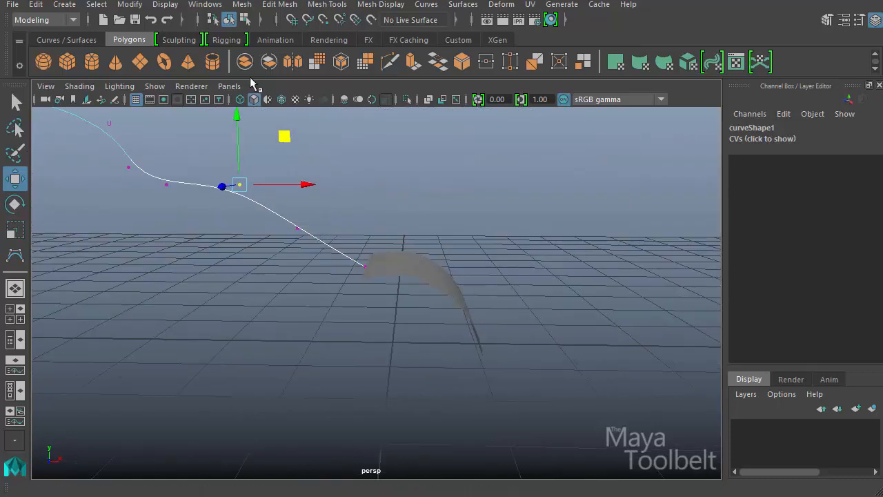
pyautogui.moveTo(290, 207); pyautogui.dragTo(465, 207)
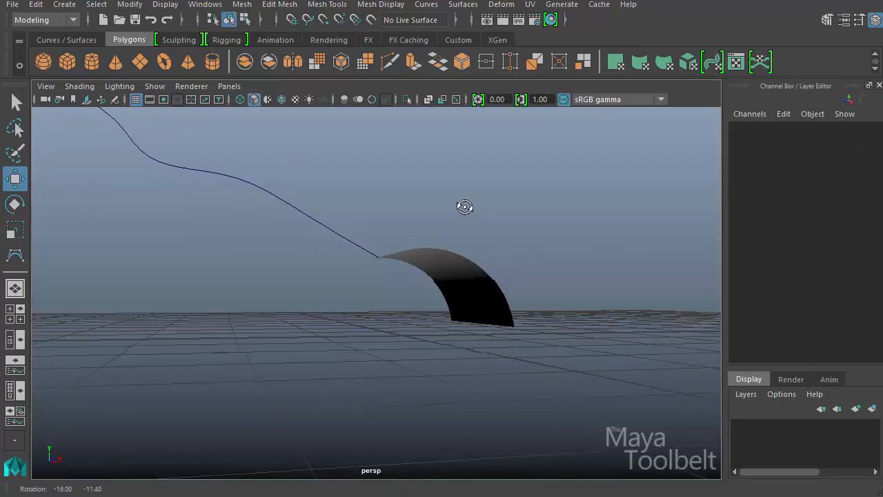
pyautogui.moveTo(465, 207); pyautogui.dragTo(533, 243)
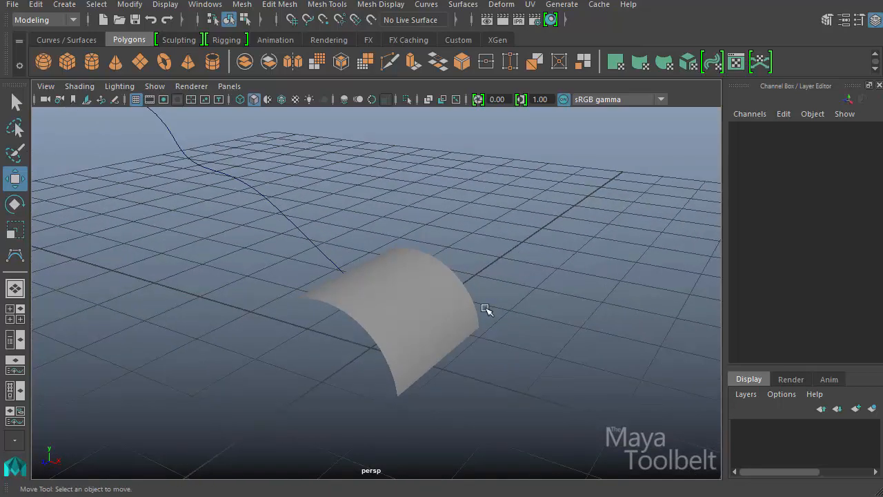
# Select the cylinder then curve1 and bring up the Project Tangent options.
pyautogui.click(400, 324)
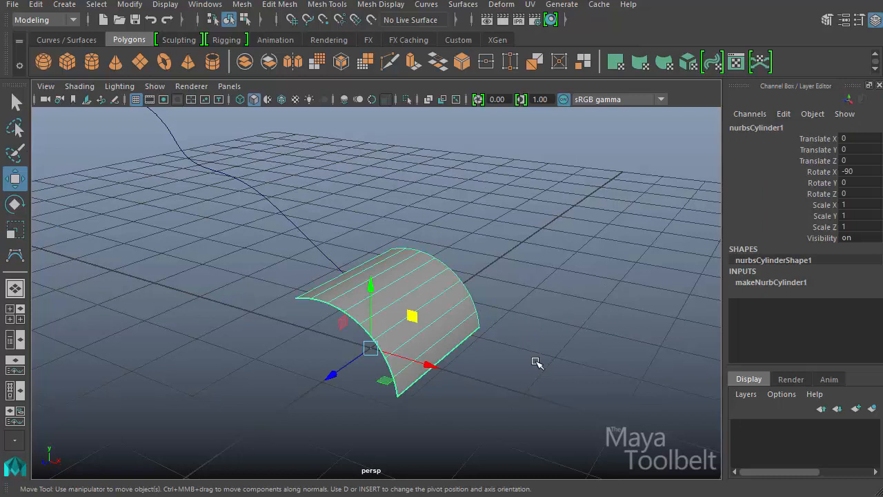
pyautogui.click(240, 234)
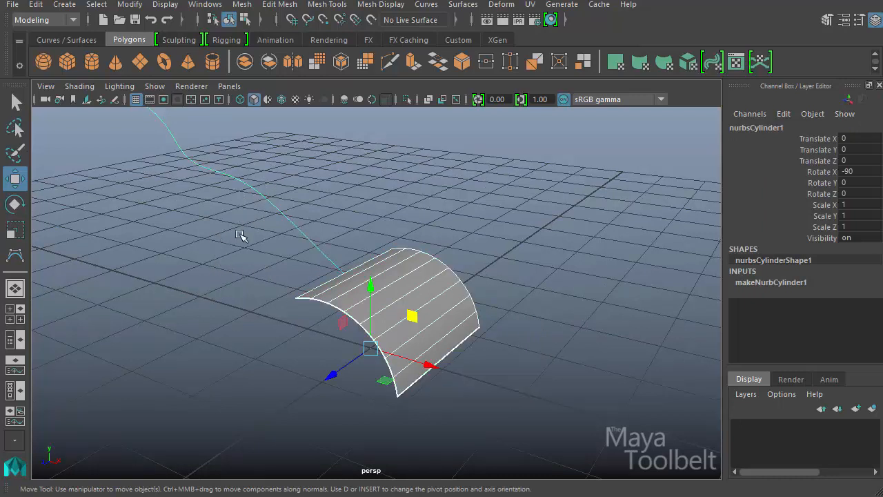
pyautogui.click(425, 5)
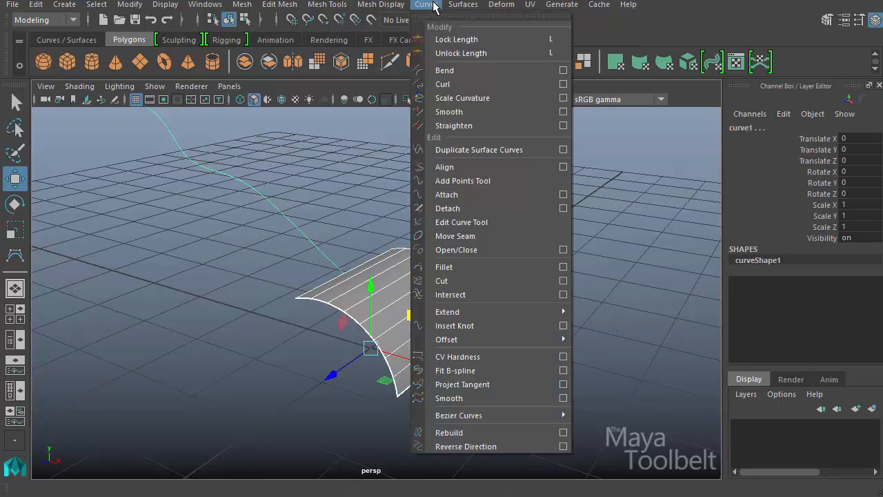
pyautogui.moveTo(462, 383)
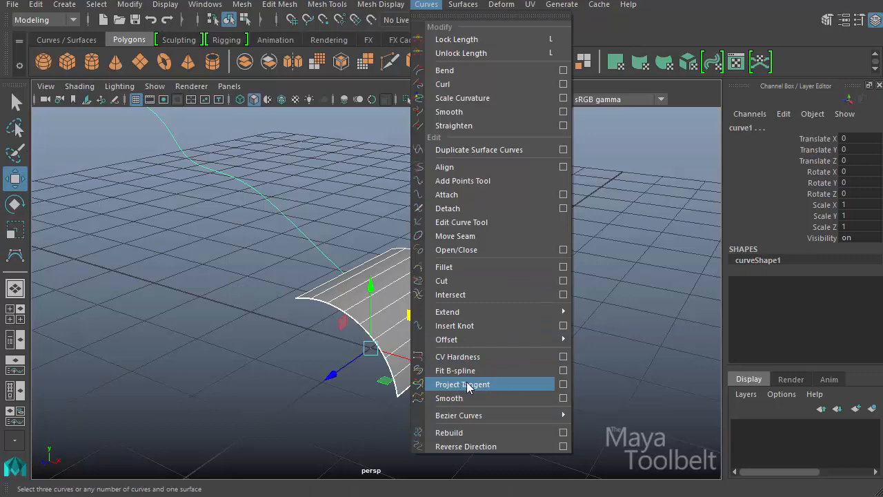
pyautogui.click(563, 384)
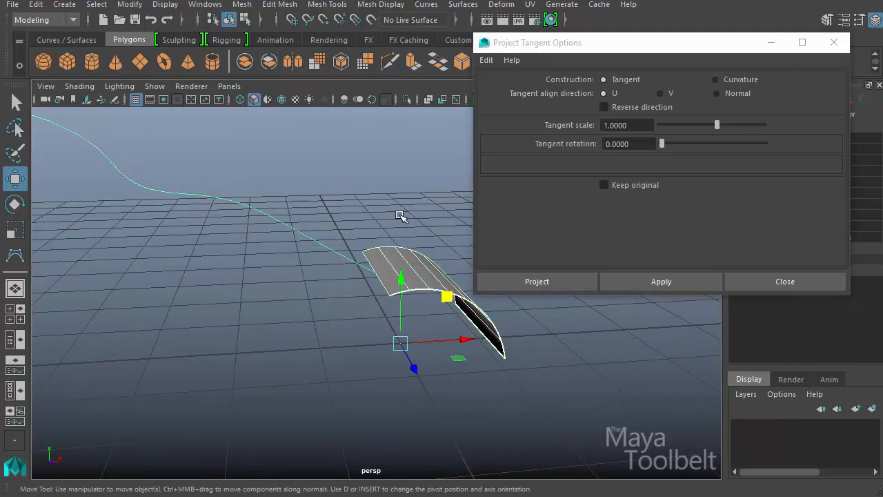
pyautogui.moveTo(409, 261)
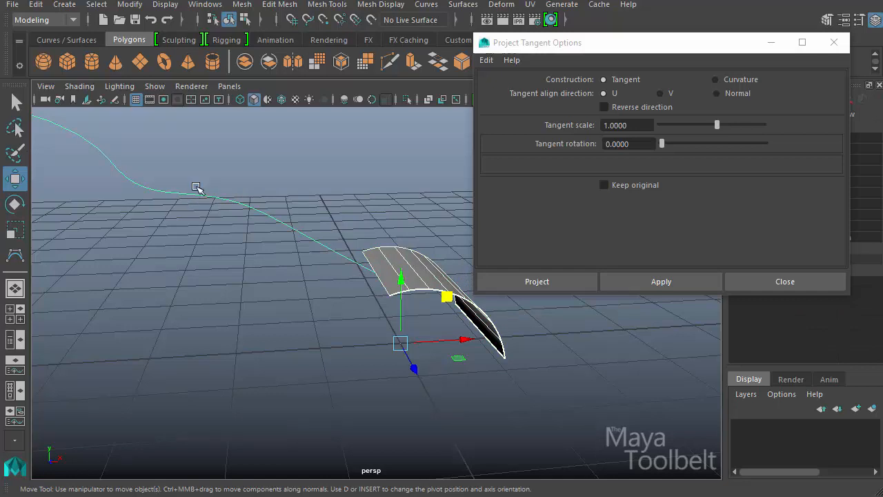
pyautogui.moveTo(437, 299)
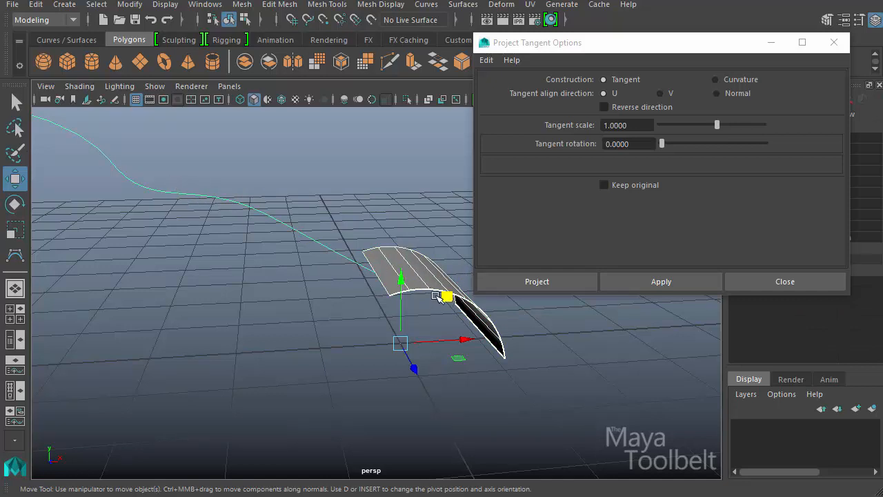
# Apply Project Tangent so curve1's end follows the cylinder edge, checking from several angles.
pyautogui.click(536, 282)
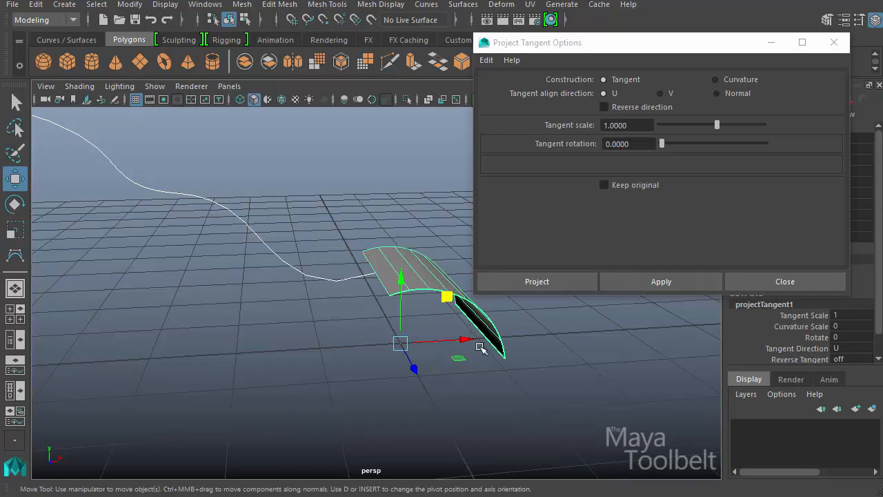
pyautogui.moveTo(310, 259)
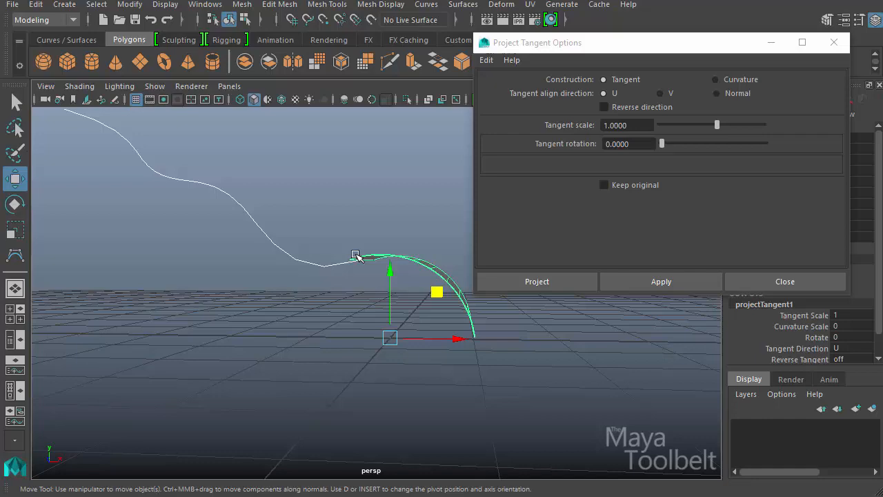
pyautogui.click(537, 281)
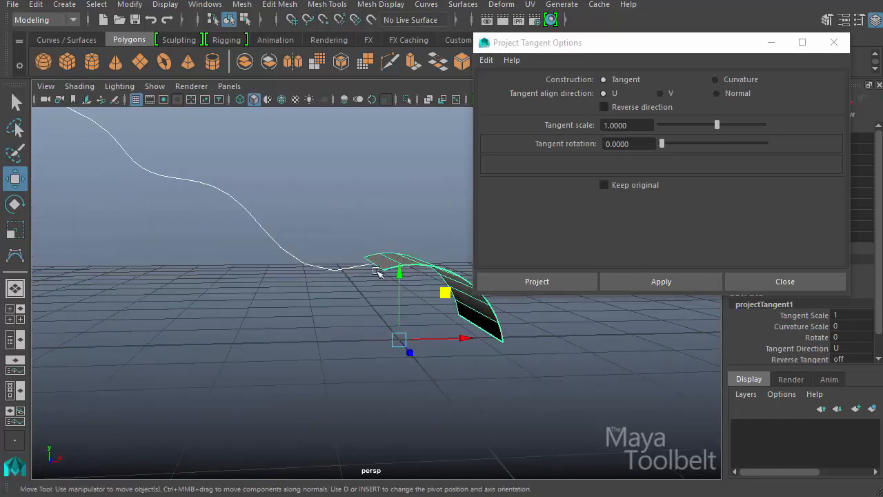
pyautogui.moveTo(475, 279)
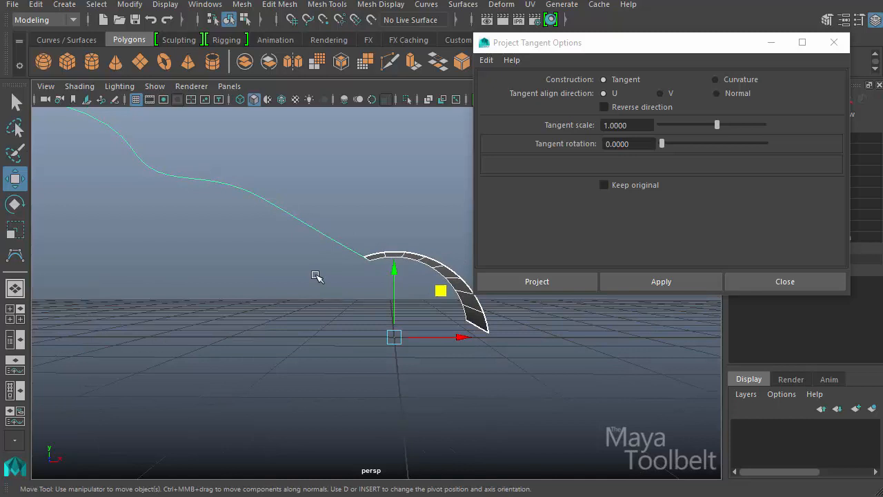
pyautogui.moveTo(411, 226)
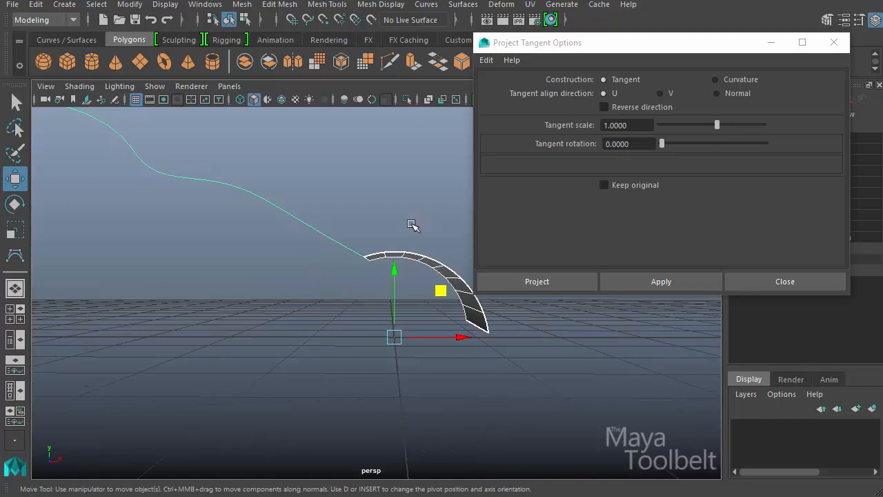
pyautogui.moveTo(413, 225); pyautogui.dragTo(345, 294)
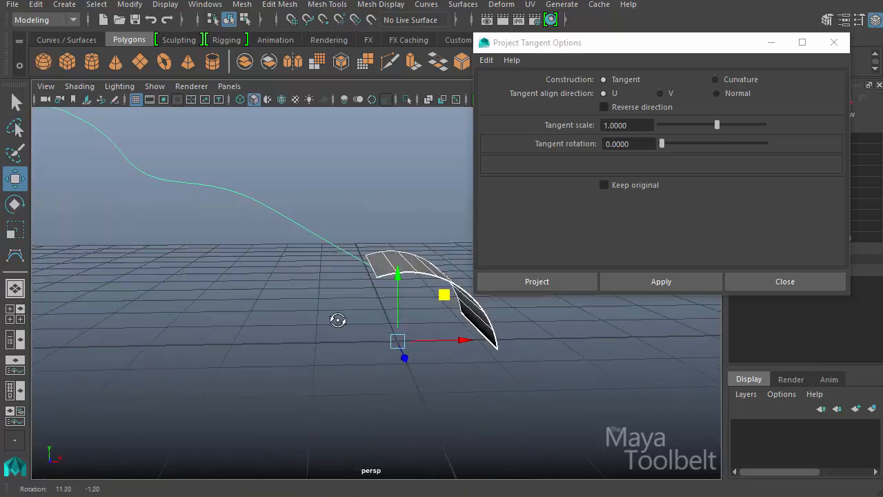
pyautogui.click(660, 282)
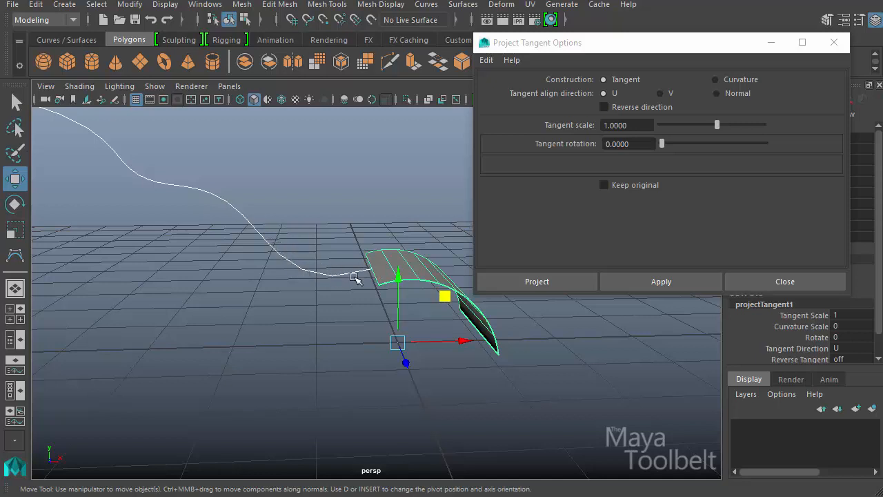
pyautogui.moveTo(433, 279)
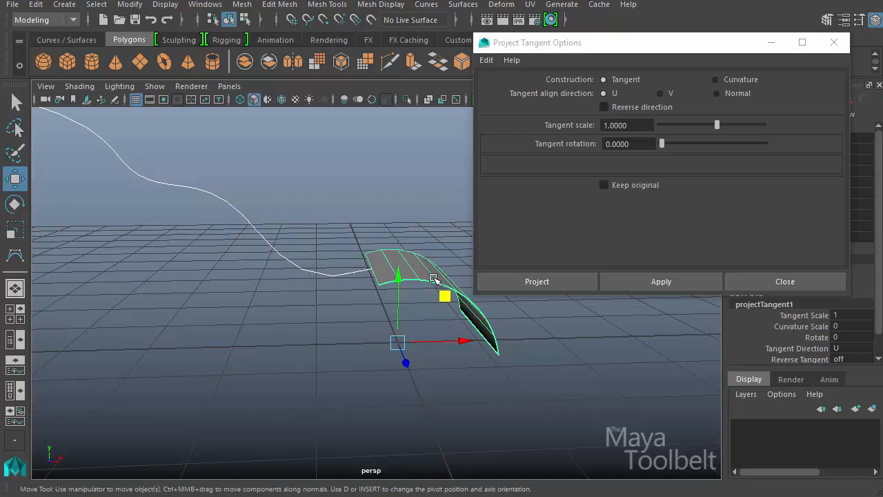
pyautogui.moveTo(434, 279); pyautogui.dragTo(445, 359)
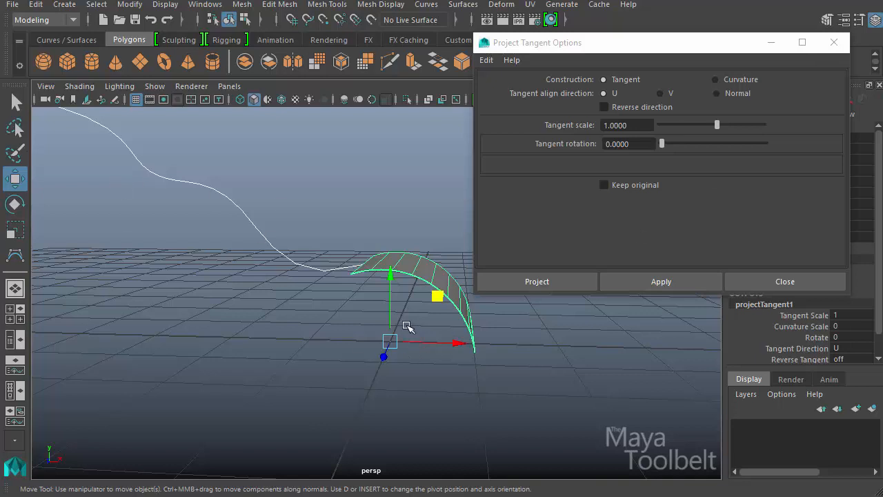
pyautogui.moveTo(389, 297)
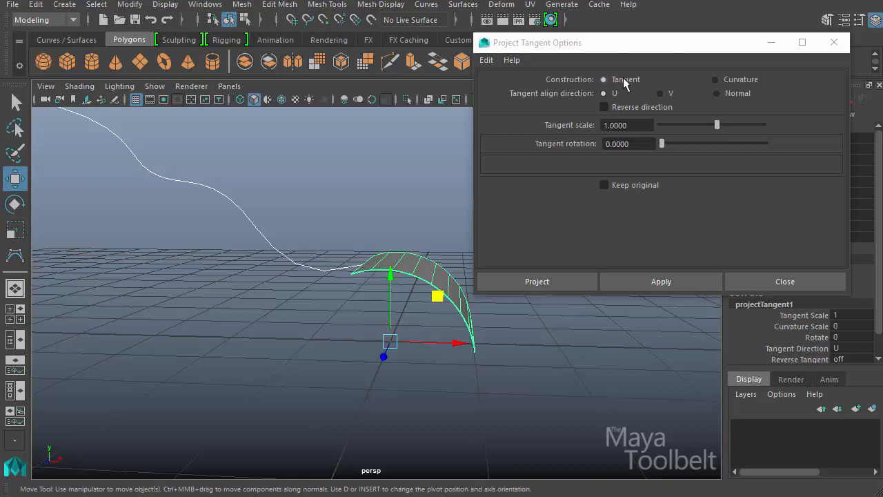
pyautogui.moveTo(569, 103)
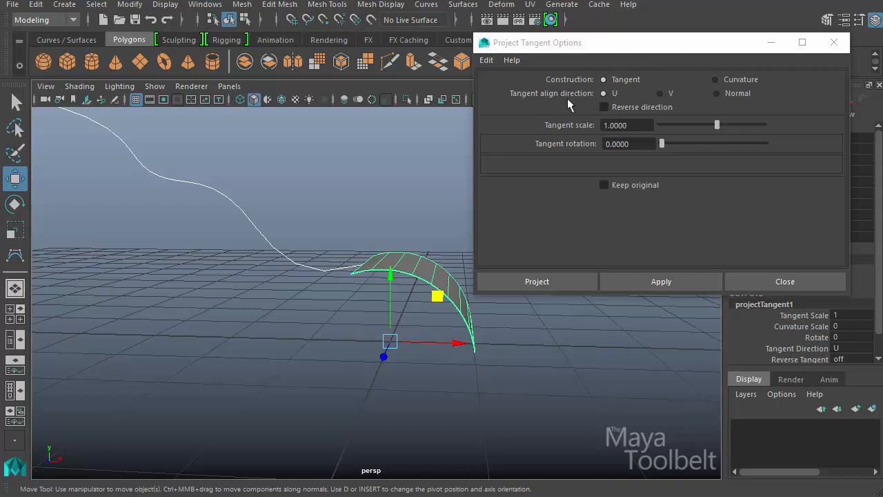
pyautogui.moveTo(664, 113)
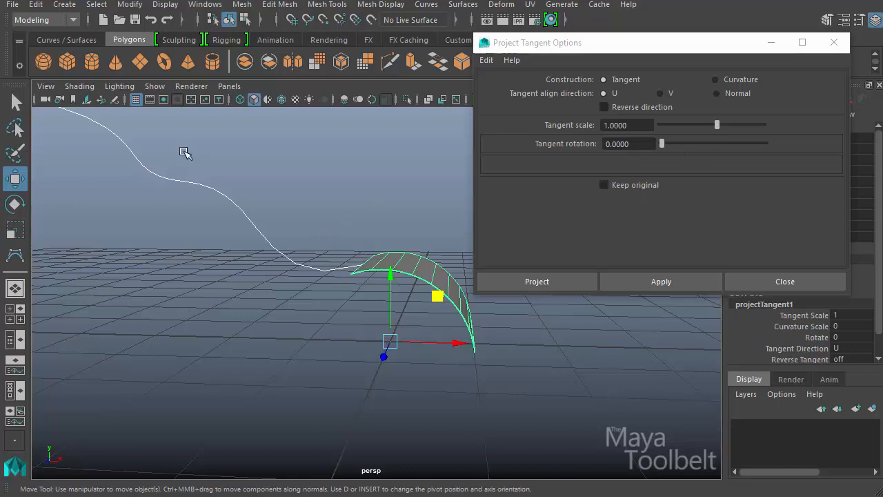
pyautogui.moveTo(375, 255)
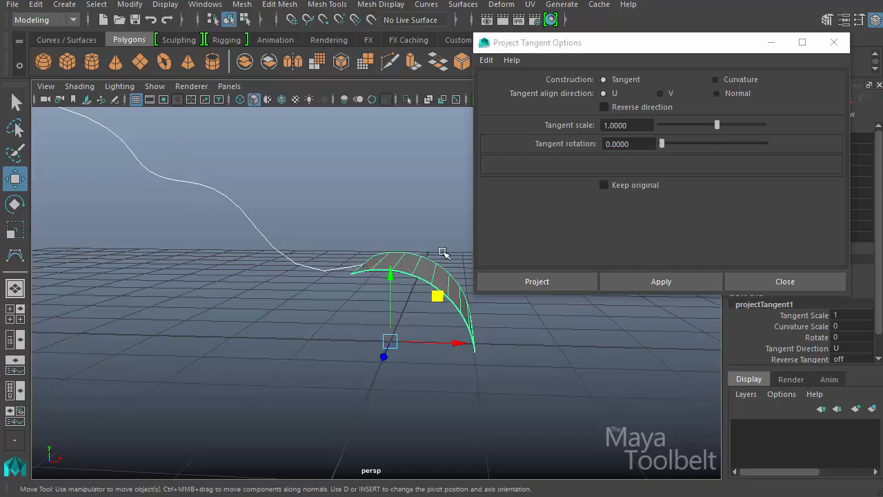
pyautogui.moveTo(601, 212)
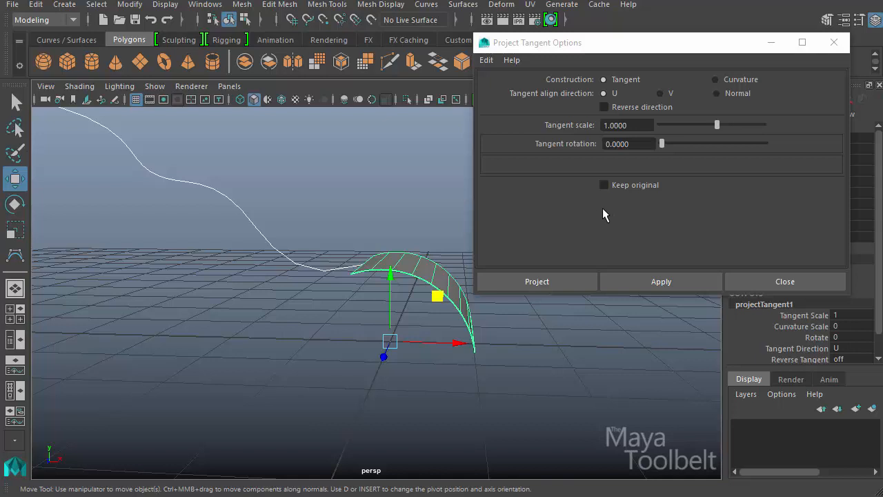
pyautogui.moveTo(599, 218)
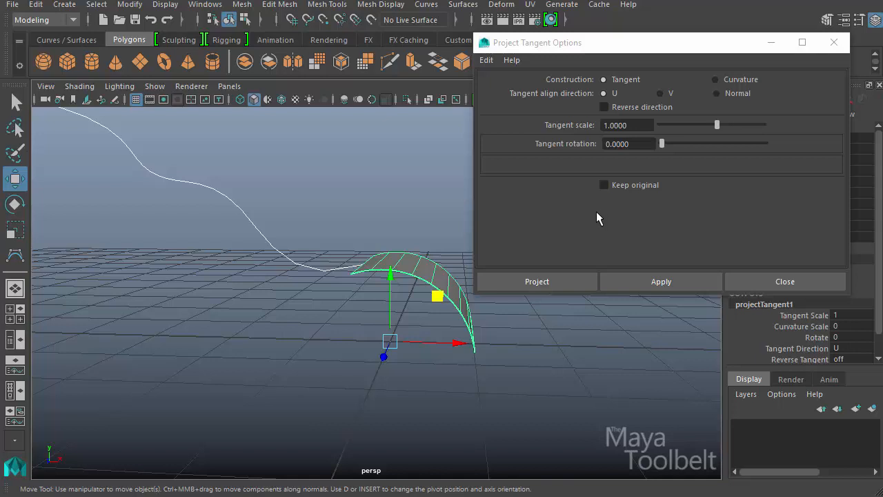
pyautogui.moveTo(642, 331)
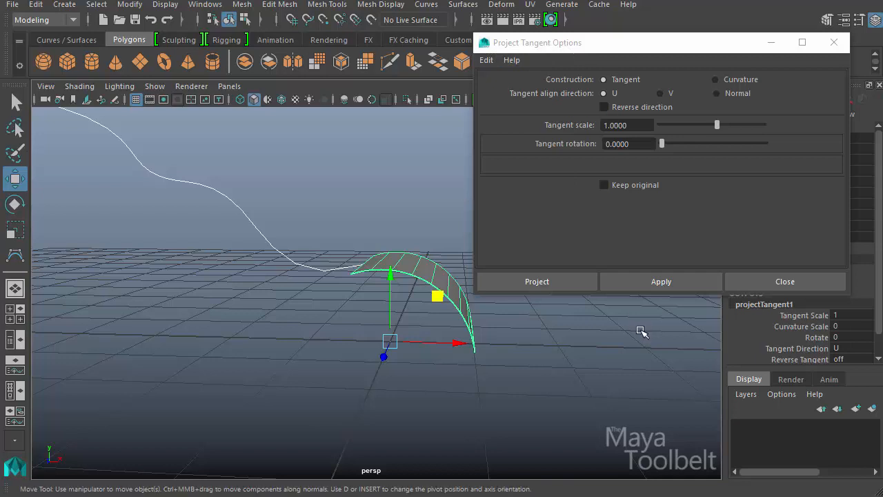
pyautogui.moveTo(632, 102)
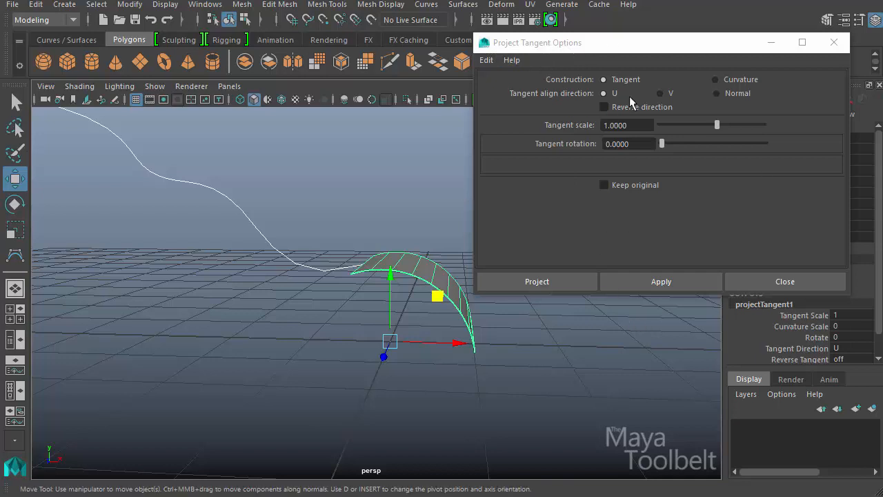
pyautogui.moveTo(646, 68)
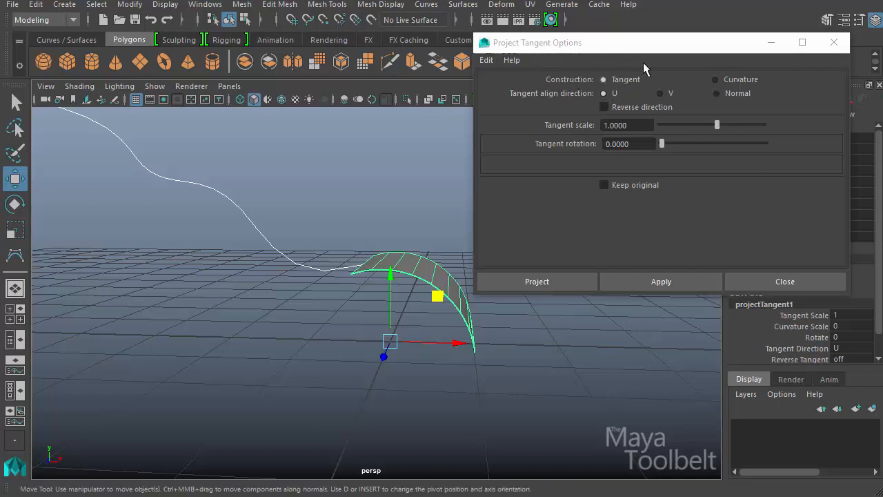
# Try Curvature construction, return to Tangent, and close the Project Tangent options.
pyautogui.click(715, 79)
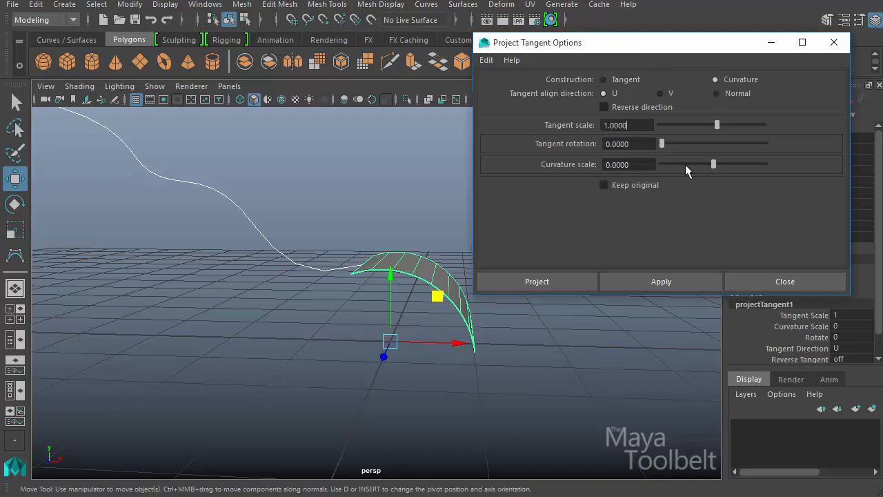
pyautogui.moveTo(730, 201)
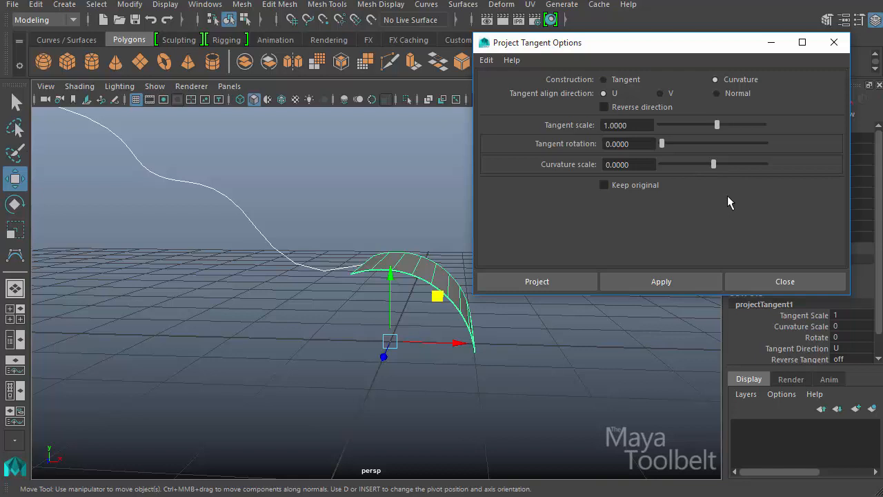
pyautogui.click(605, 78)
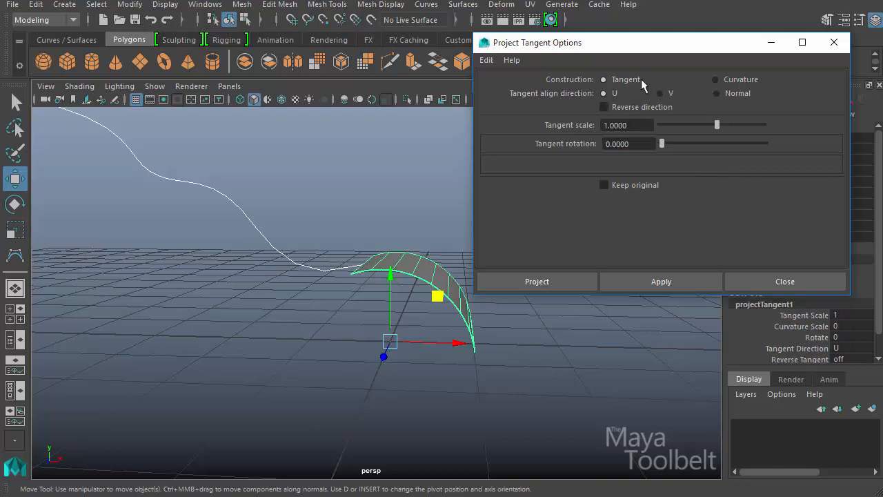
pyautogui.moveTo(585, 167)
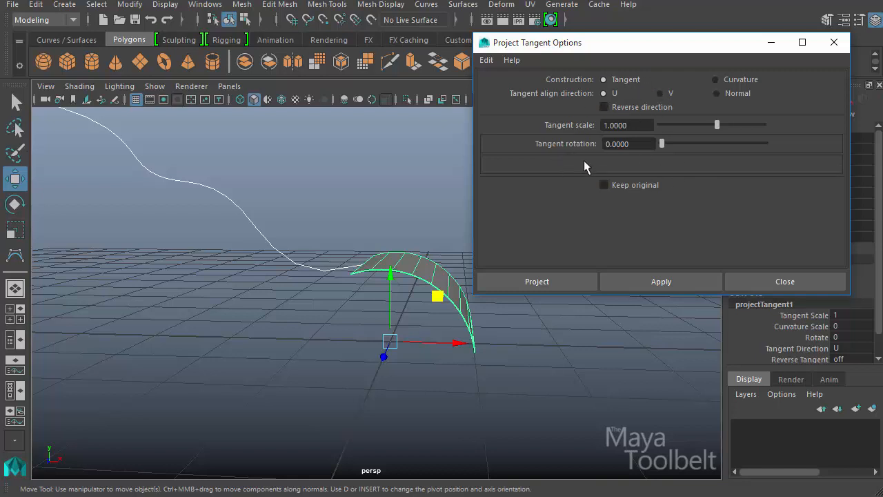
pyautogui.click(715, 78)
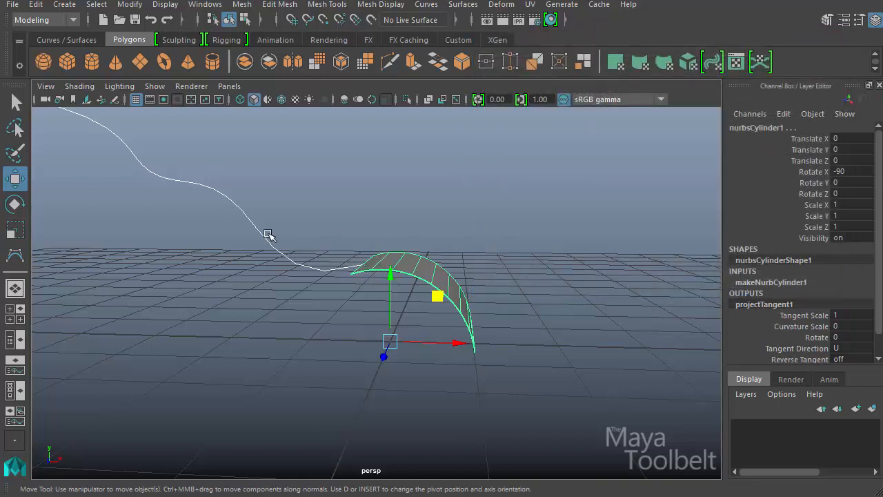
pyautogui.moveTo(461, 262)
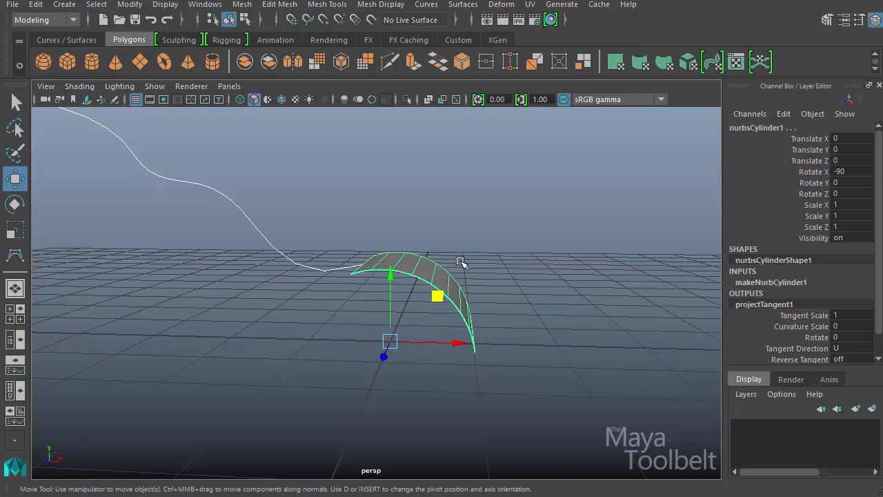
pyautogui.moveTo(503, 251)
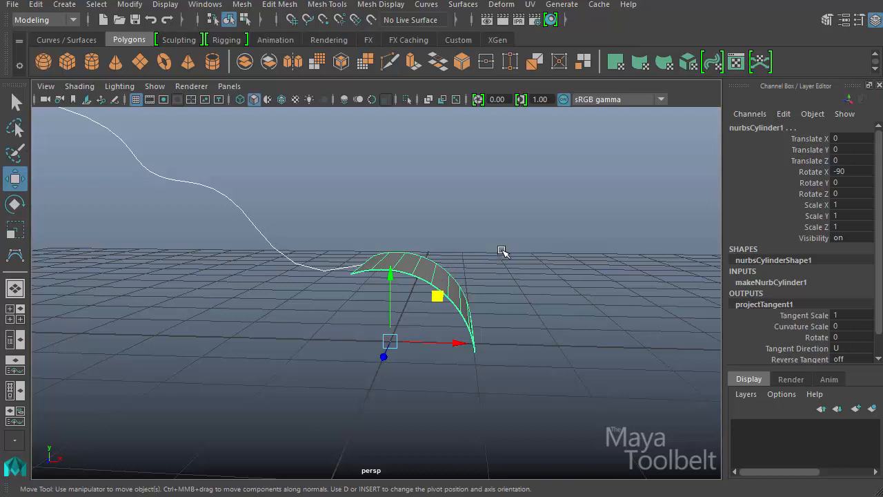
pyautogui.moveTo(873, 237)
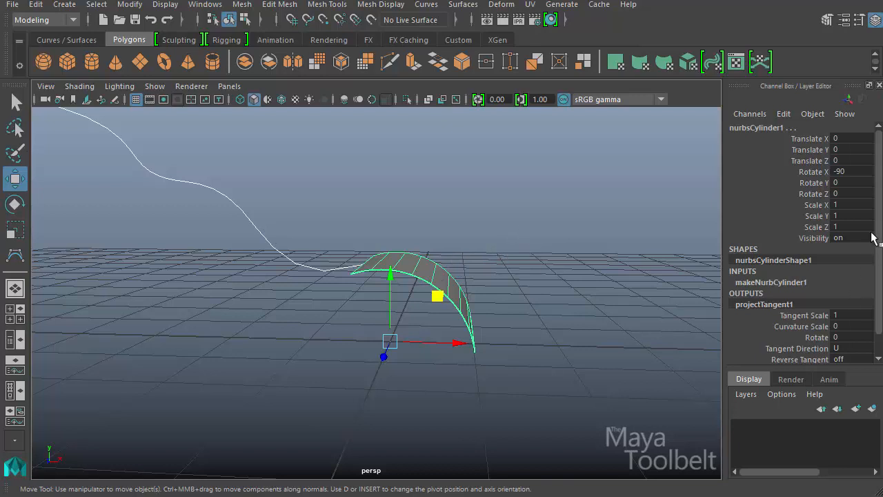
# Scroll the Channel Box down to projectTangent1's attributes, reaching Ignore Edges.
pyautogui.scroll(-3)
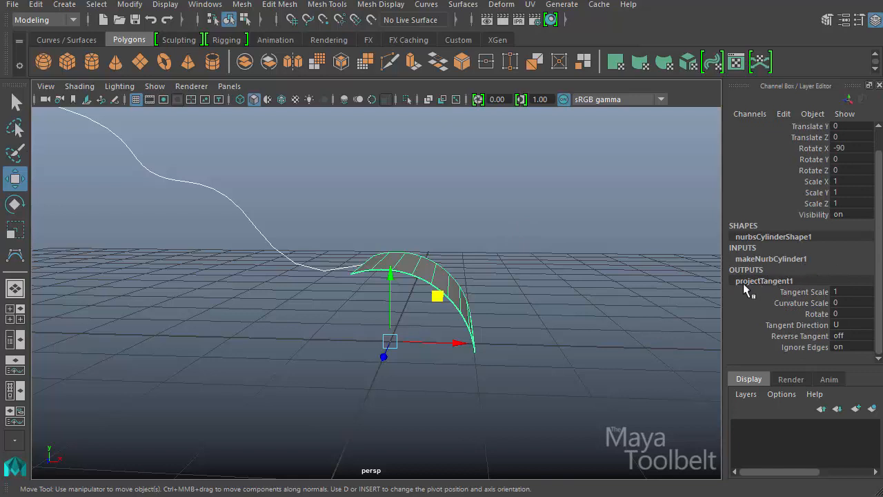
pyautogui.moveTo(772, 284)
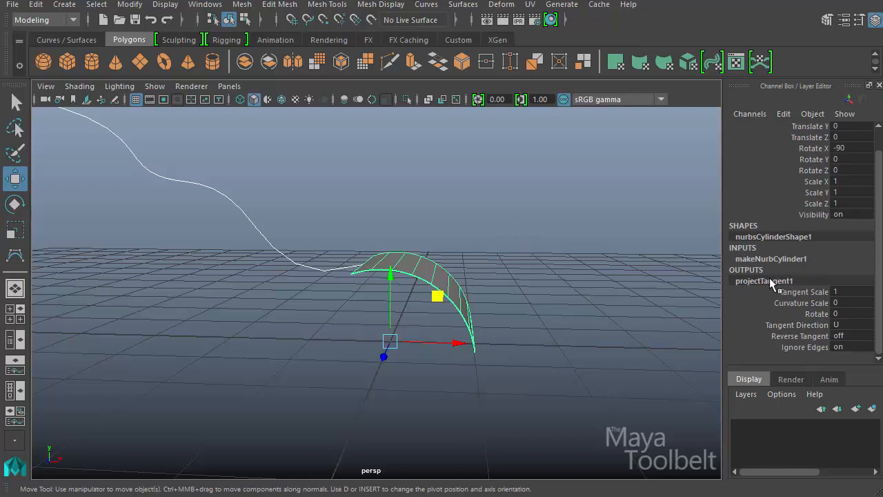
pyautogui.moveTo(479, 174)
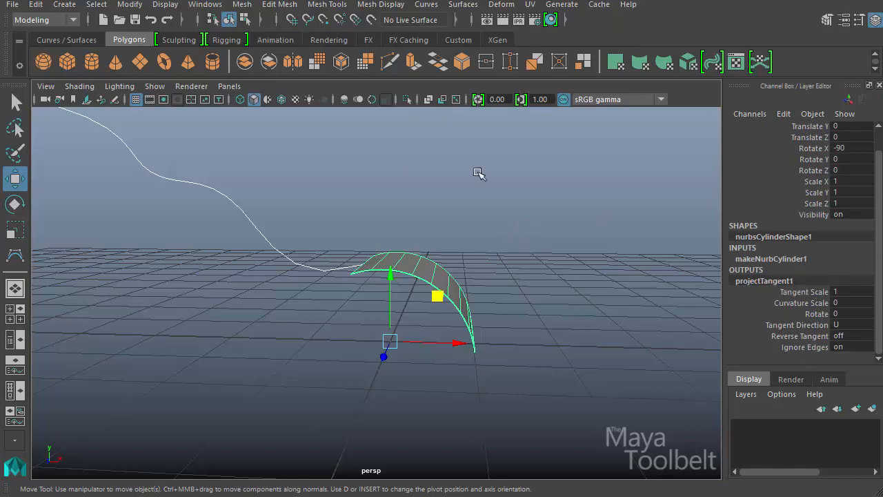
pyautogui.moveTo(316, 254)
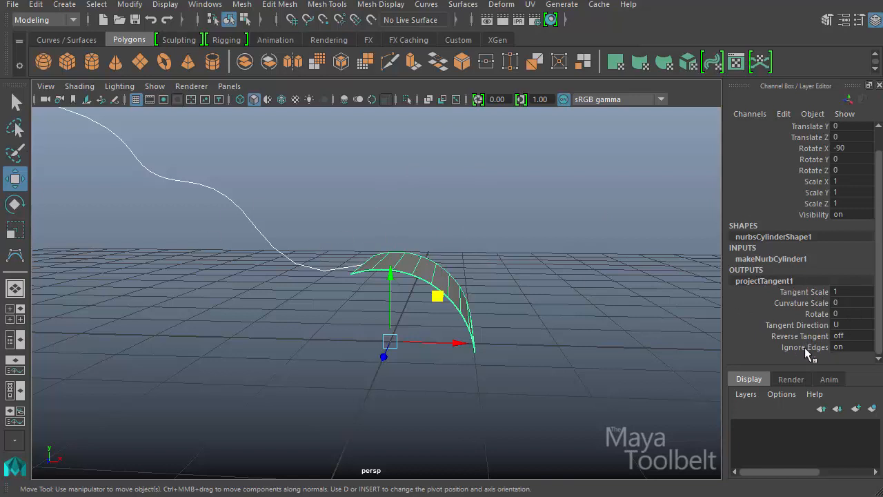
pyautogui.moveTo(842, 317)
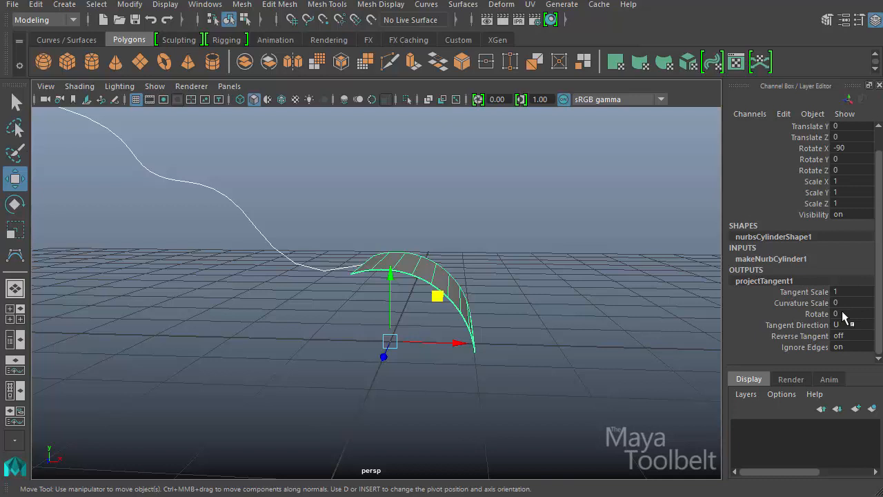
pyautogui.moveTo(776, 326)
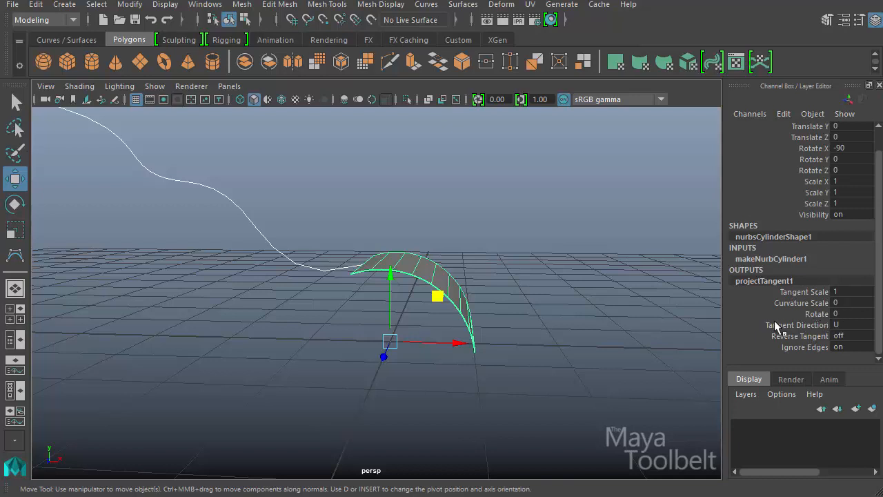
pyautogui.moveTo(793, 344)
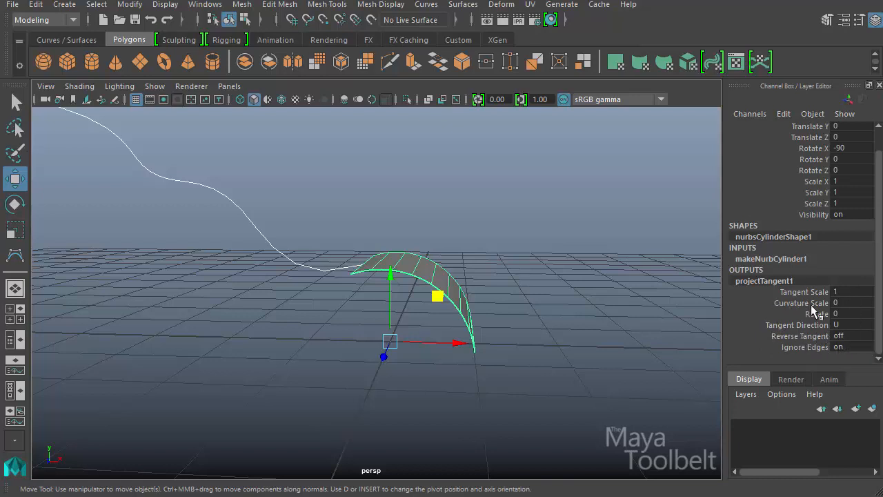
pyautogui.moveTo(856, 323)
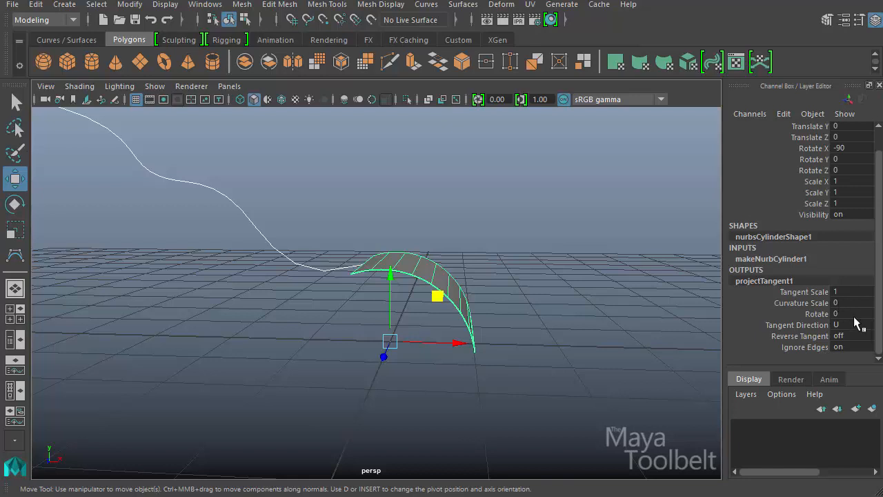
pyautogui.moveTo(855, 323)
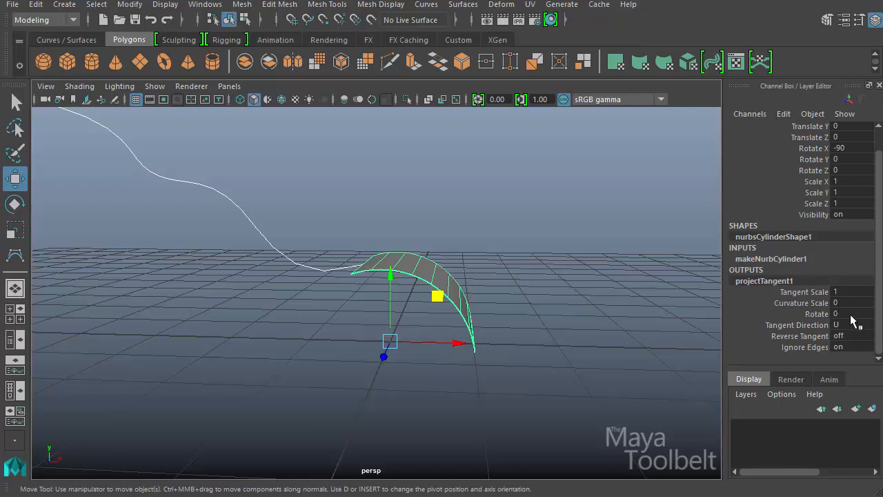
pyautogui.moveTo(814, 311)
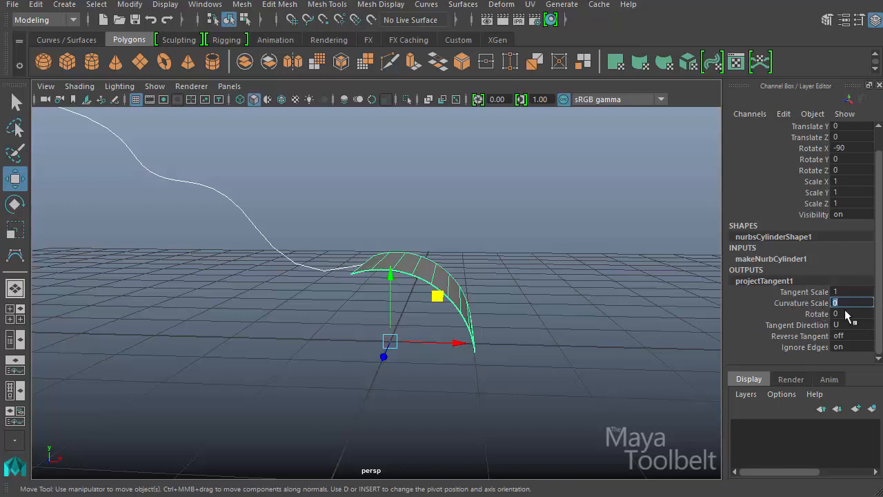
pyautogui.moveTo(795, 316)
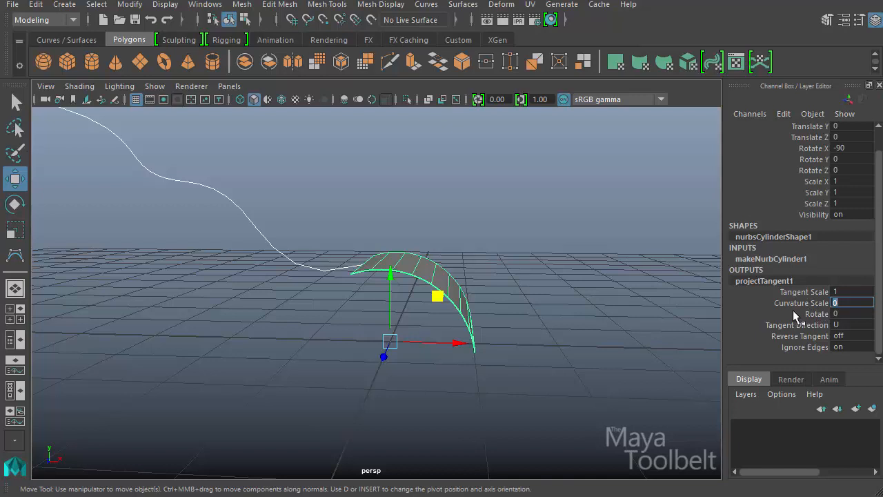
pyautogui.moveTo(679, 306)
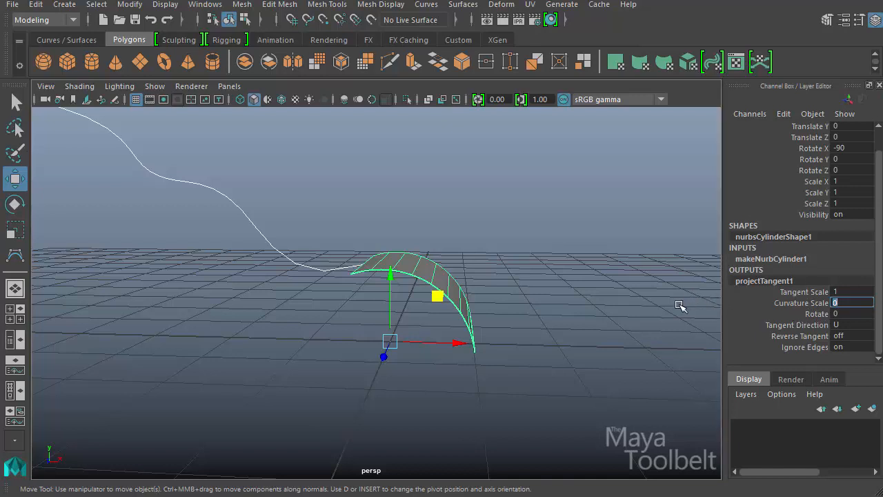
pyautogui.moveTo(628, 298)
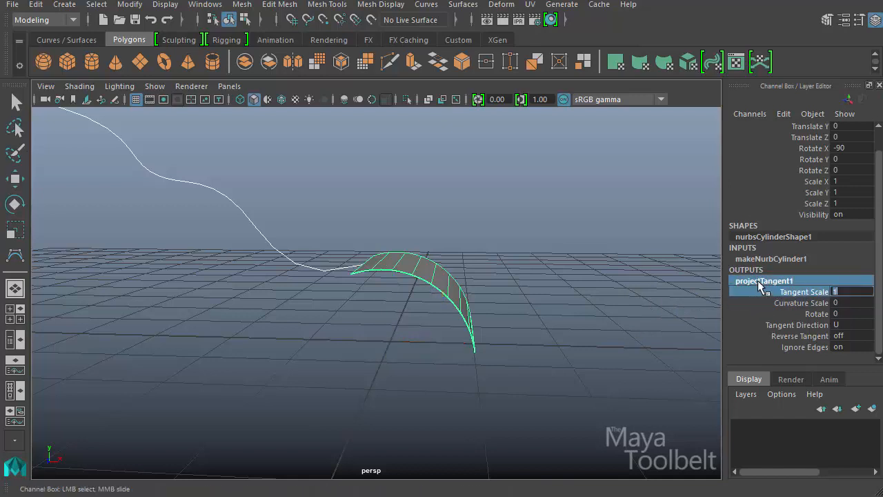
# Bring up the Show Manipulator Tool handles on the projectTangent1 blend.
pyautogui.click(130, 6)
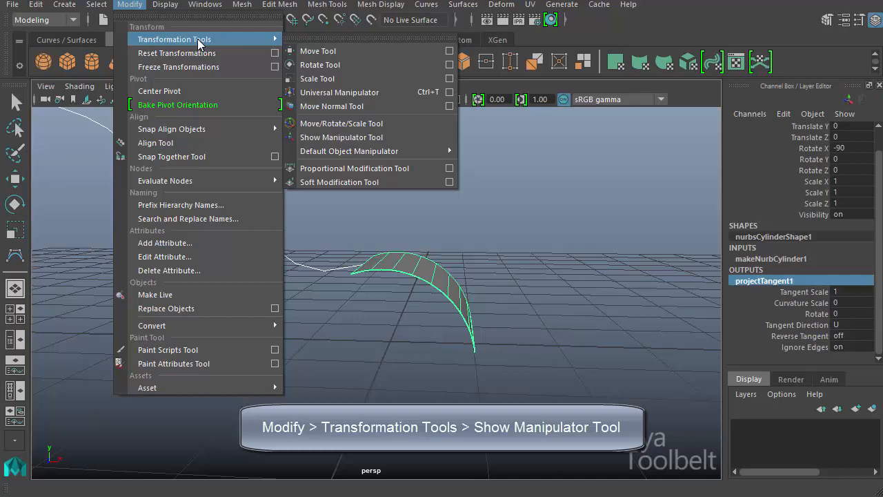
pyautogui.moveTo(359, 137)
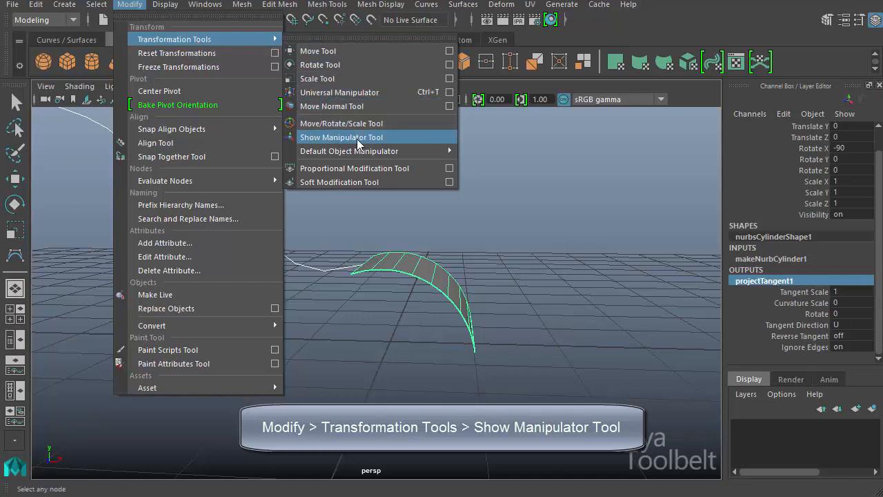
pyautogui.click(341, 137)
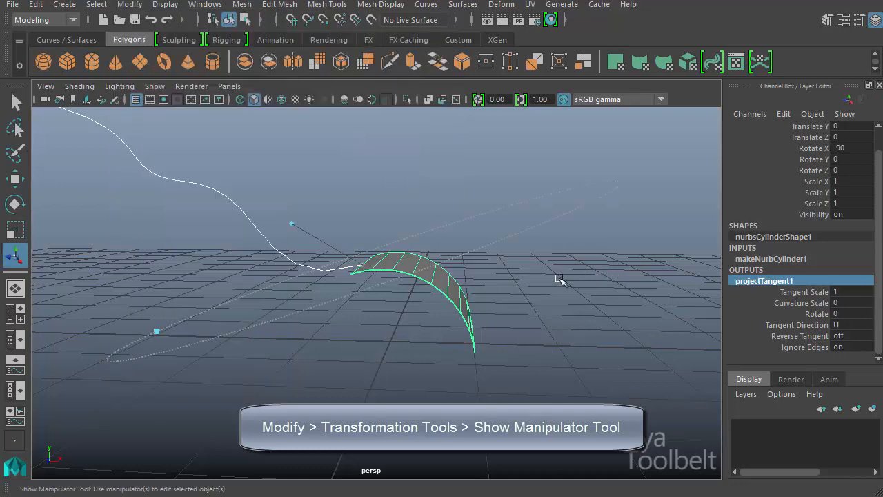
pyautogui.moveTo(559, 282); pyautogui.dragTo(608, 342)
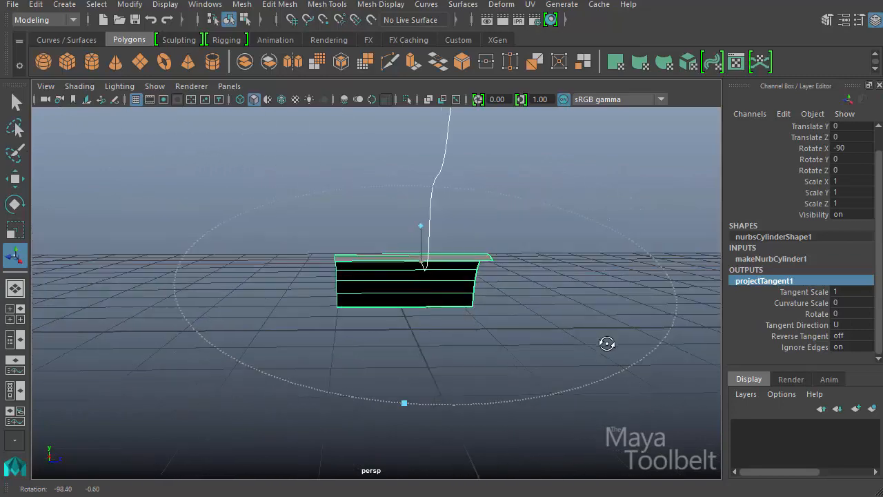
pyautogui.moveTo(607, 344); pyautogui.dragTo(442, 341)
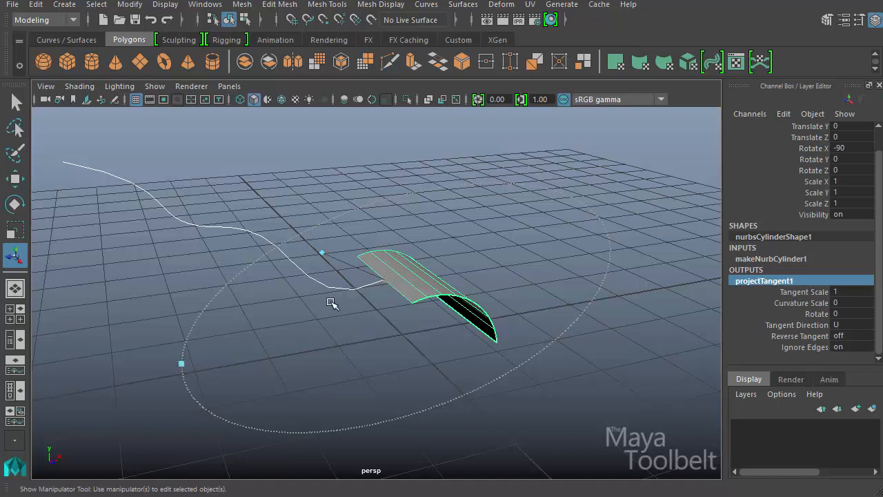
# Drag the tangent handle longer and shorter to see how curve1's end stretches.
pyautogui.moveTo(323, 303); pyautogui.dragTo(323, 251)
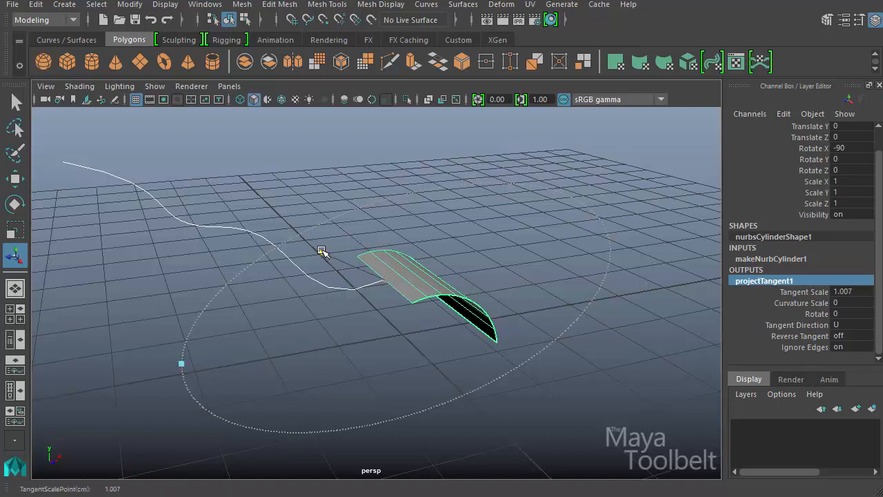
pyautogui.moveTo(323, 251); pyautogui.dragTo(344, 263)
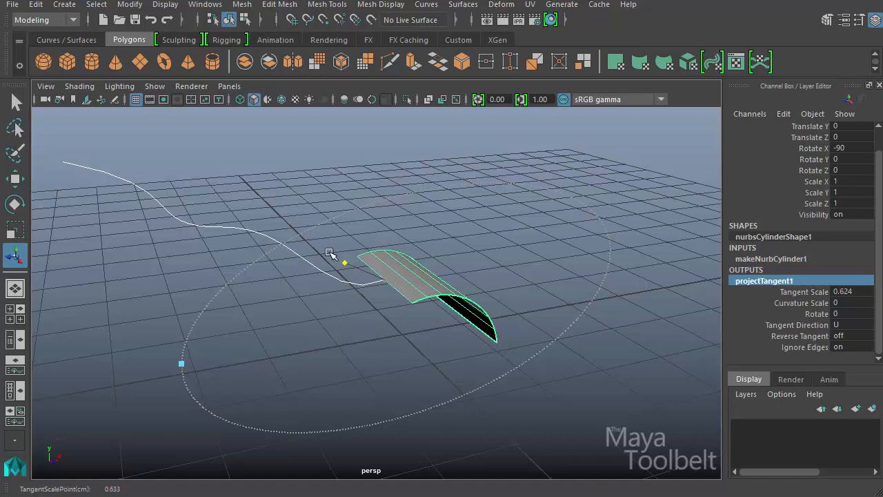
pyautogui.moveTo(343, 262); pyautogui.dragTo(295, 242)
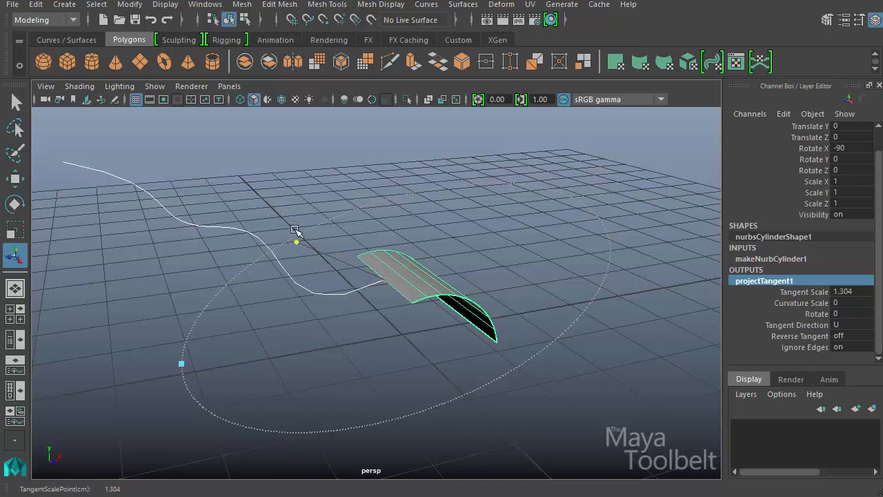
pyautogui.moveTo(295, 229); pyautogui.dragTo(319, 249)
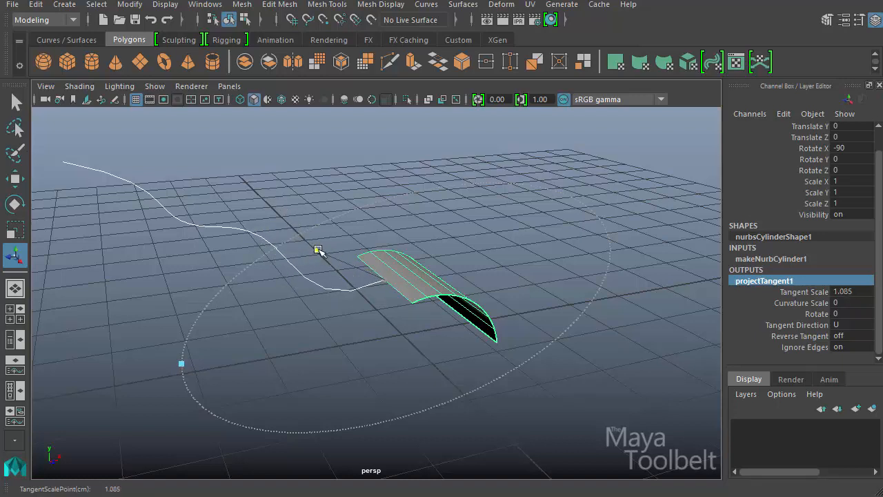
pyautogui.moveTo(319, 248); pyautogui.dragTo(366, 275)
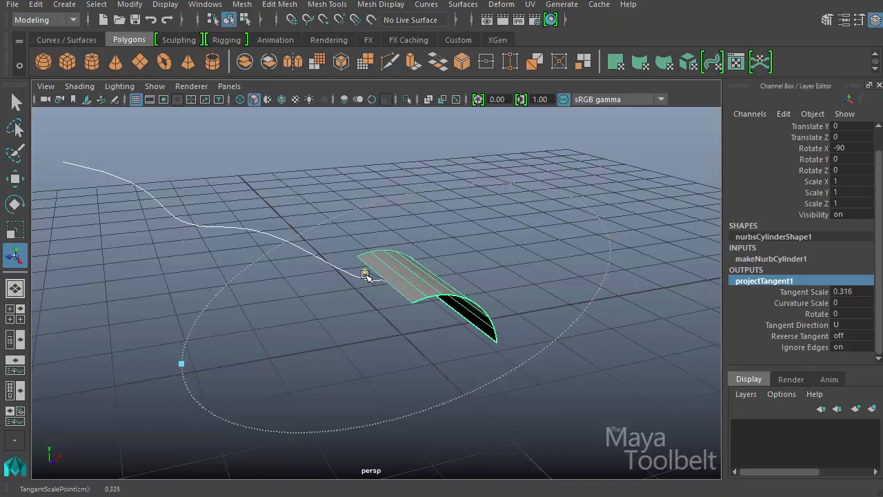
pyautogui.moveTo(366, 274); pyautogui.dragTo(261, 229)
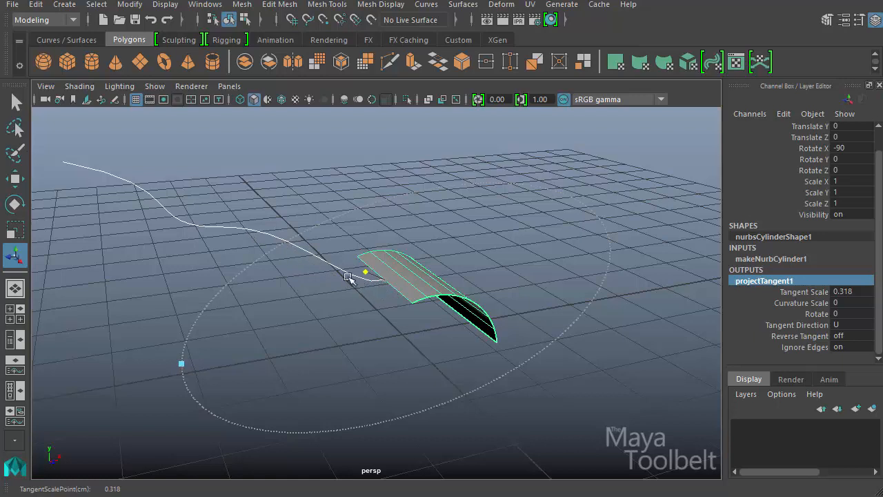
pyautogui.moveTo(380, 285)
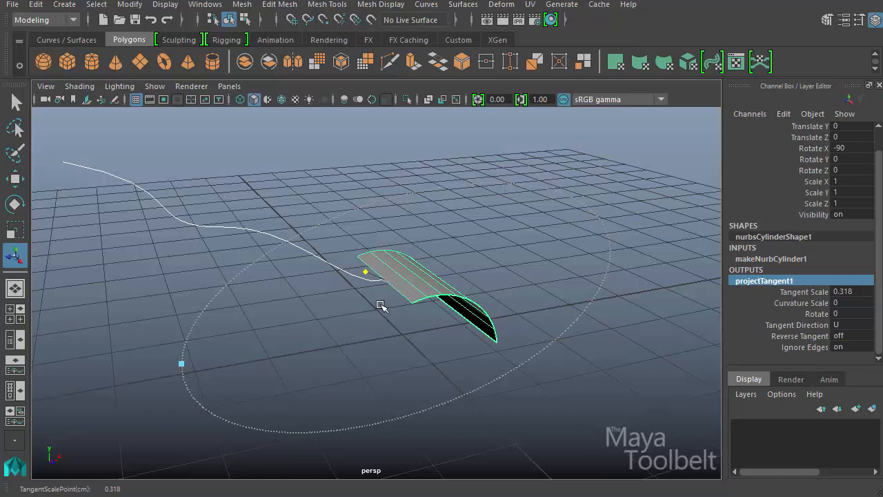
# Shrink and flip the tangent, then settle Tangent Scale at 0.893.
pyautogui.moveTo(383, 307); pyautogui.dragTo(352, 323)
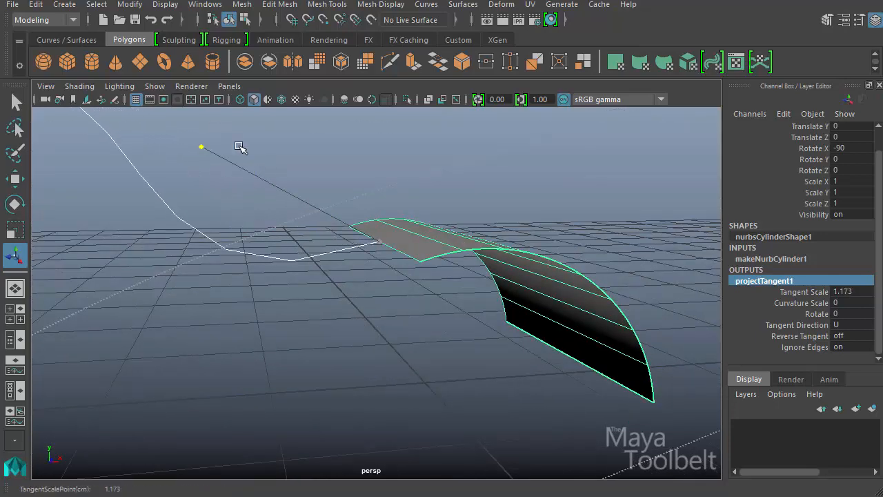
pyautogui.moveTo(202, 148); pyautogui.dragTo(257, 178)
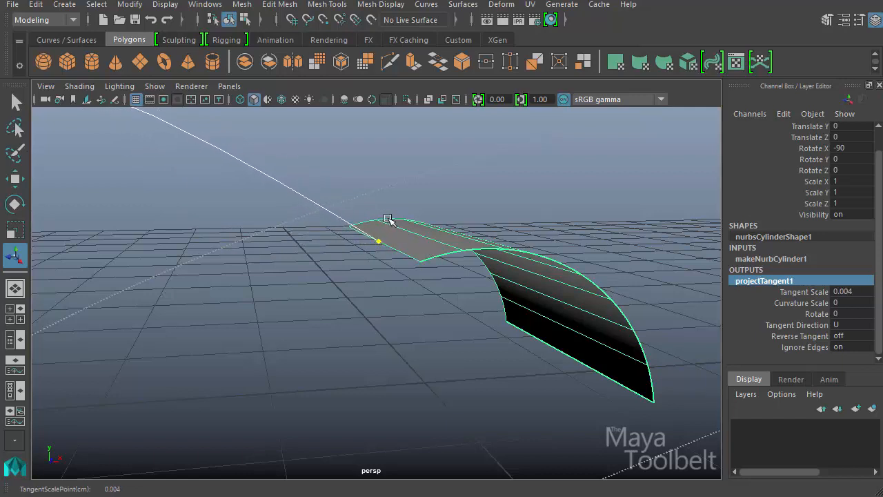
pyautogui.moveTo(389, 218); pyautogui.dragTo(434, 254)
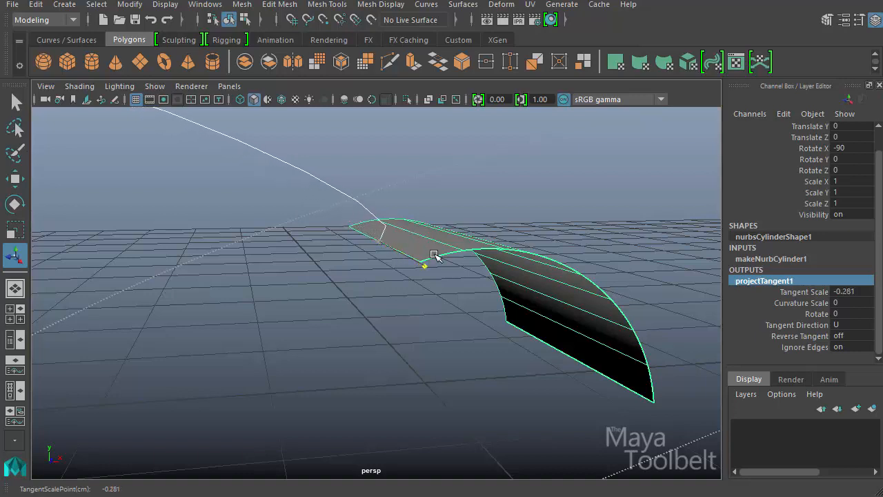
pyautogui.moveTo(433, 256); pyautogui.dragTo(447, 278)
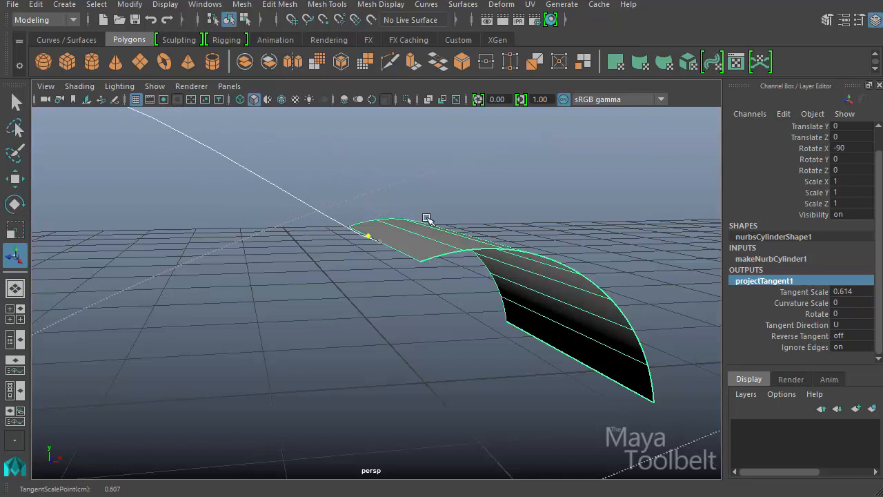
pyautogui.moveTo(426, 218); pyautogui.dragTo(479, 279)
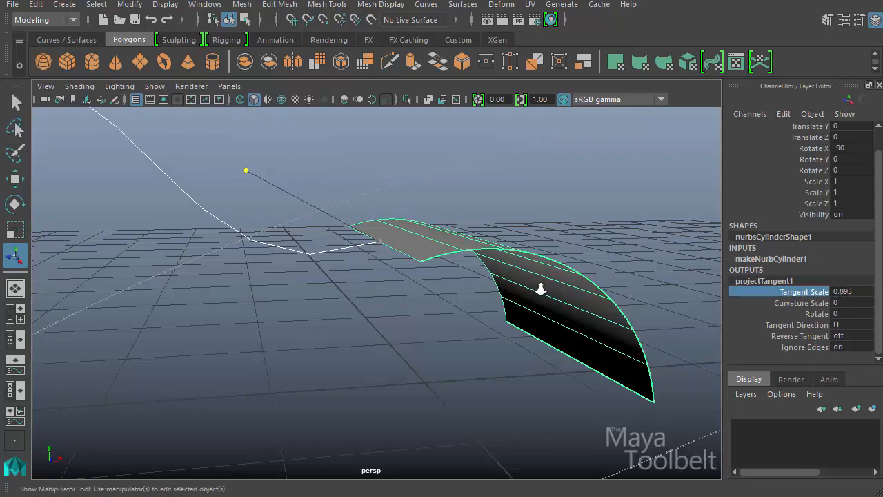
pyautogui.moveTo(541, 290); pyautogui.dragTo(180, 392)
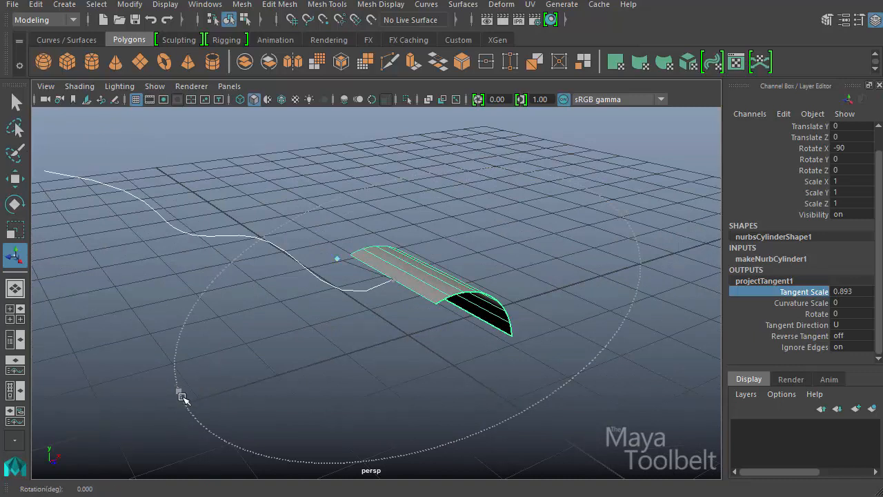
pyautogui.moveTo(212, 254)
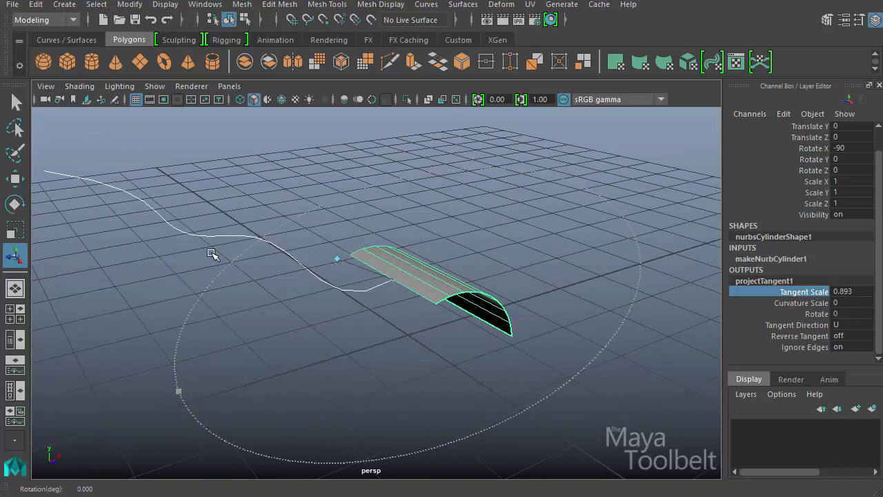
pyautogui.moveTo(172, 328)
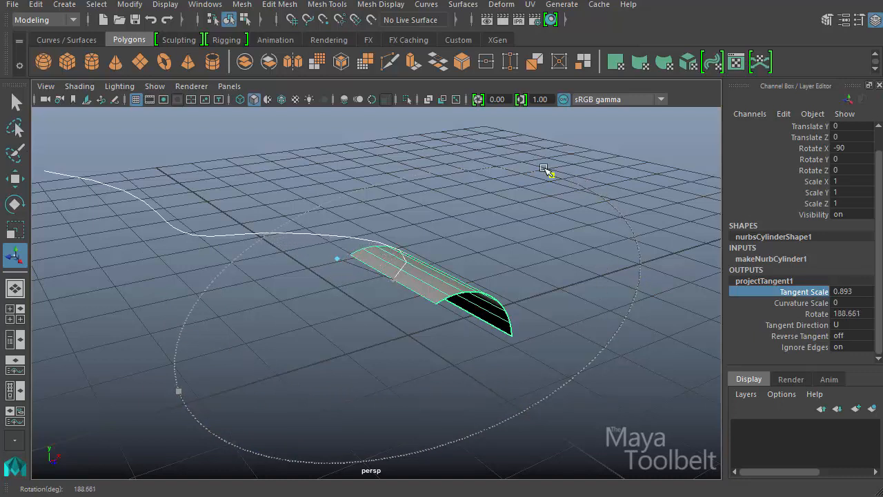
pyautogui.moveTo(546, 168); pyautogui.dragTo(216, 438)
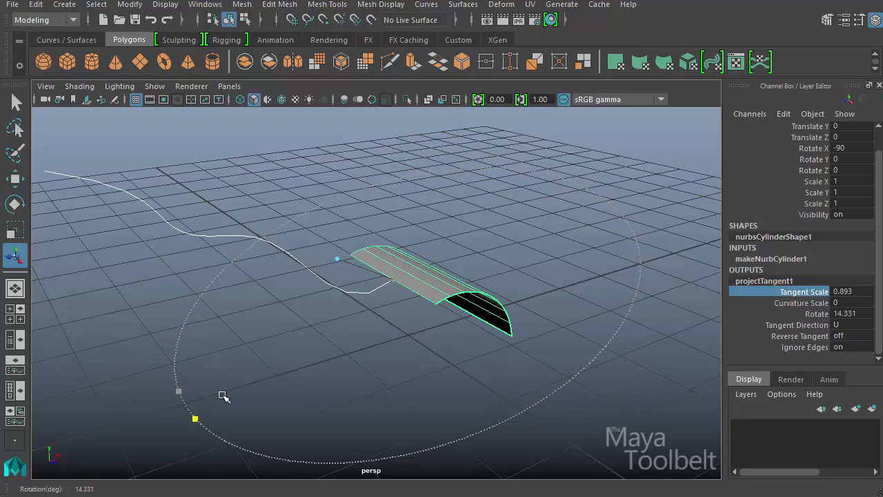
pyautogui.moveTo(224, 395); pyautogui.dragTo(426, 373)
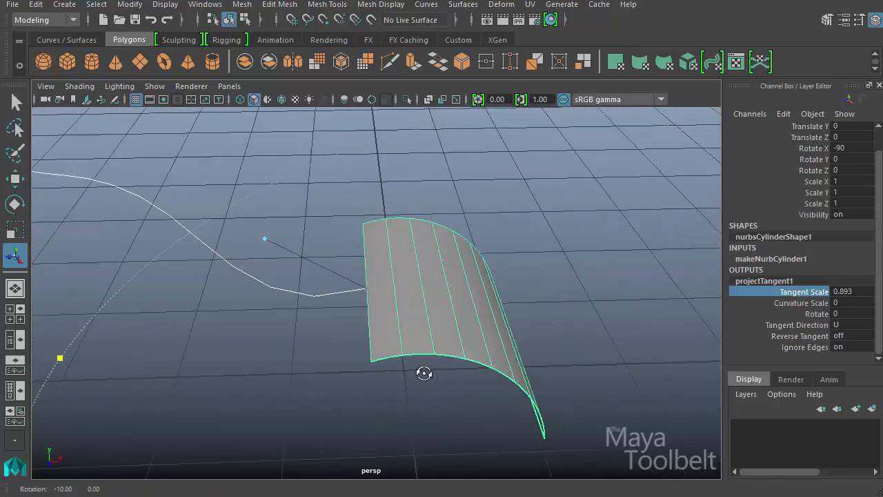
pyautogui.moveTo(425, 372); pyautogui.dragTo(425, 276)
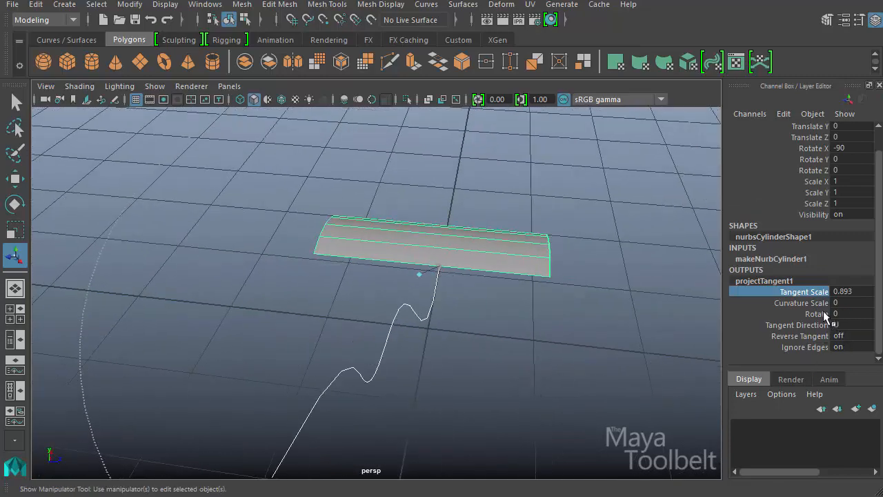
pyautogui.click(817, 315)
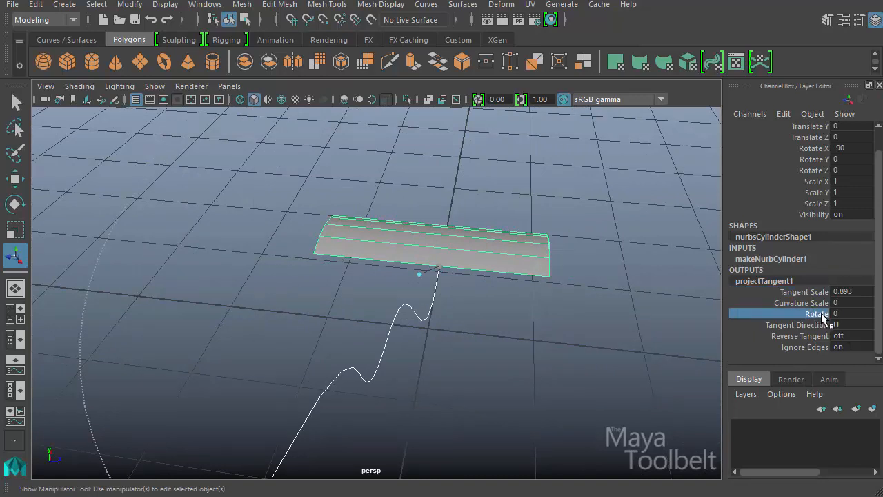
pyautogui.moveTo(511, 342)
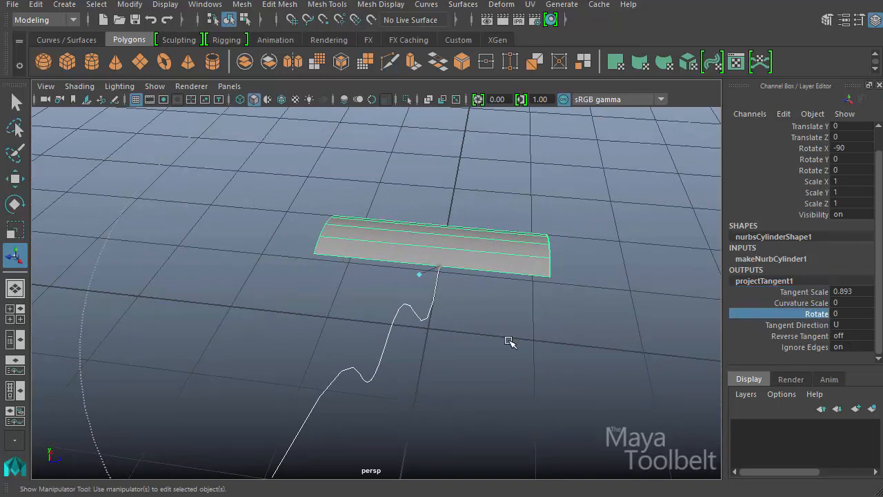
pyautogui.moveTo(510, 348); pyautogui.dragTo(568, 328)
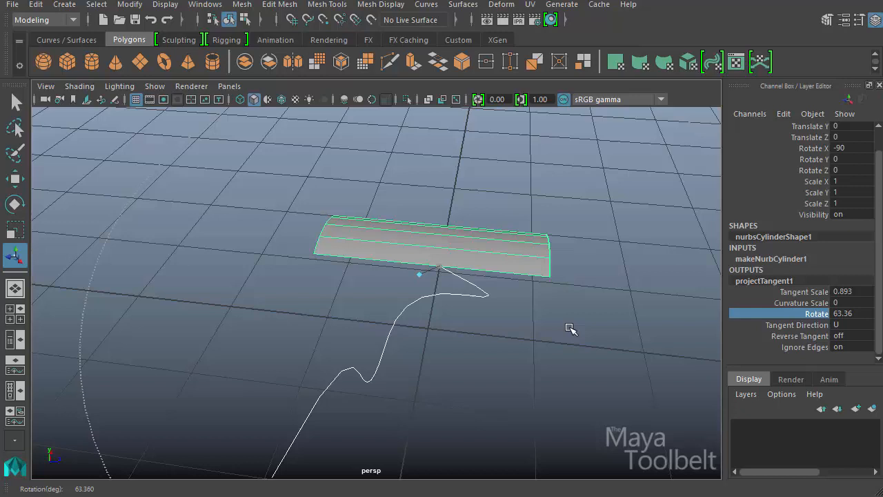
pyautogui.moveTo(572, 329); pyautogui.dragTo(486, 274)
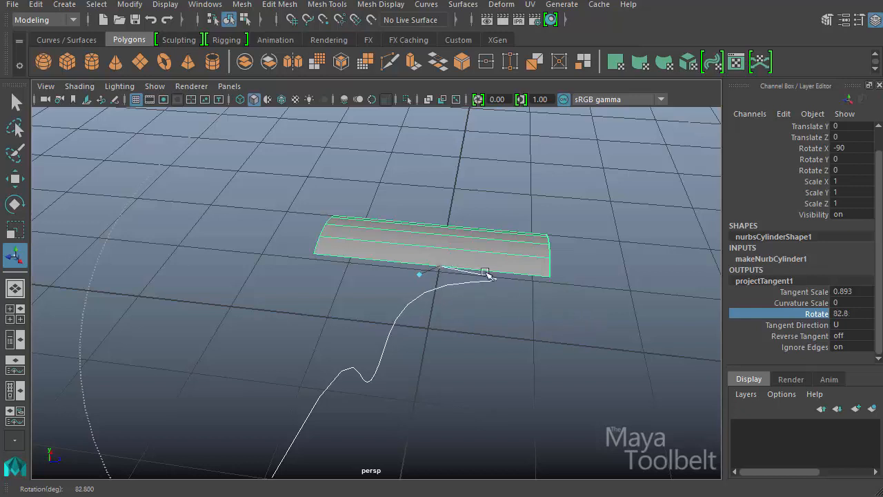
pyautogui.moveTo(486, 275); pyautogui.dragTo(715, 317)
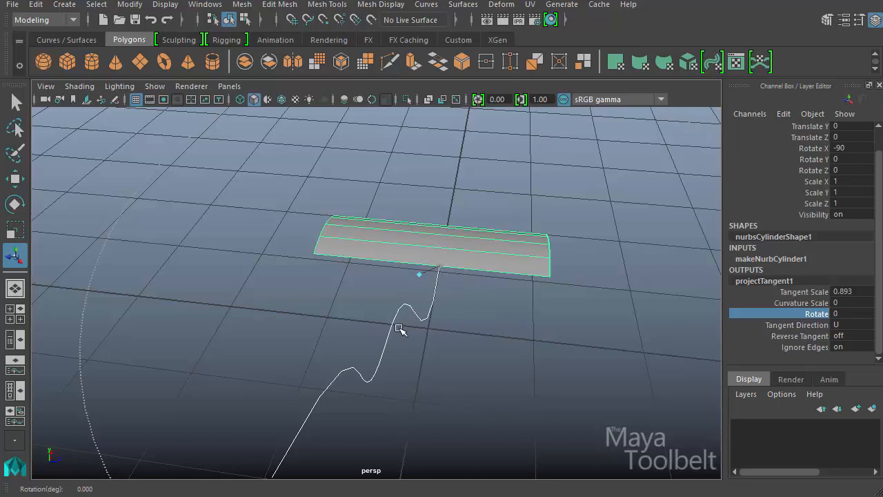
pyautogui.moveTo(401, 330); pyautogui.dragTo(565, 349)
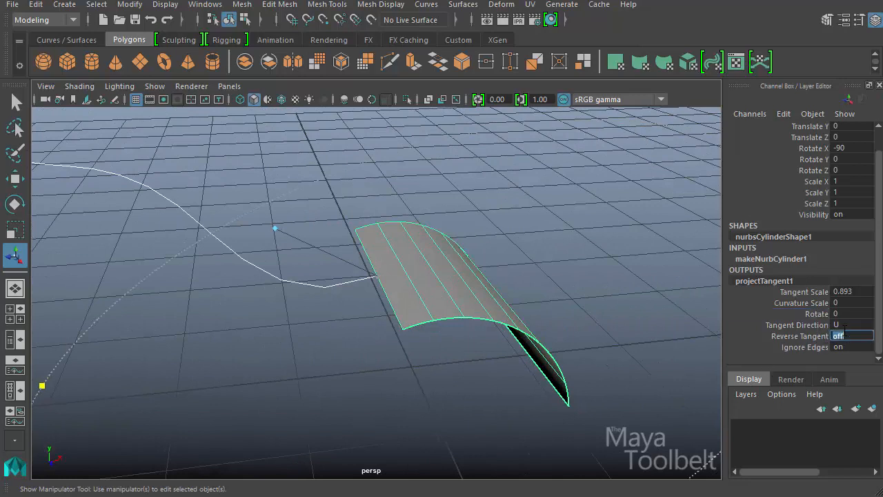
pyautogui.click(856, 324)
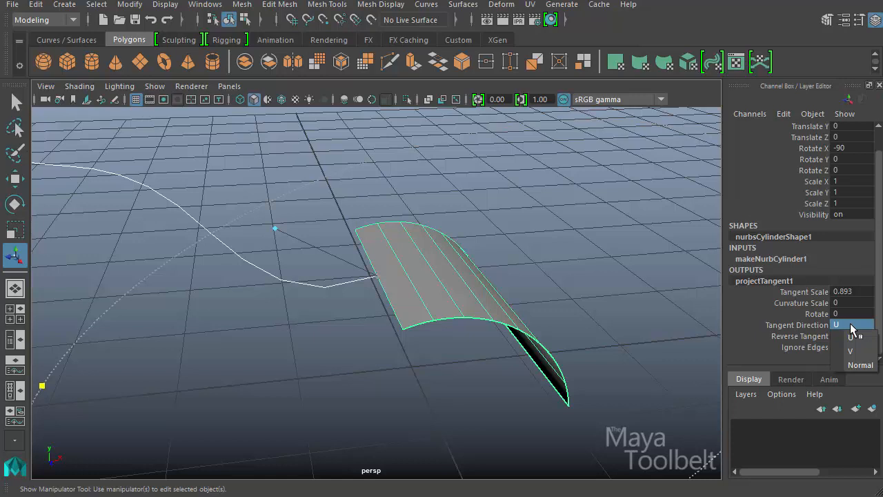
pyautogui.click(853, 326)
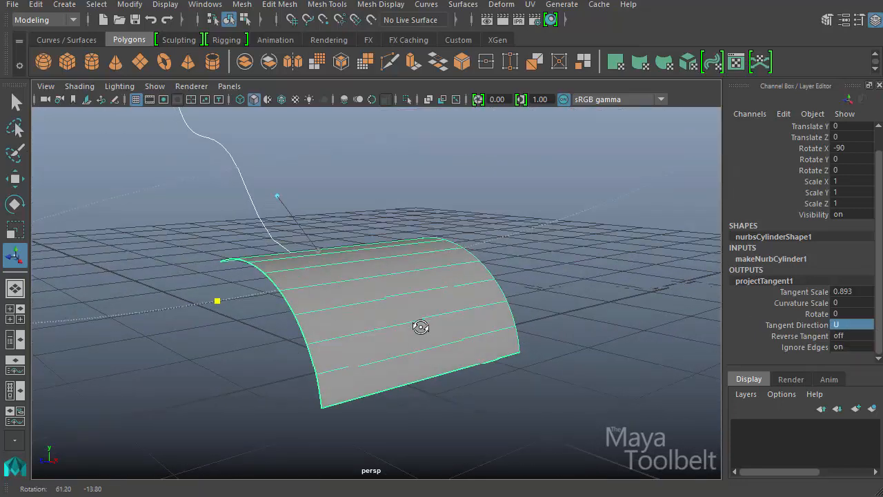
pyautogui.moveTo(421, 327); pyautogui.dragTo(486, 256)
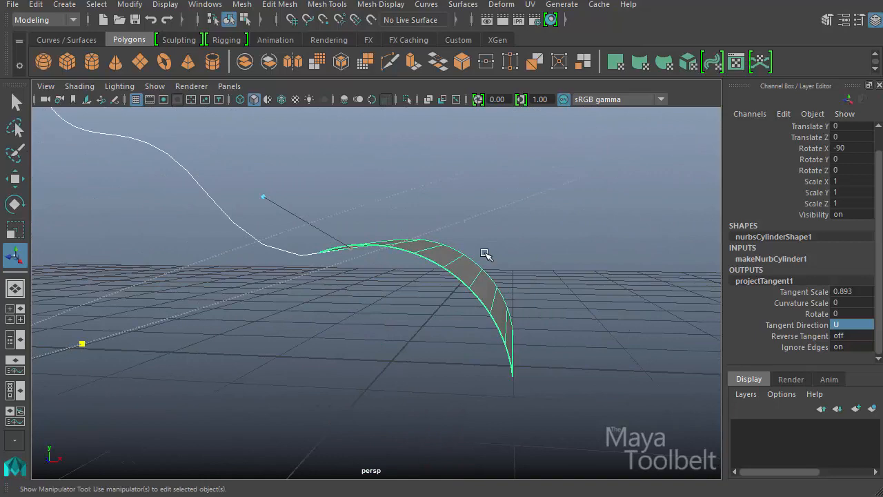
pyautogui.moveTo(627, 296)
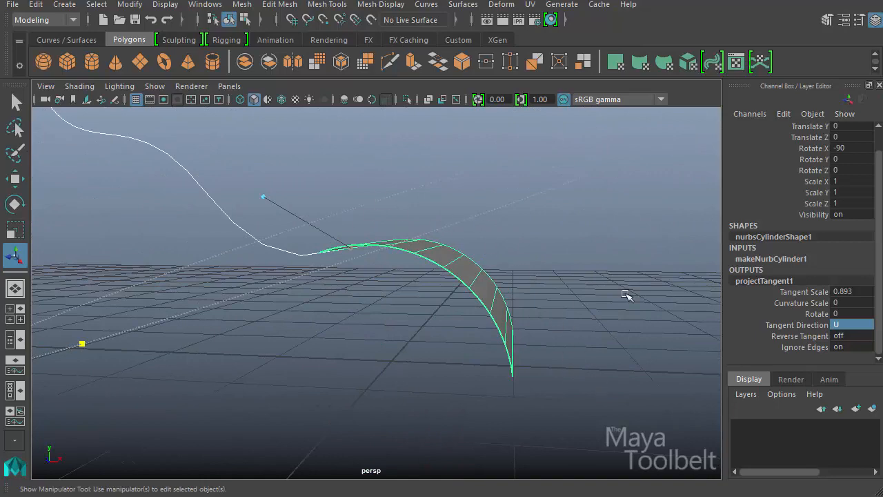
pyautogui.moveTo(627, 295); pyautogui.dragTo(524, 394)
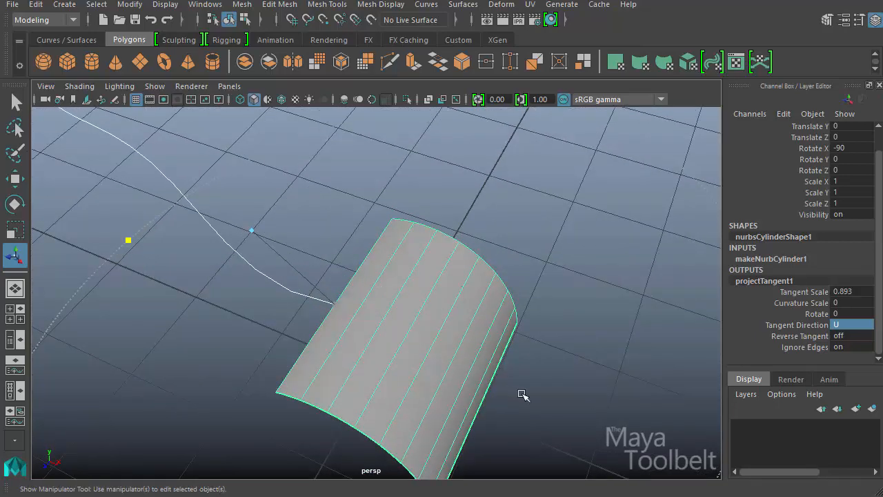
pyautogui.moveTo(497, 247)
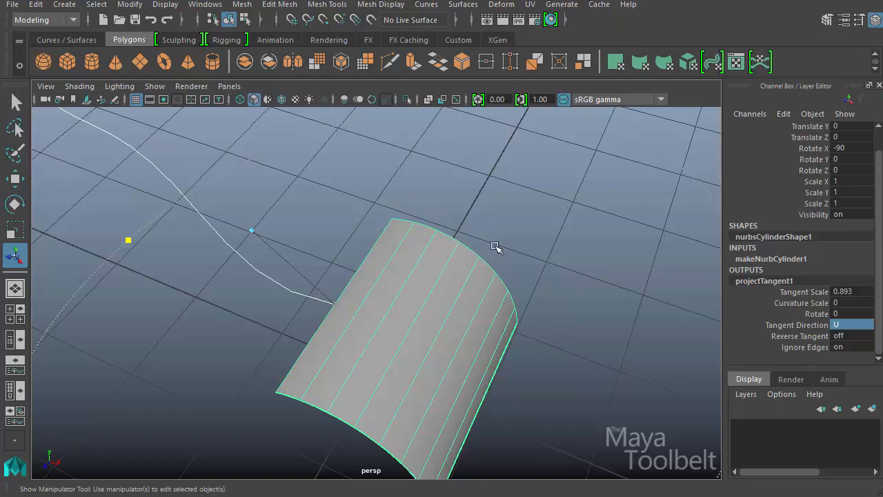
pyautogui.moveTo(375, 216)
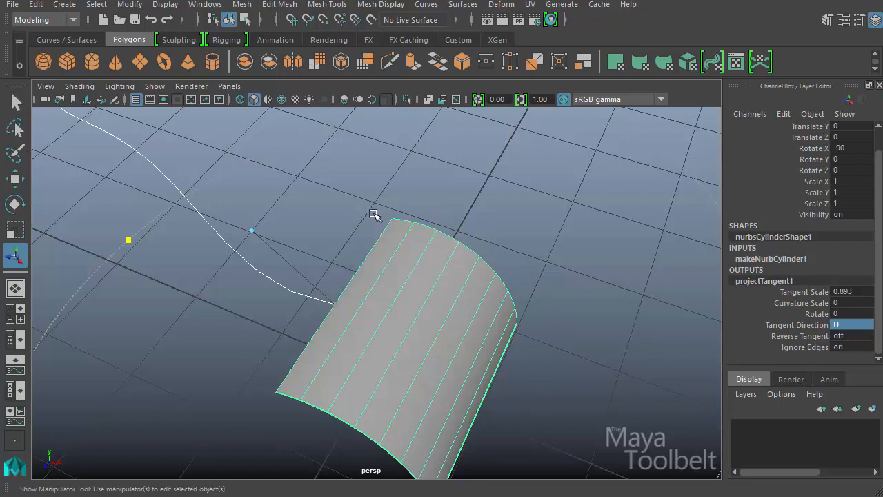
pyautogui.moveTo(243, 405)
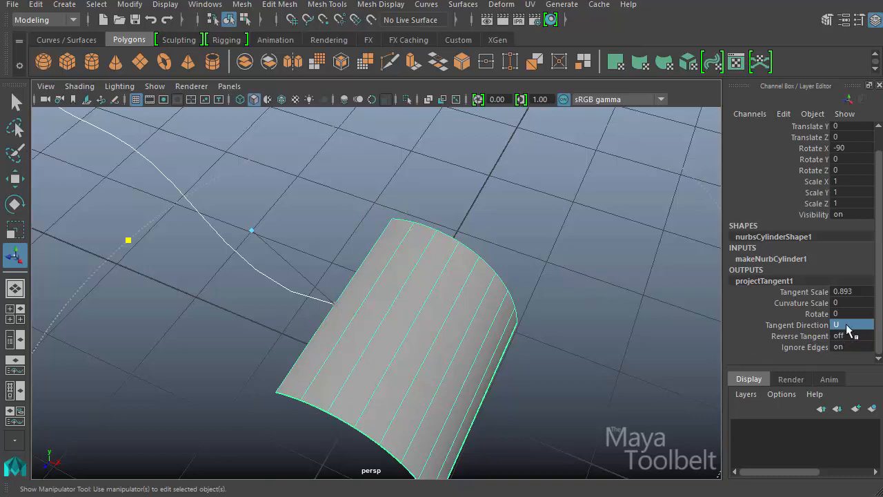
pyautogui.click(853, 325)
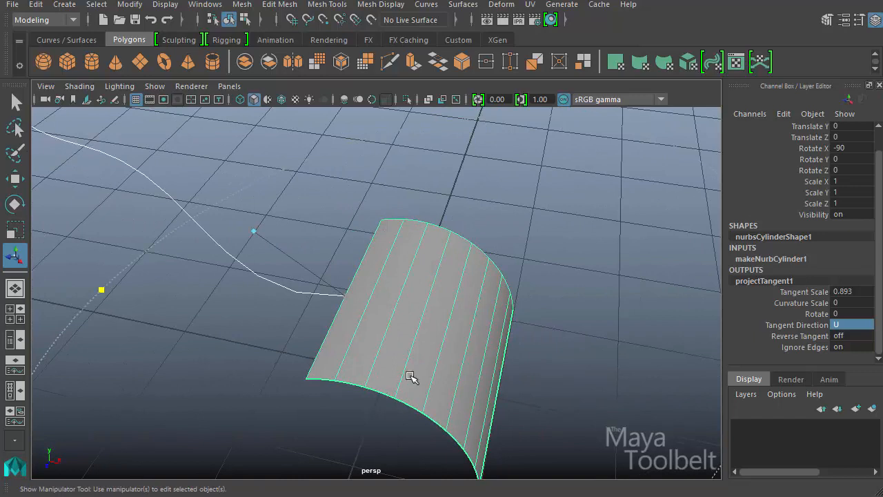
pyautogui.moveTo(469, 400)
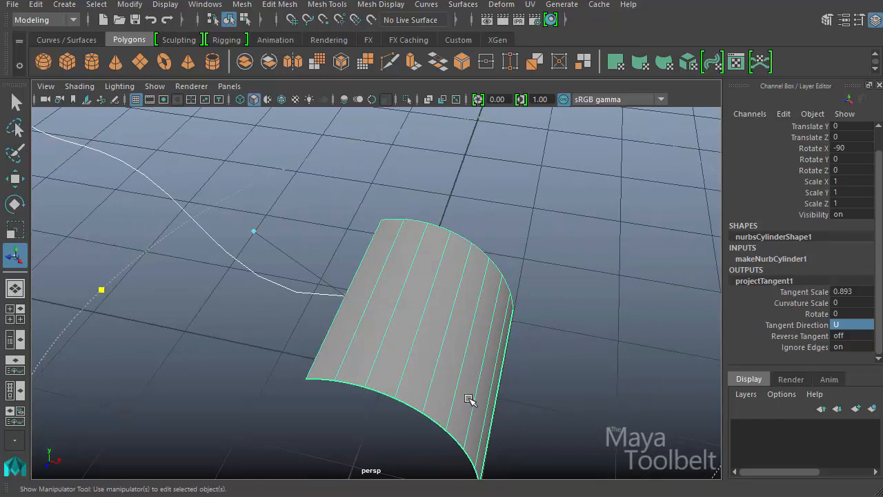
pyautogui.moveTo(696, 423)
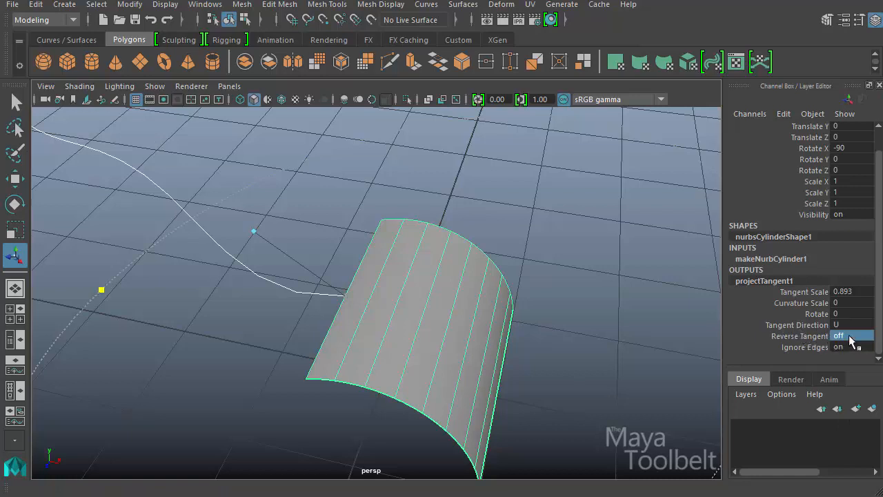
# Toggle Reverse Tangent on then off, and set Ignore Edges off then back on.
pyautogui.doubleClick(849, 336)
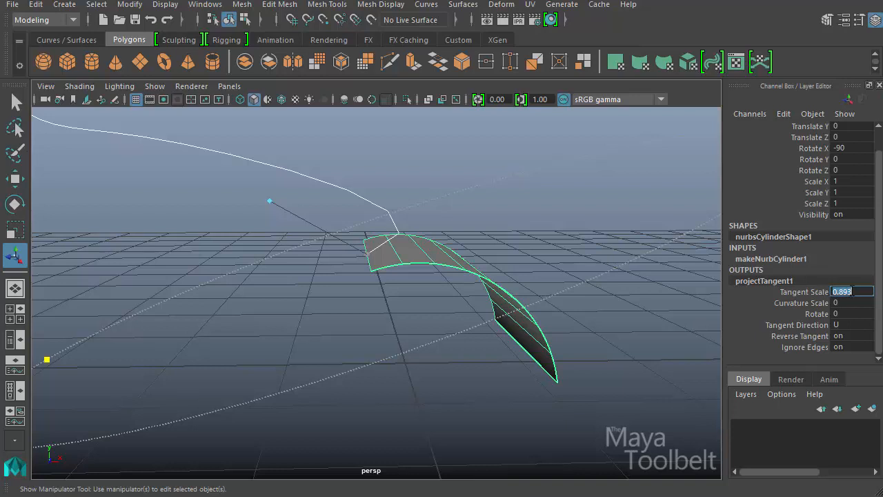
pyautogui.moveTo(855, 338)
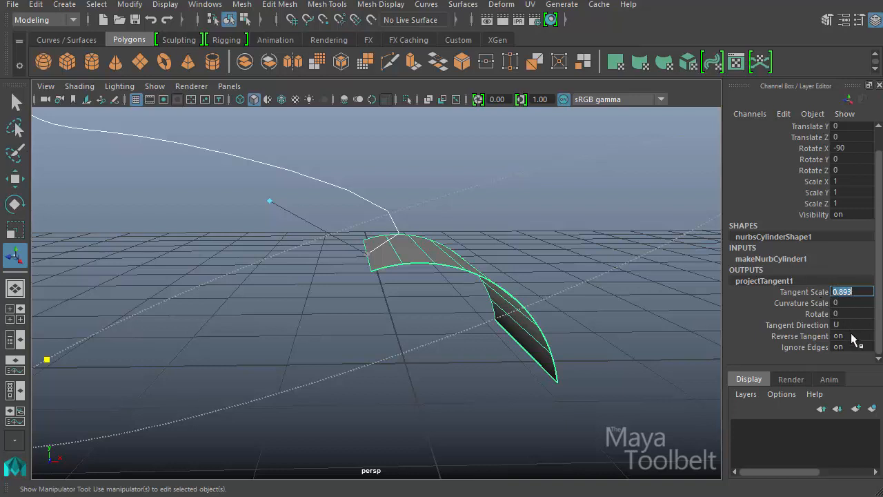
pyautogui.click(838, 337)
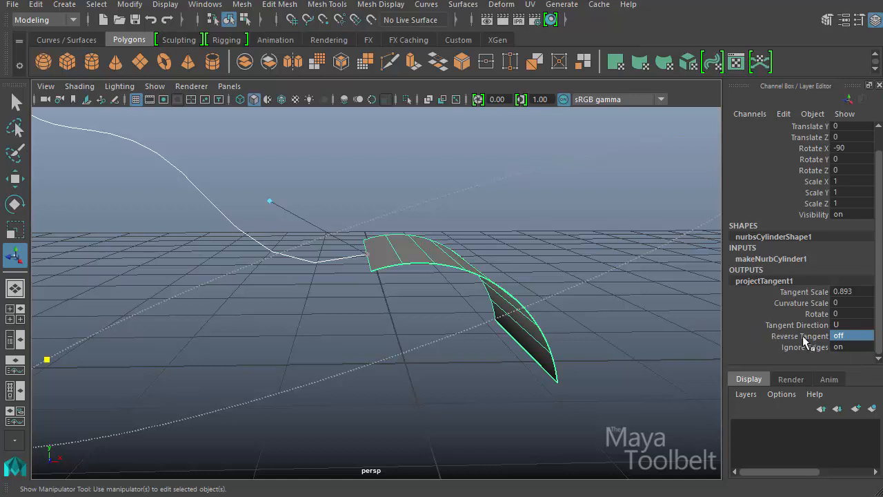
pyautogui.click(837, 347)
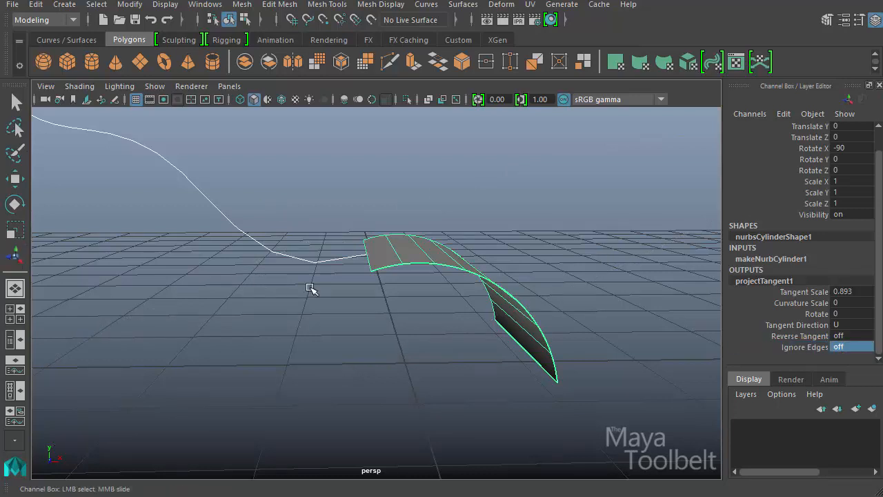
pyautogui.click(853, 348)
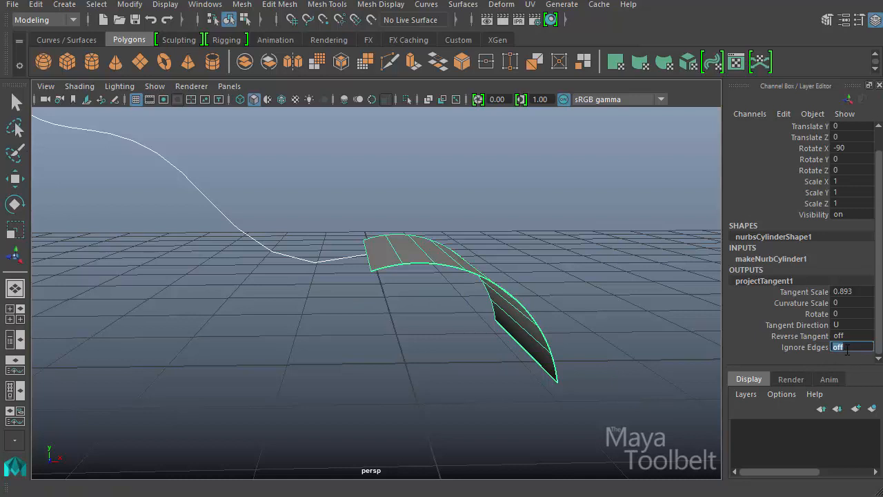
pyautogui.write('on')
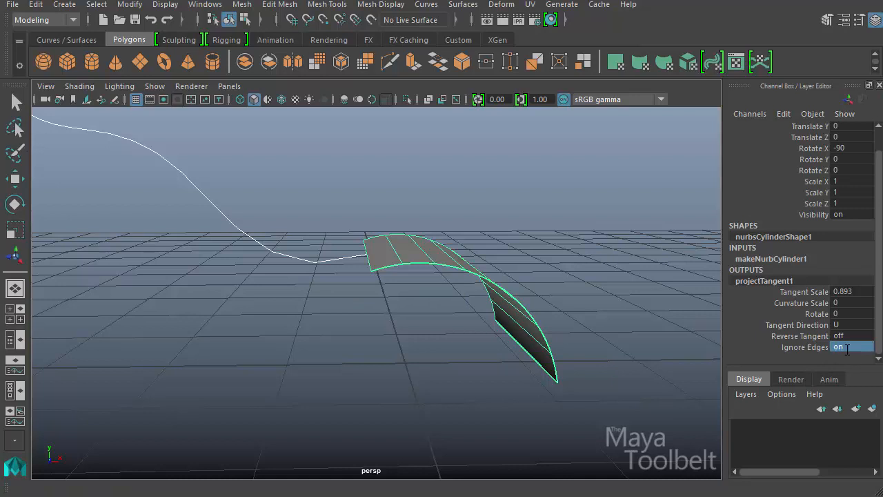
# Select the surface and bring up the Curves menu of editing commands.
pyautogui.click(414, 262)
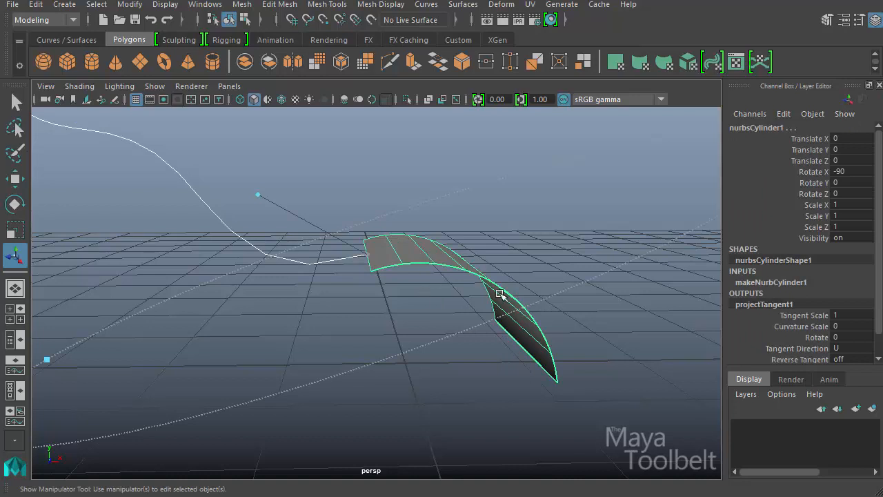
pyautogui.moveTo(361, 323)
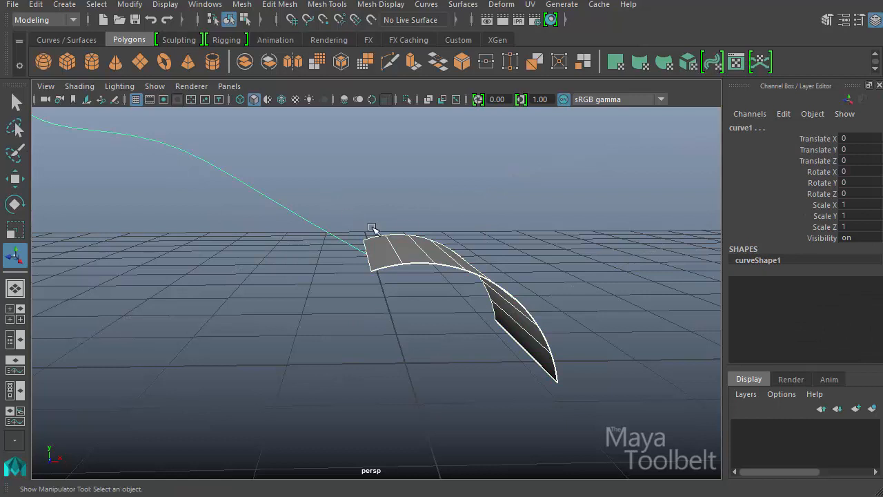
pyautogui.moveTo(290, 242)
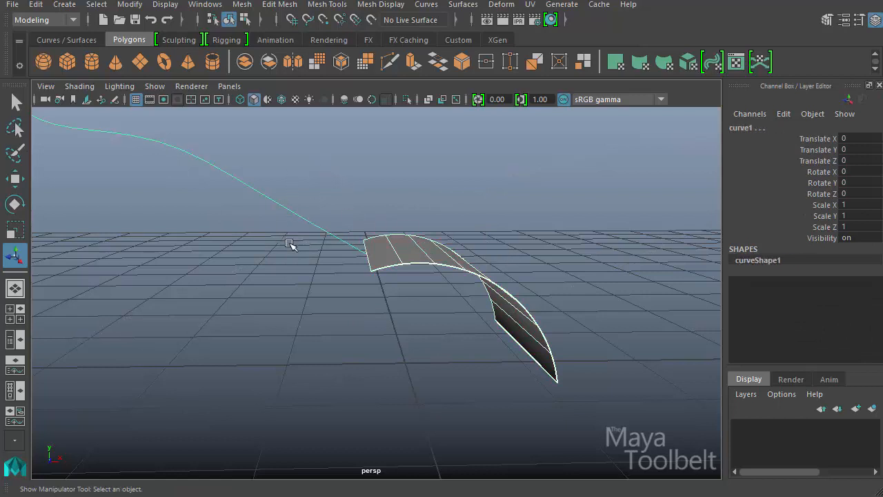
pyautogui.click(425, 5)
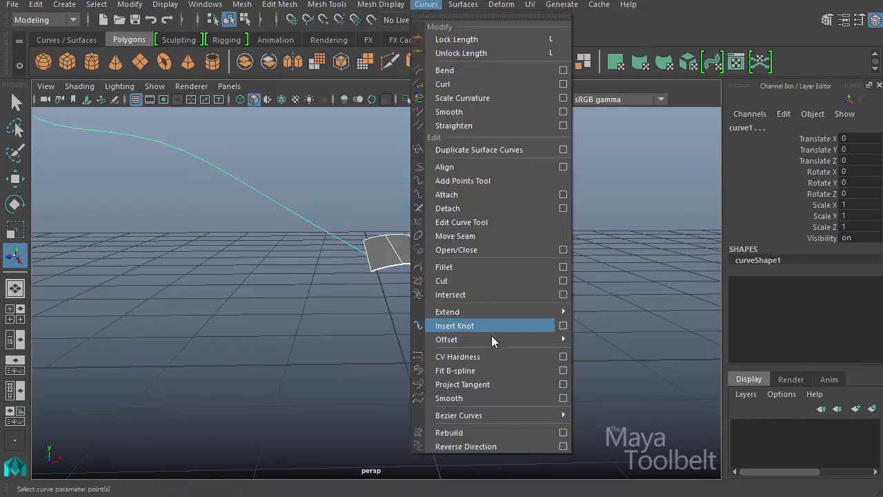
# Project the curve's tangent onto the cylinder edge with Construction set to Curvature.
pyautogui.click(563, 383)
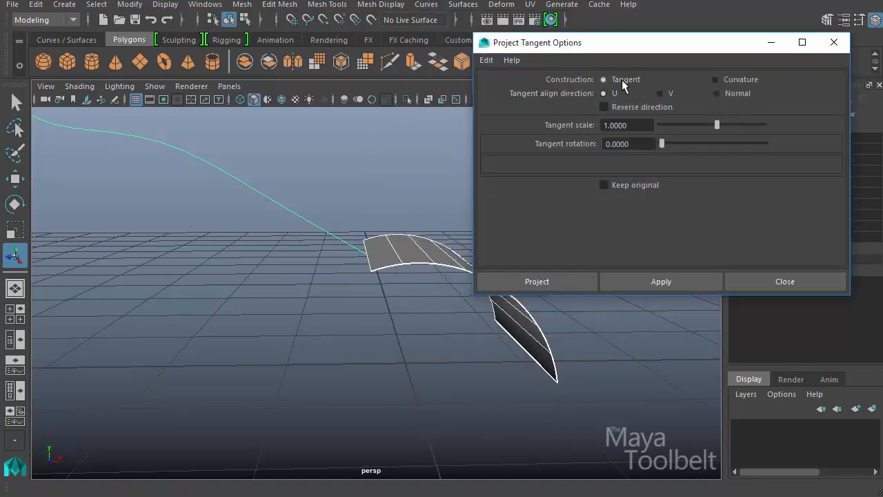
pyautogui.moveTo(559, 103)
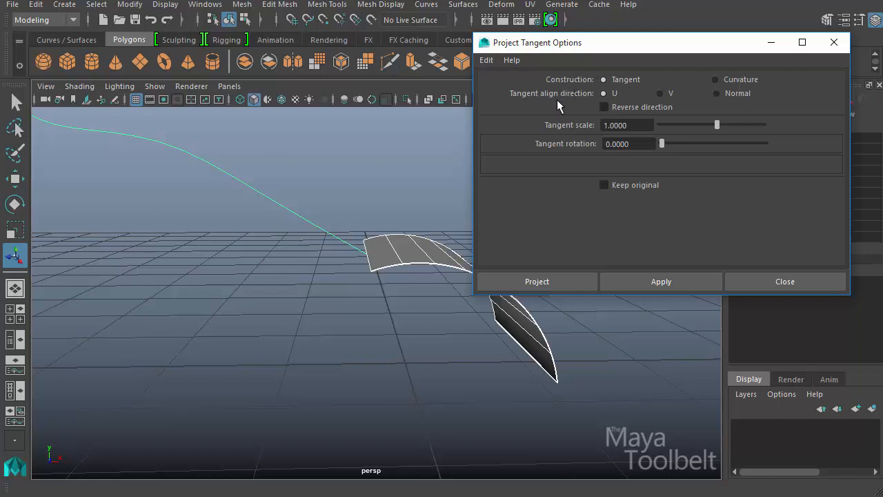
pyautogui.moveTo(732, 96)
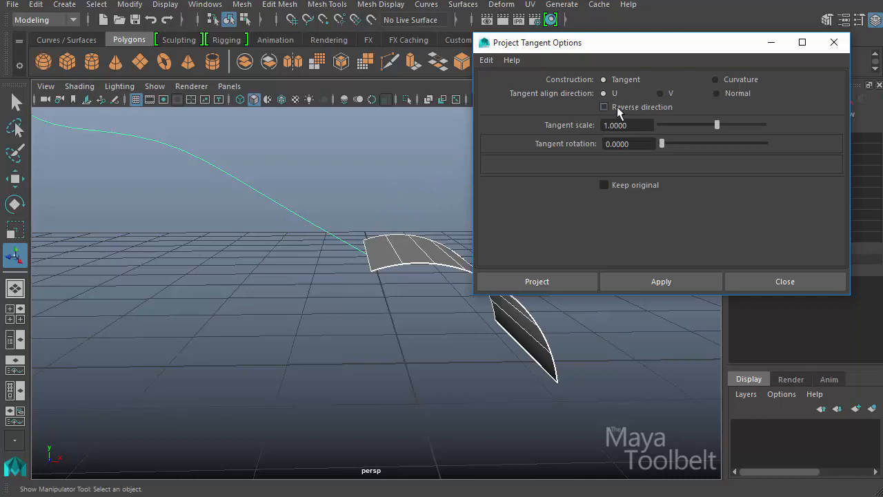
pyautogui.moveTo(610, 138)
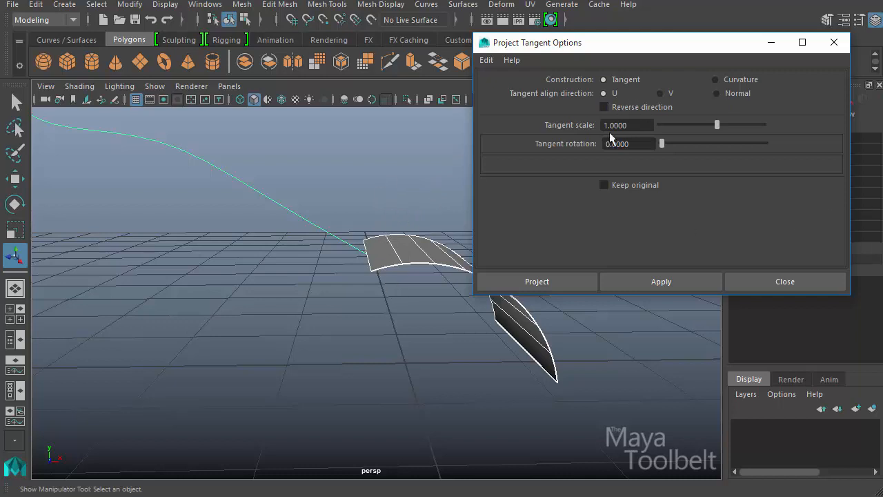
pyautogui.moveTo(449, 133)
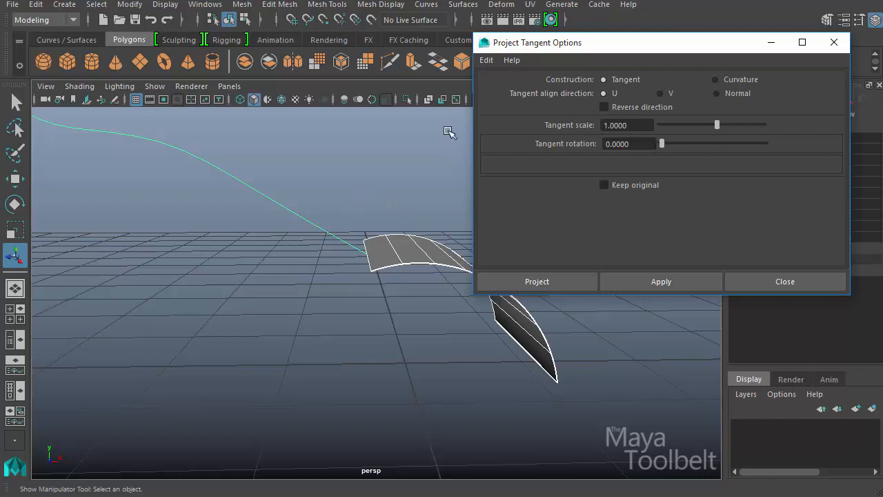
pyautogui.moveTo(348, 331)
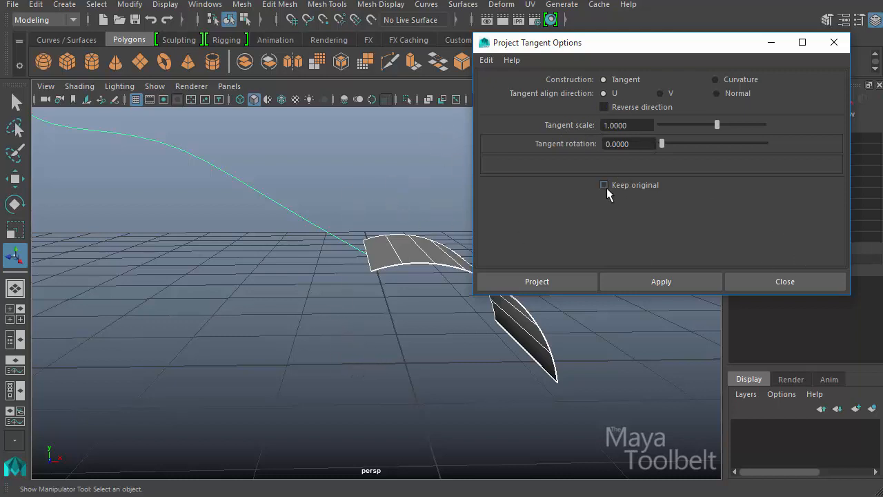
pyautogui.click(715, 79)
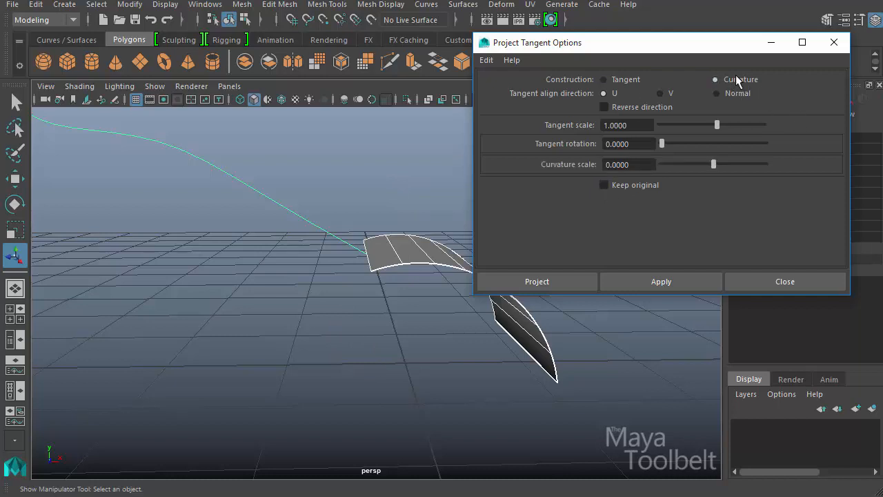
pyautogui.moveTo(591, 168)
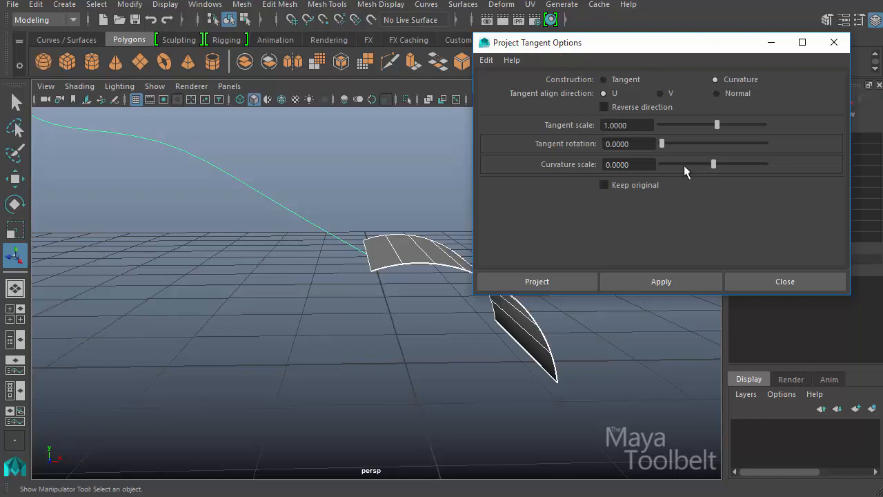
pyautogui.moveTo(732, 146)
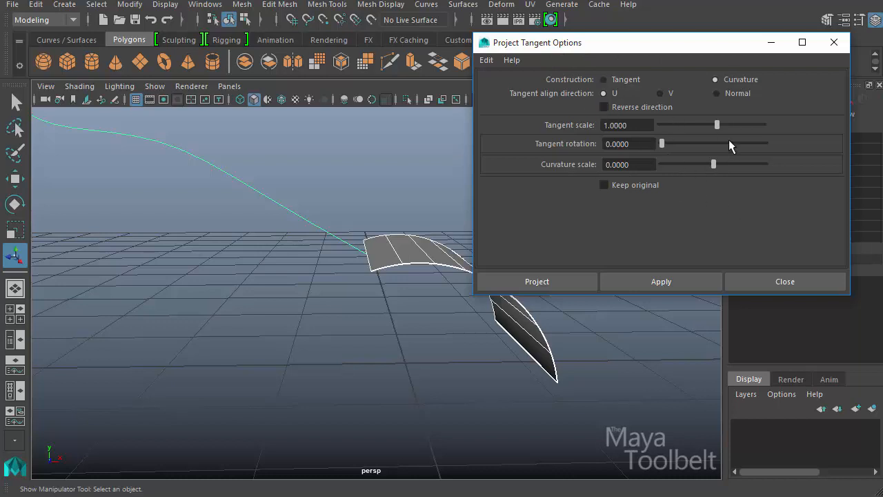
pyautogui.click(537, 282)
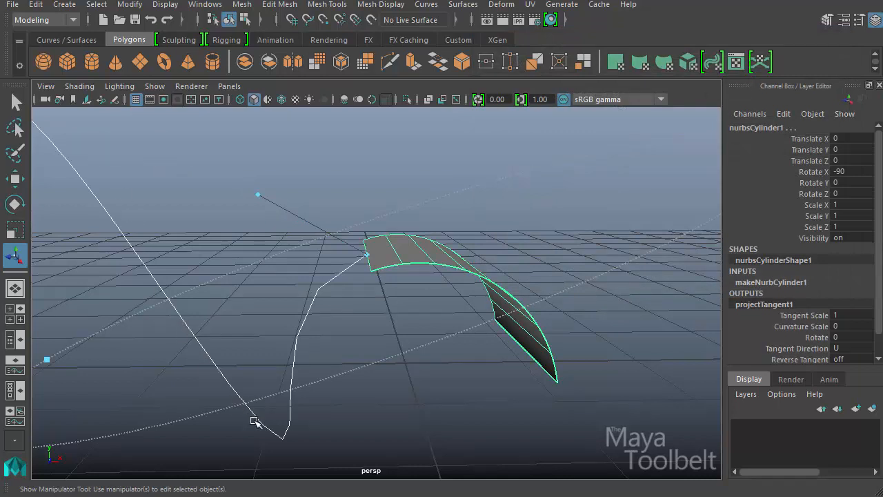
pyautogui.moveTo(338, 325)
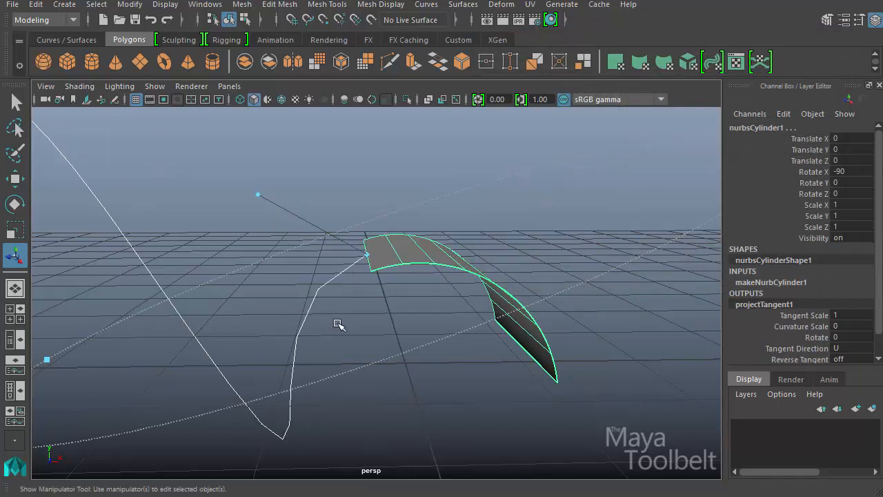
pyautogui.moveTo(469, 268)
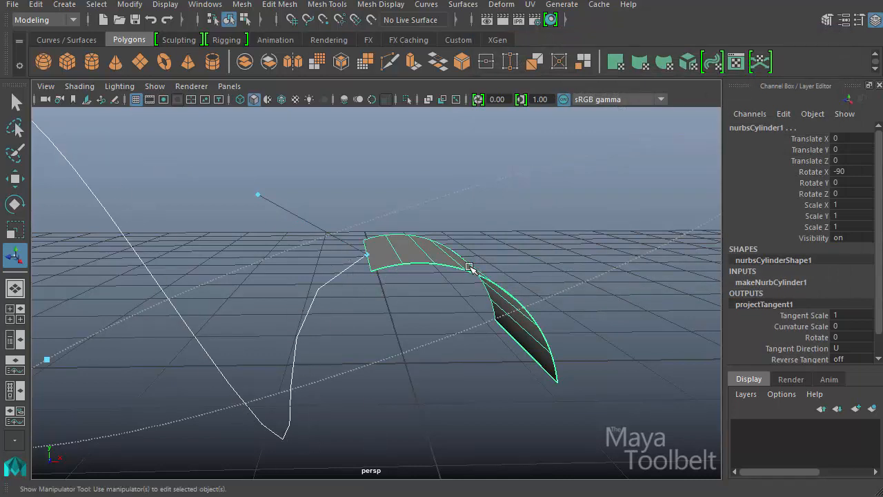
pyautogui.moveTo(469, 269); pyautogui.dragTo(454, 232)
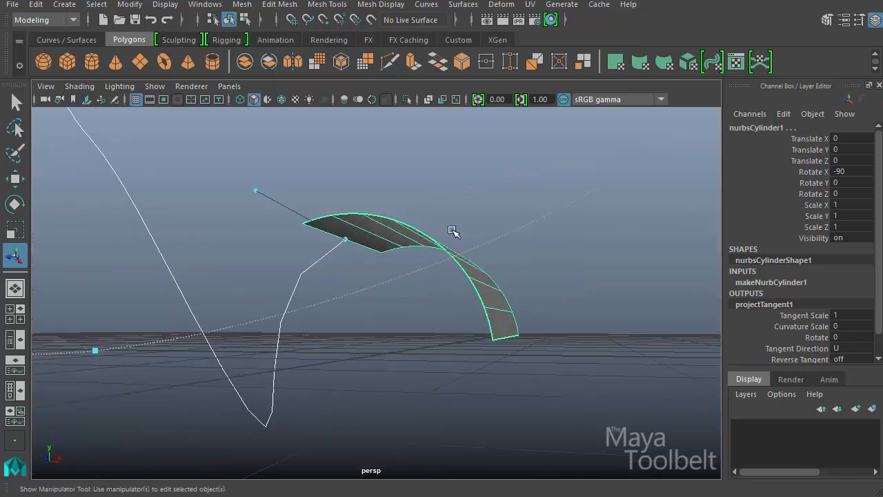
pyautogui.moveTo(454, 232); pyautogui.dragTo(546, 251)
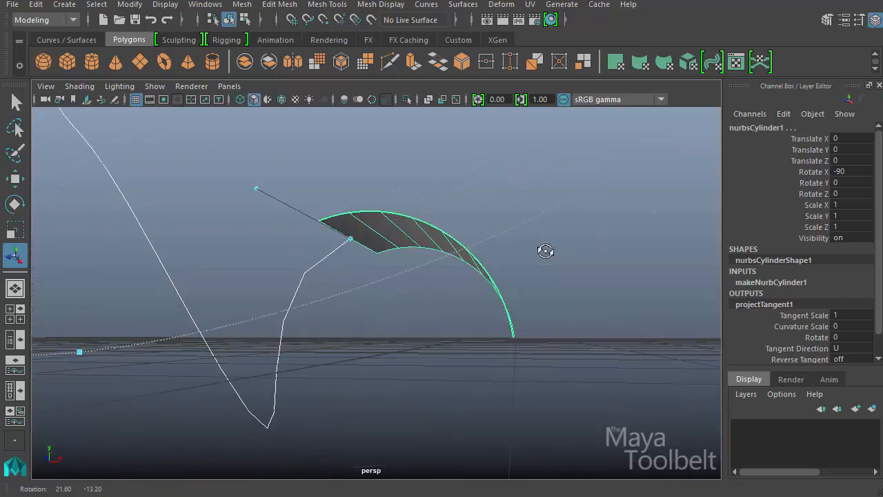
pyautogui.moveTo(546, 251); pyautogui.dragTo(400, 262)
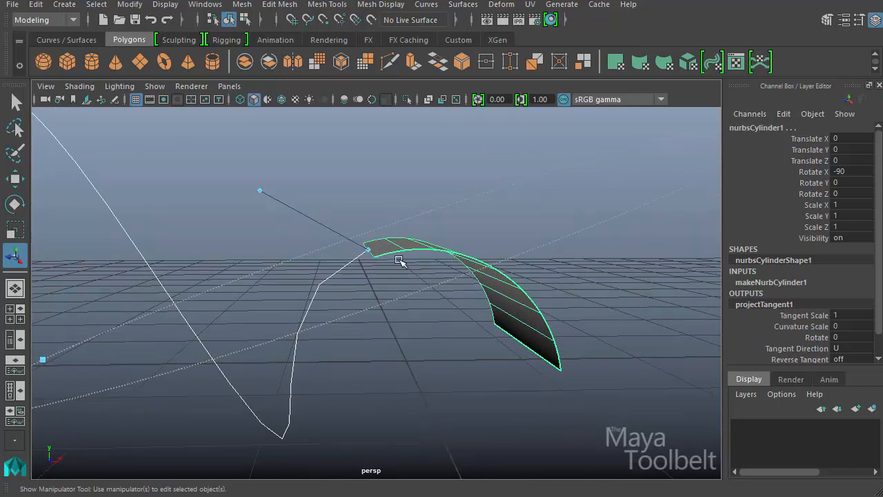
pyautogui.moveTo(311, 406)
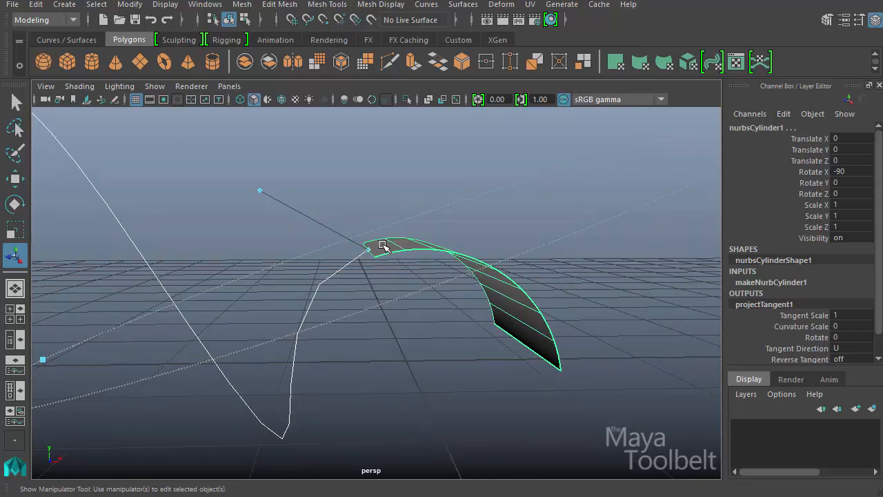
pyautogui.click(800, 326)
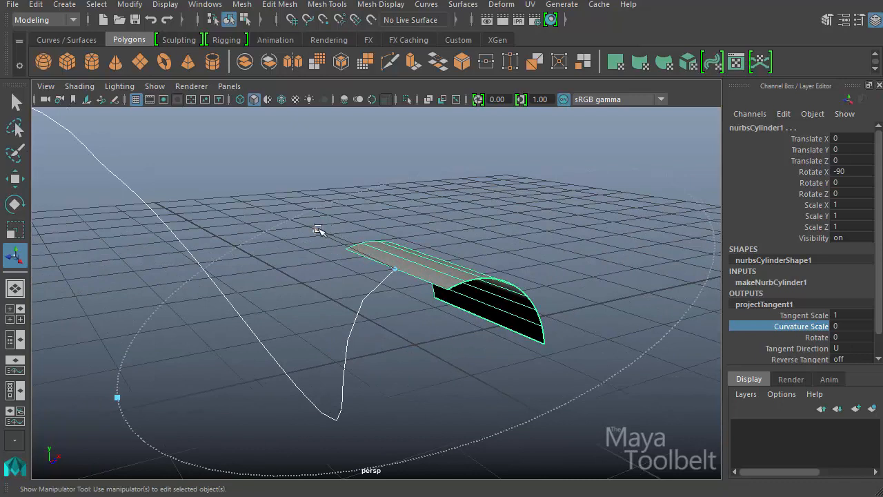
# Shorten the tangent slightly, try rotating it around the edge, then return rotation to 0.
pyautogui.moveTo(320, 229); pyautogui.dragTo(367, 250)
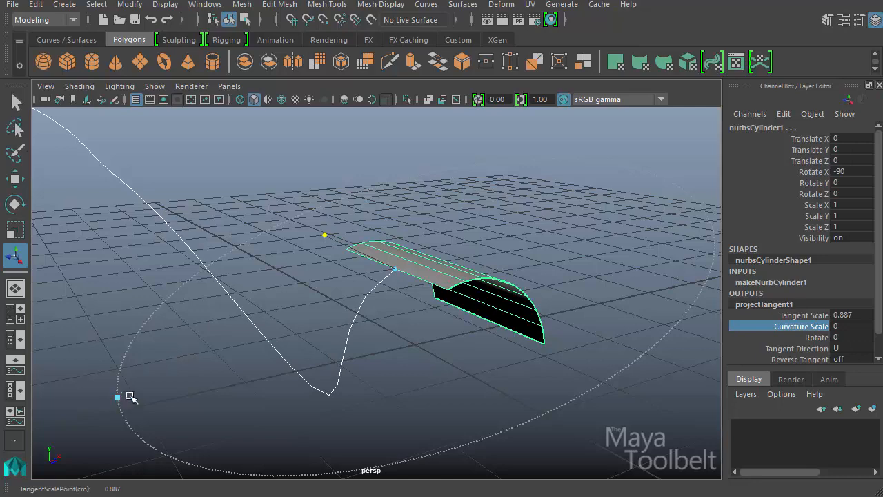
pyautogui.moveTo(118, 398); pyautogui.dragTo(373, 448)
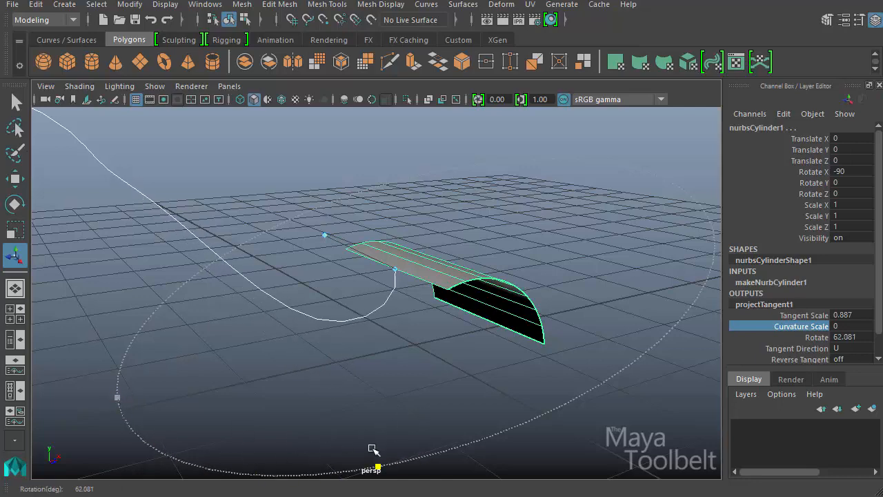
pyautogui.moveTo(373, 450); pyautogui.dragTo(577, 300)
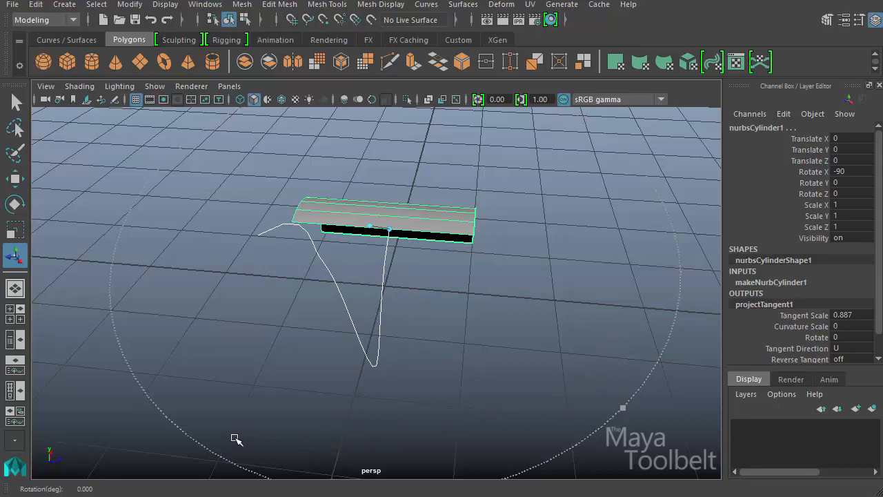
# Shorten the tangent further to about 0.39 and begin editing Curvature Scale in the Channel Box.
pyautogui.moveTo(238, 439); pyautogui.dragTo(494, 345)
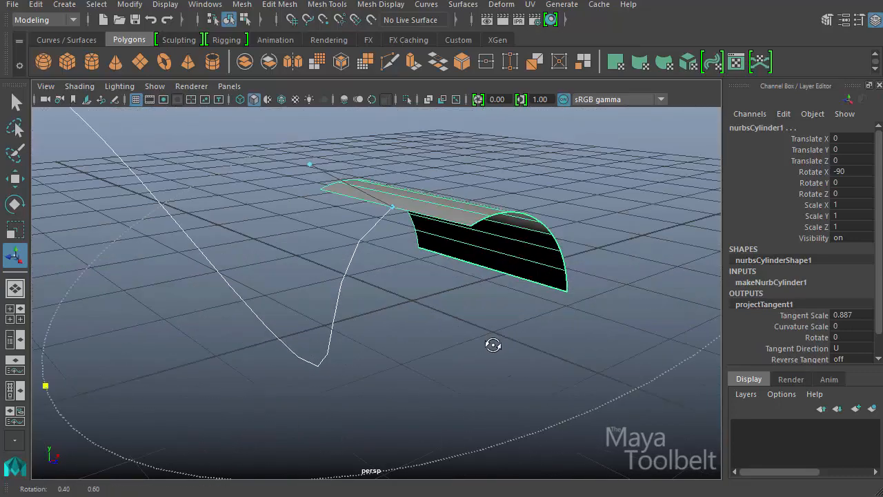
pyautogui.moveTo(494, 345); pyautogui.dragTo(352, 210)
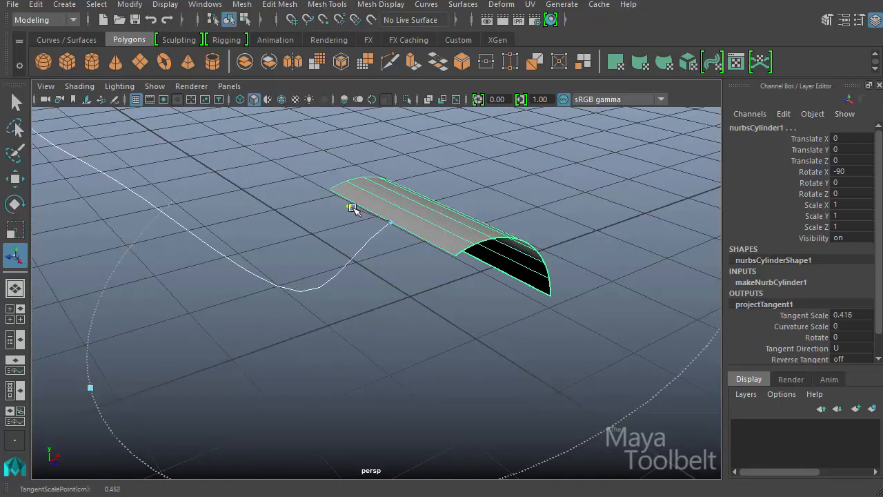
pyautogui.moveTo(351, 208); pyautogui.dragTo(359, 210)
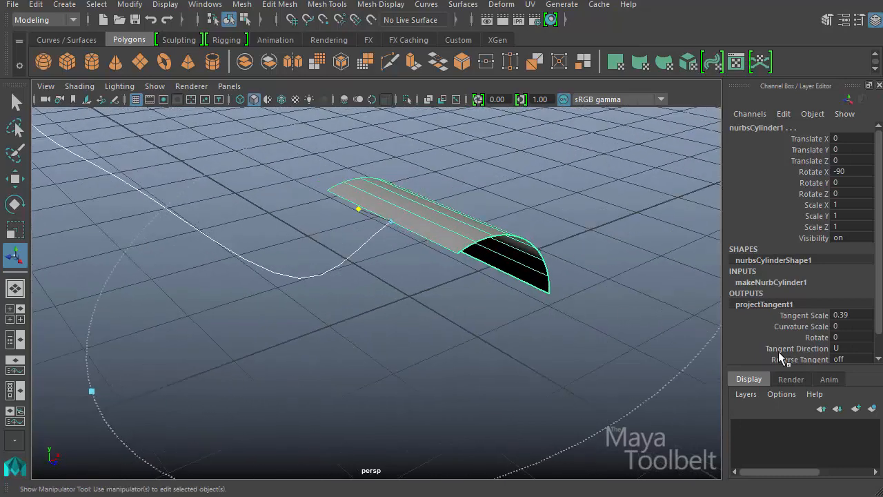
pyautogui.click(801, 326)
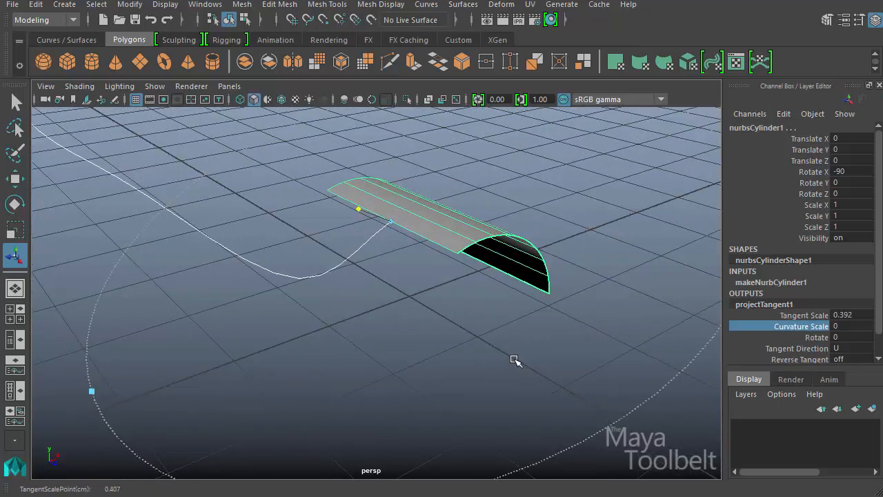
pyautogui.moveTo(358, 210); pyautogui.dragTo(342, 204)
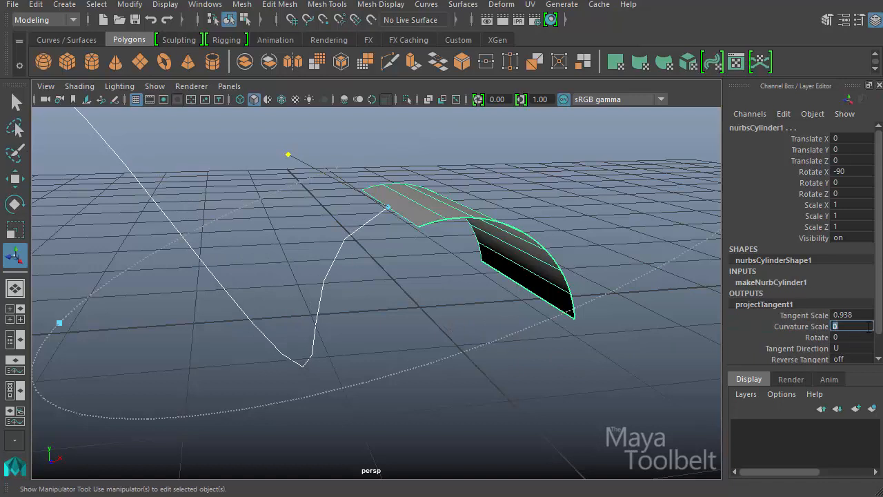
# Enter curvature scale 2, then drag tangent and curvature handles, leaving tangent scale at 0.654.
pyautogui.write('2')
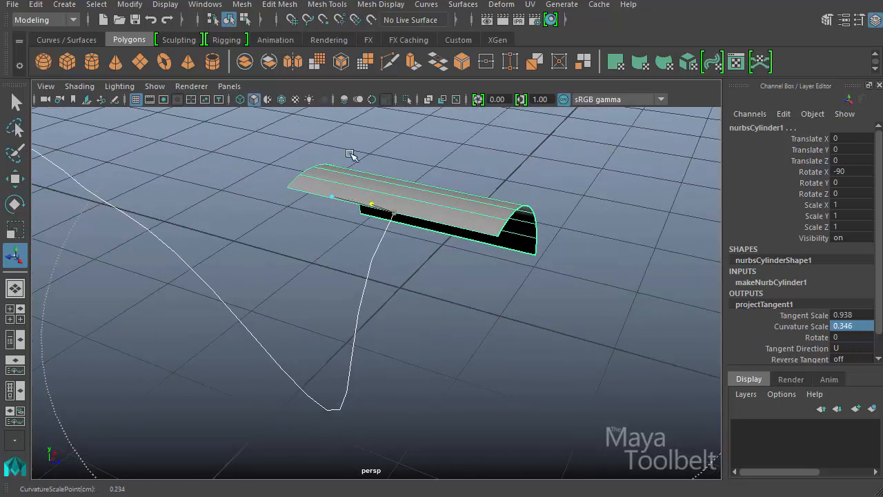
pyautogui.moveTo(350, 153); pyautogui.dragTo(370, 216)
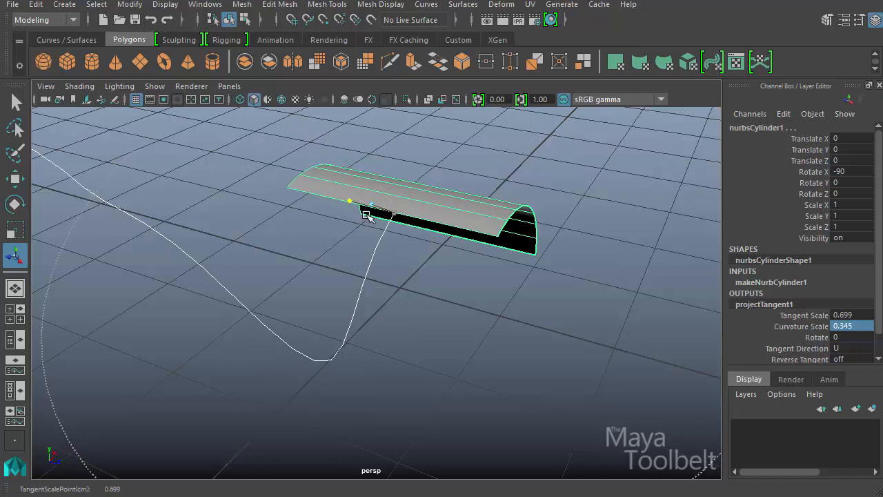
pyautogui.moveTo(366, 215); pyautogui.dragTo(360, 185)
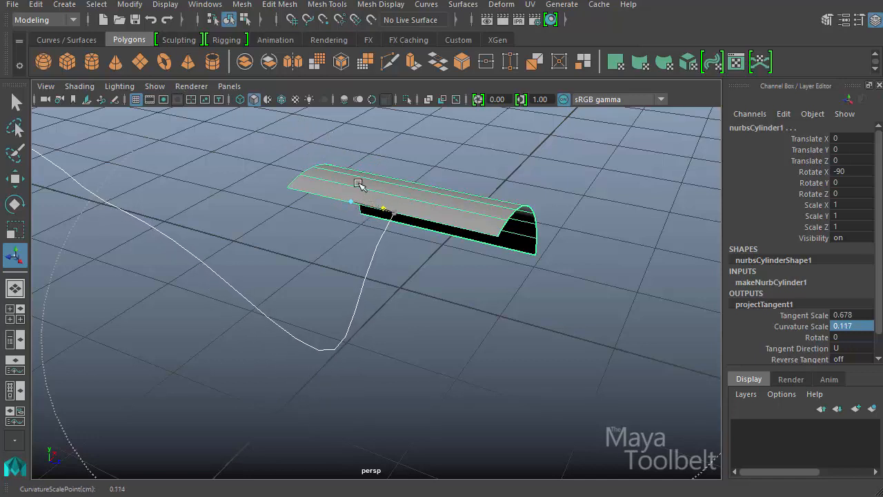
pyautogui.moveTo(359, 182); pyautogui.dragTo(320, 190)
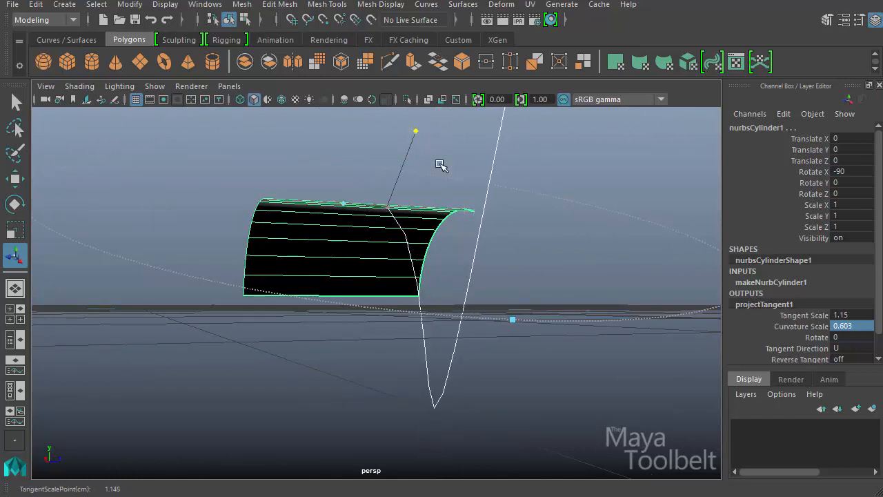
pyautogui.moveTo(415, 131); pyautogui.dragTo(403, 166)
pyautogui.write('4')
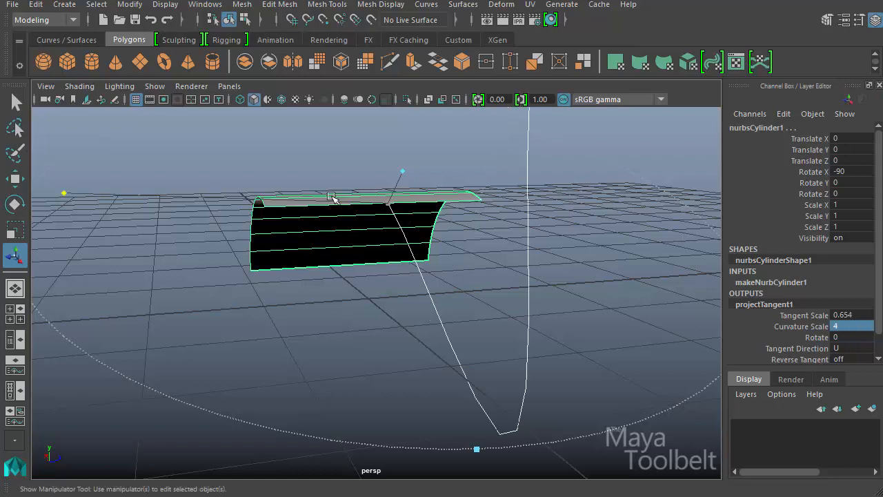
pyautogui.moveTo(62, 198)
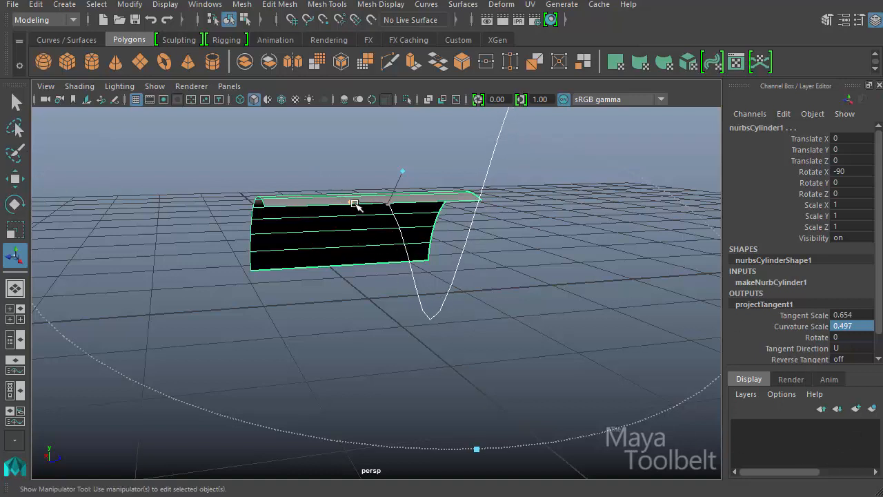
# Drag the curvature handle to raise Curvature Scale to about 0.583.
pyautogui.moveTo(354, 205); pyautogui.dragTo(344, 201)
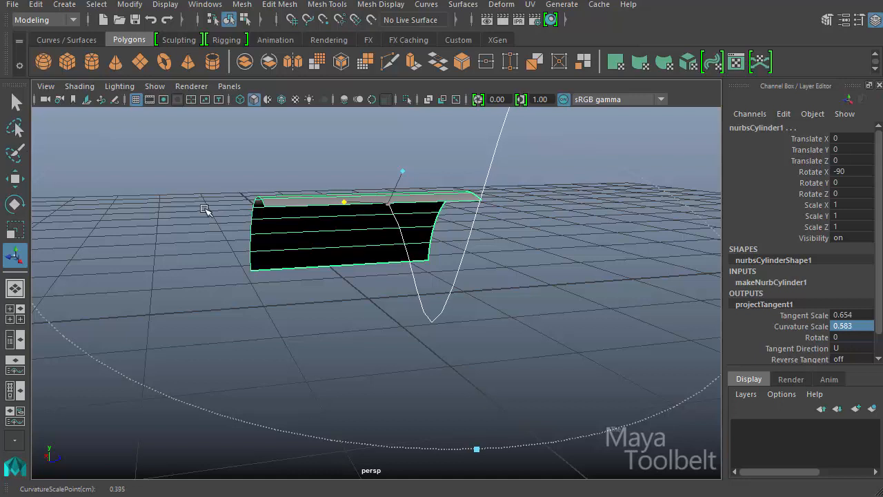